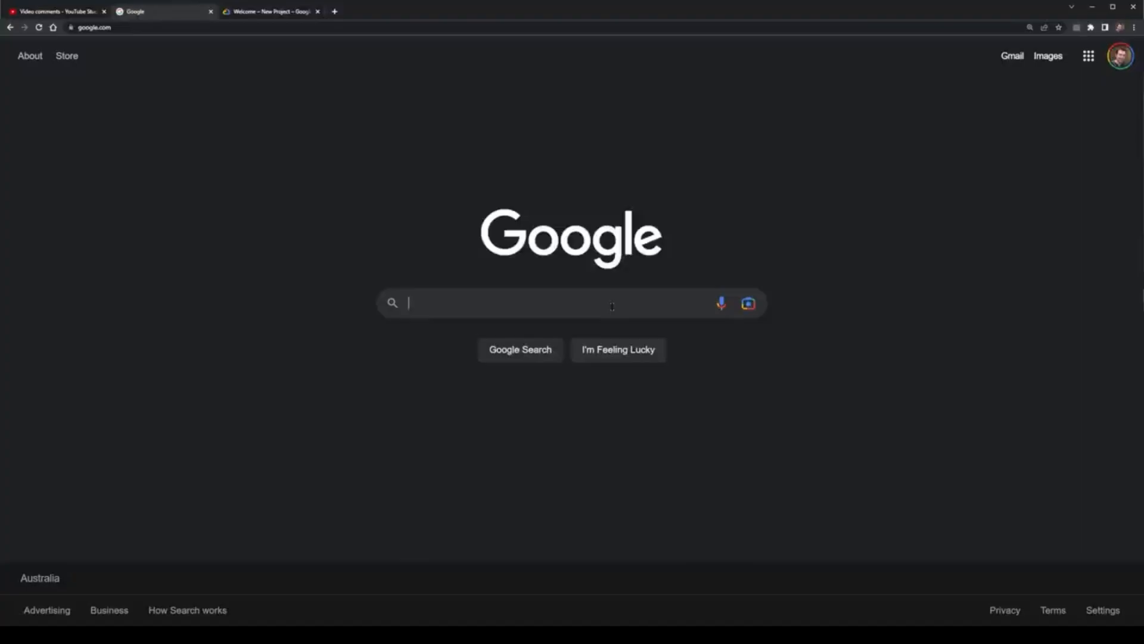
- Search Google for 'google api'
text(google api)
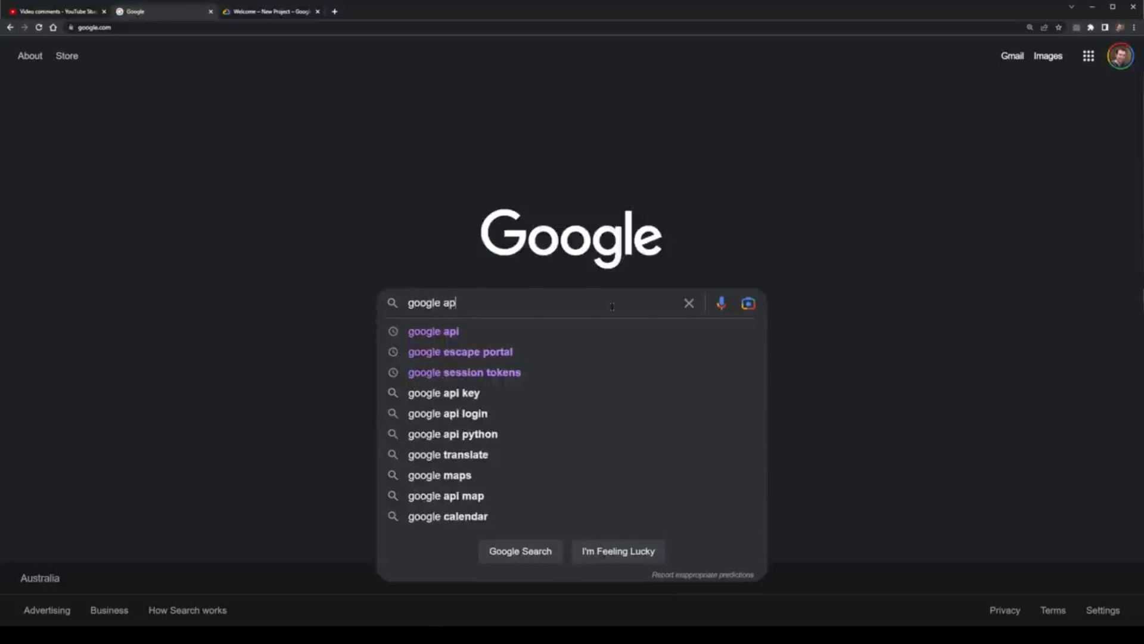
click(433, 331)
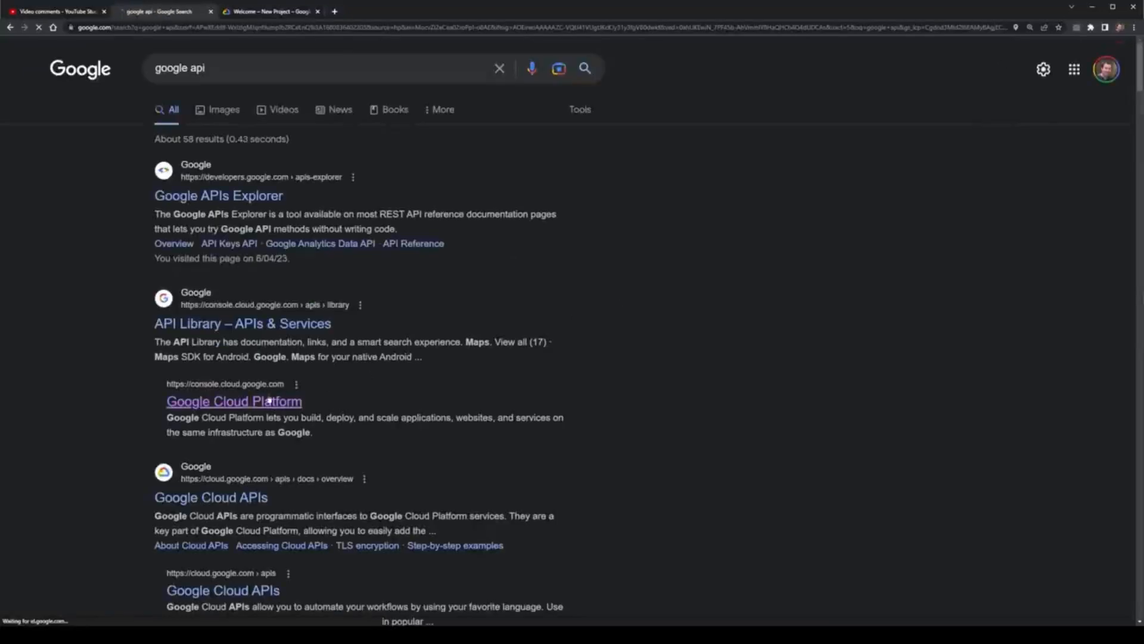
- From Google Cloud Platform, search 'youtube' and open the YouTube Data API v3 page
click(233, 400)
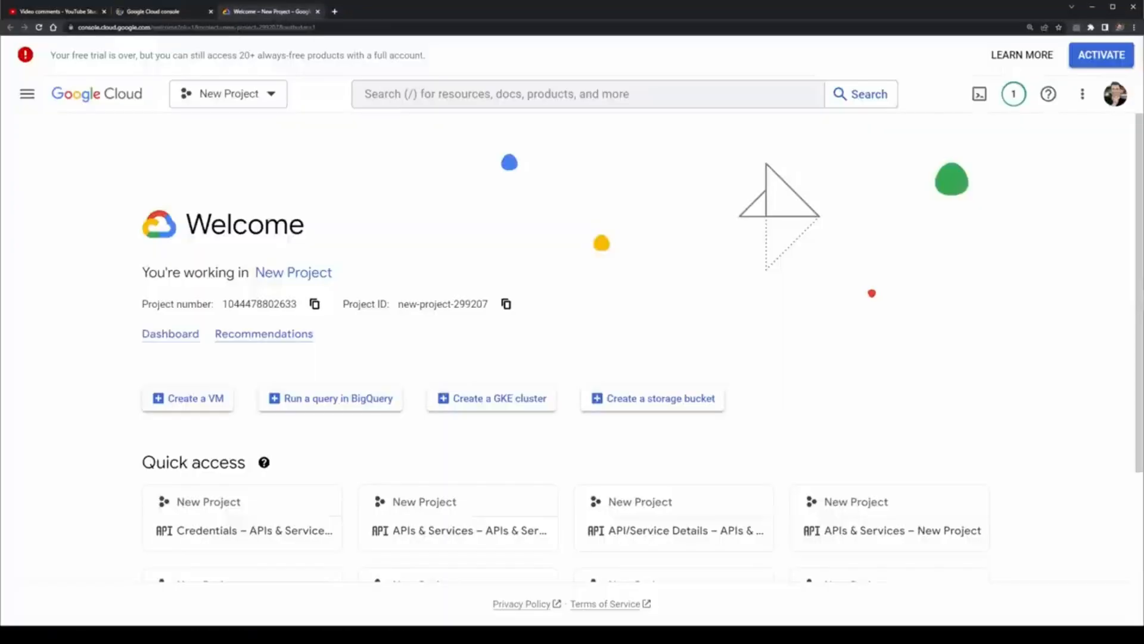
text(youtube)
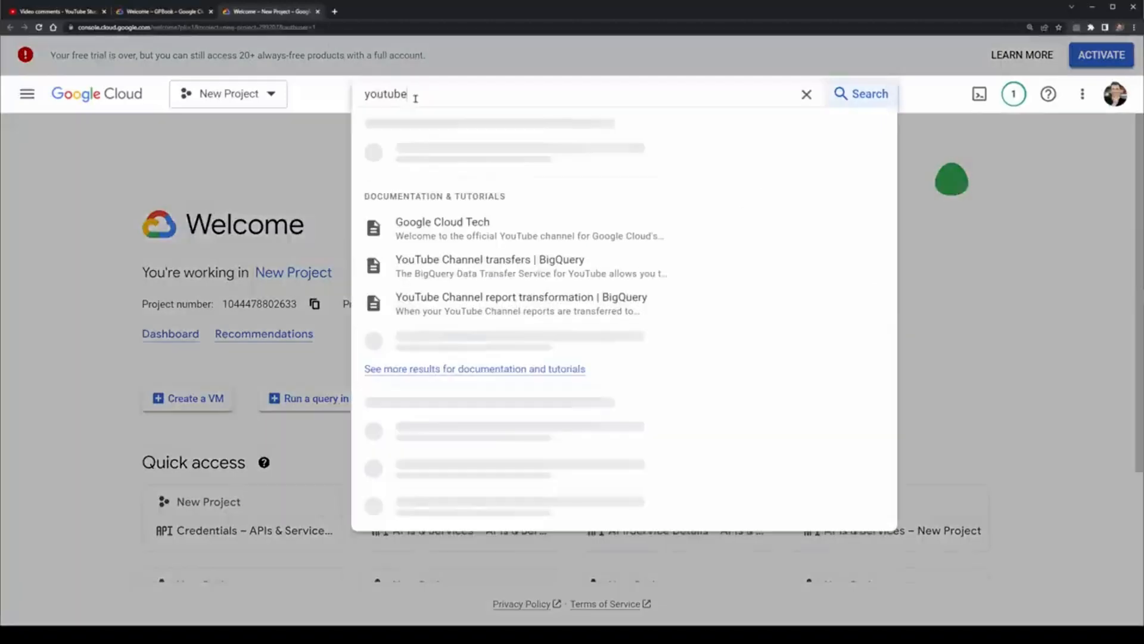
scroll(down, 3)
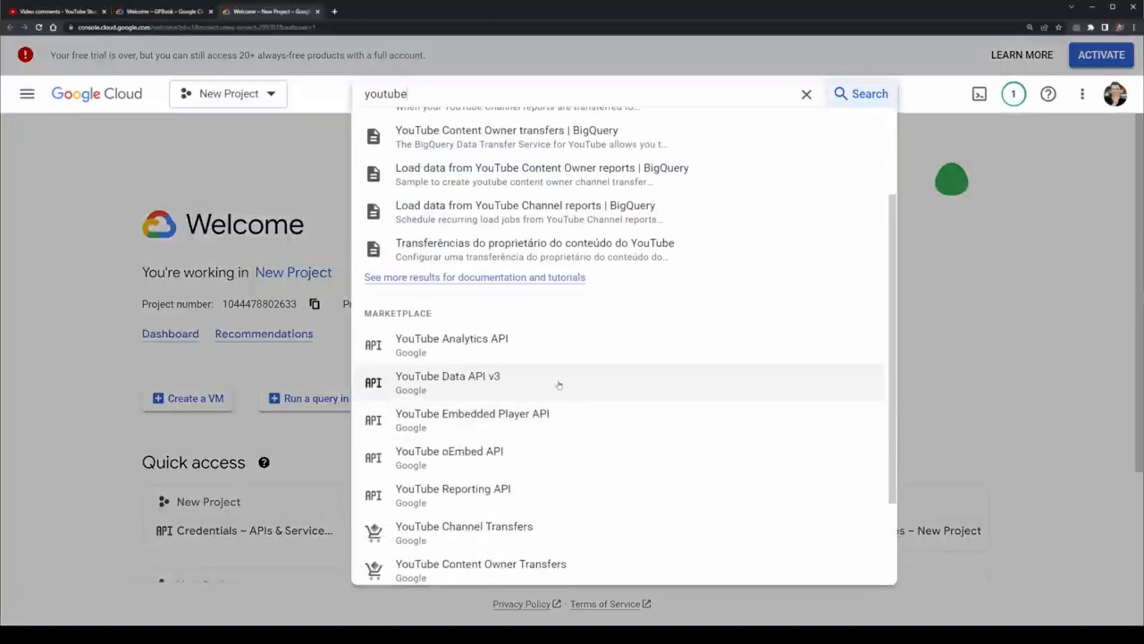
click(449, 382)
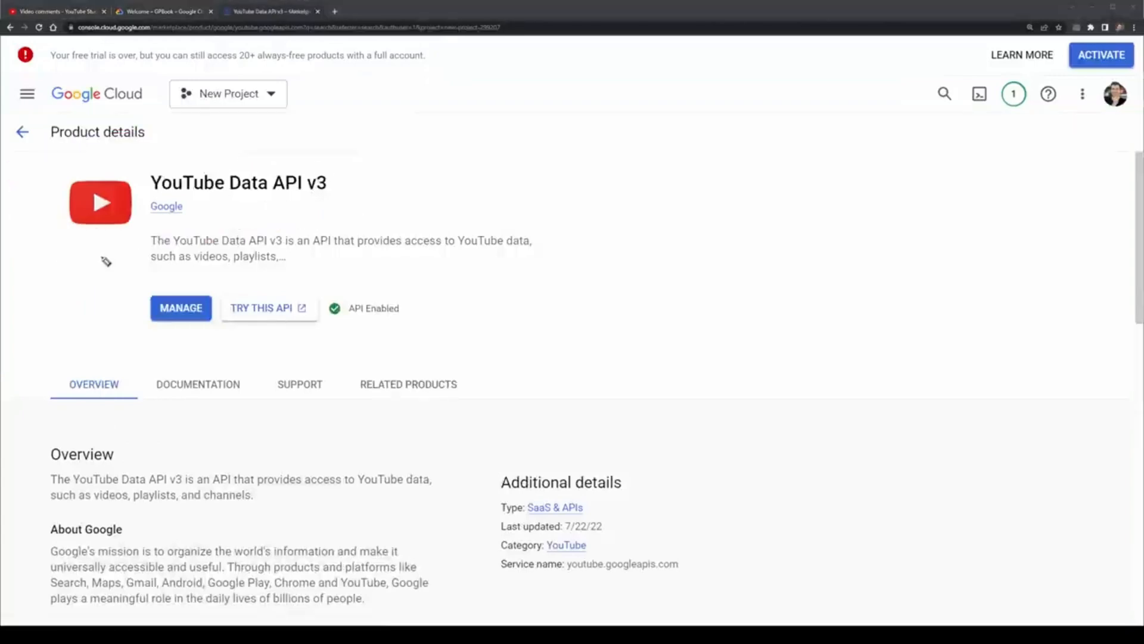
mouse_move(226, 358)
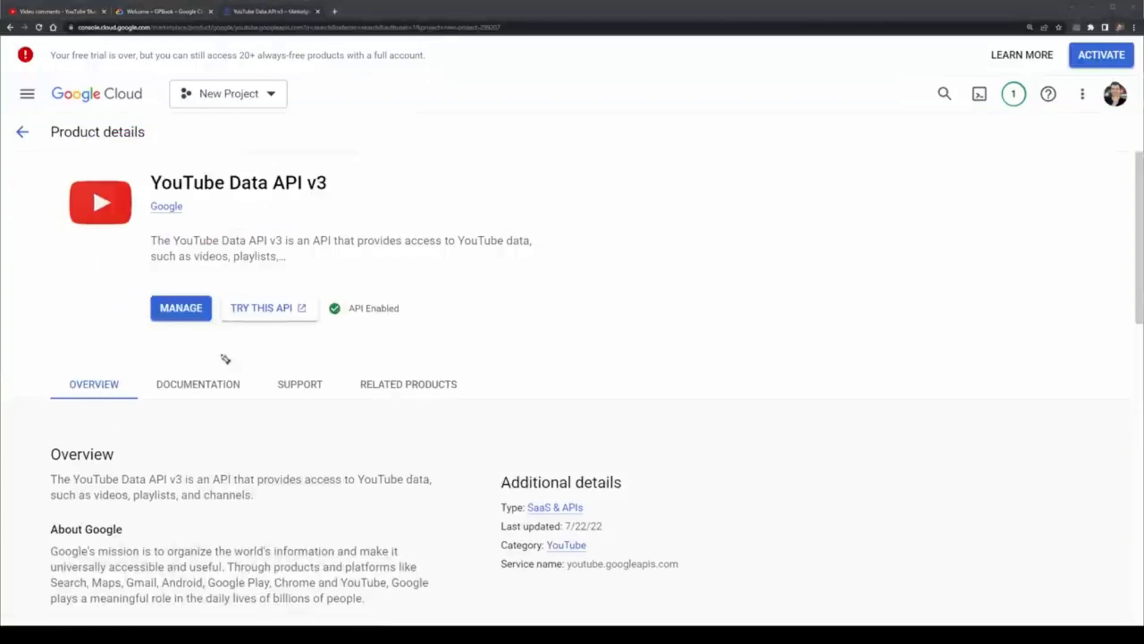
- Create a new API key under the API's Credentials and select it for copying
click(180, 307)
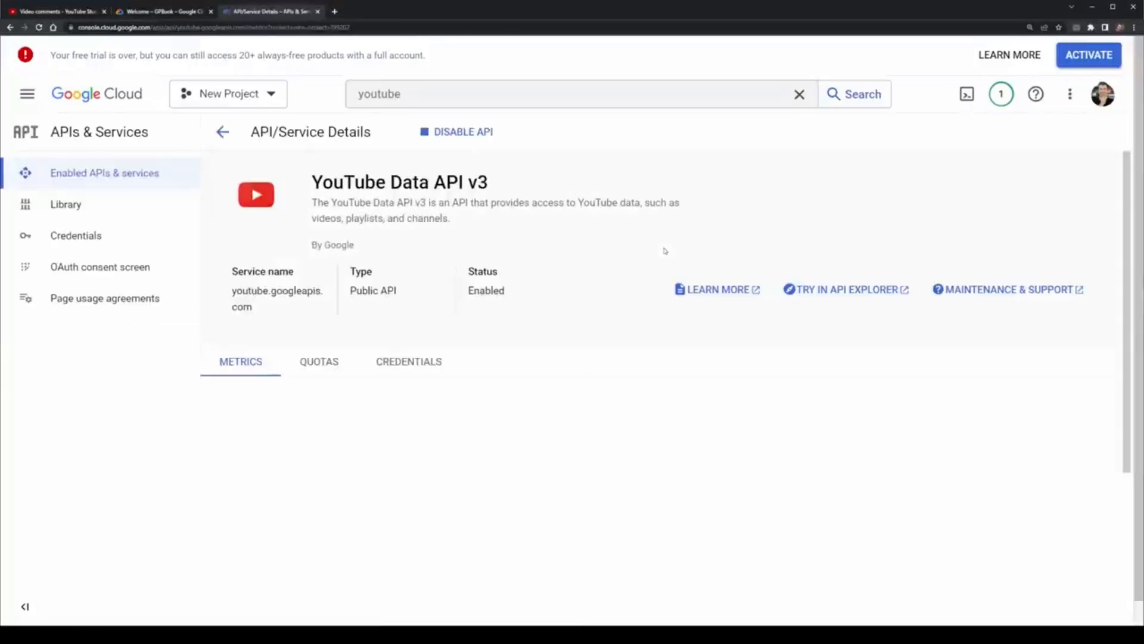
click(75, 235)
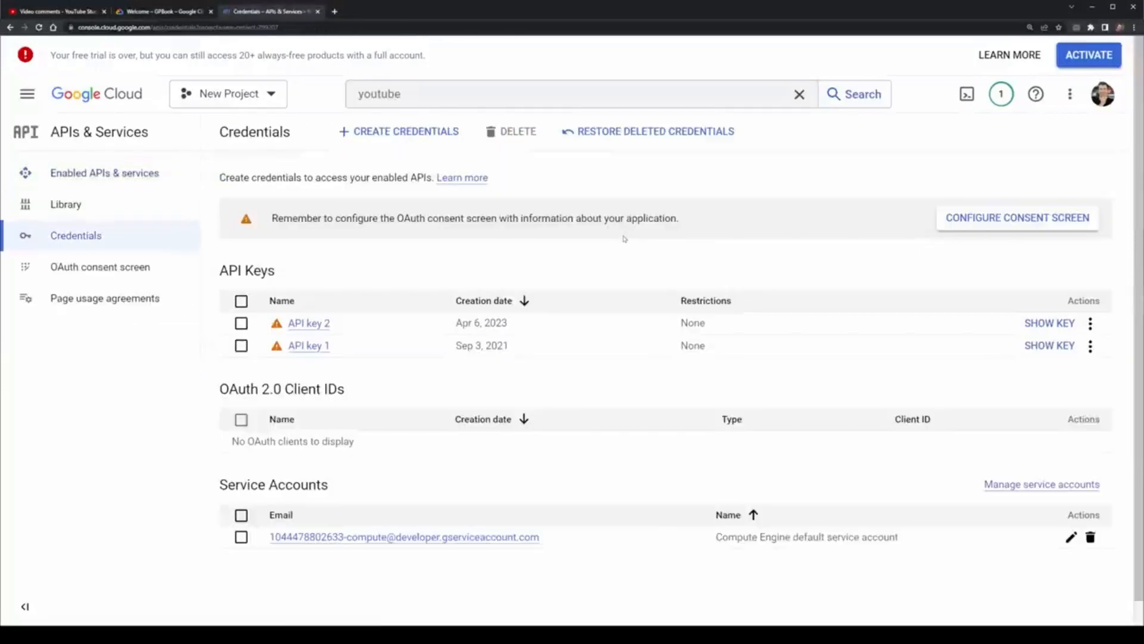
click(405, 131)
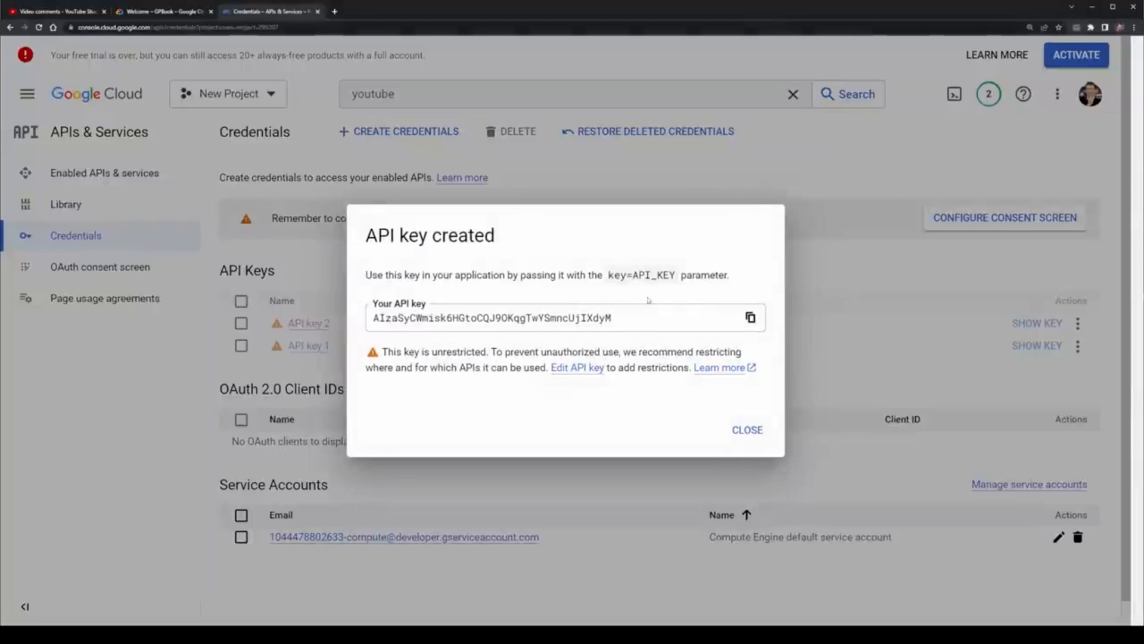
drag(374, 317, 646, 320)
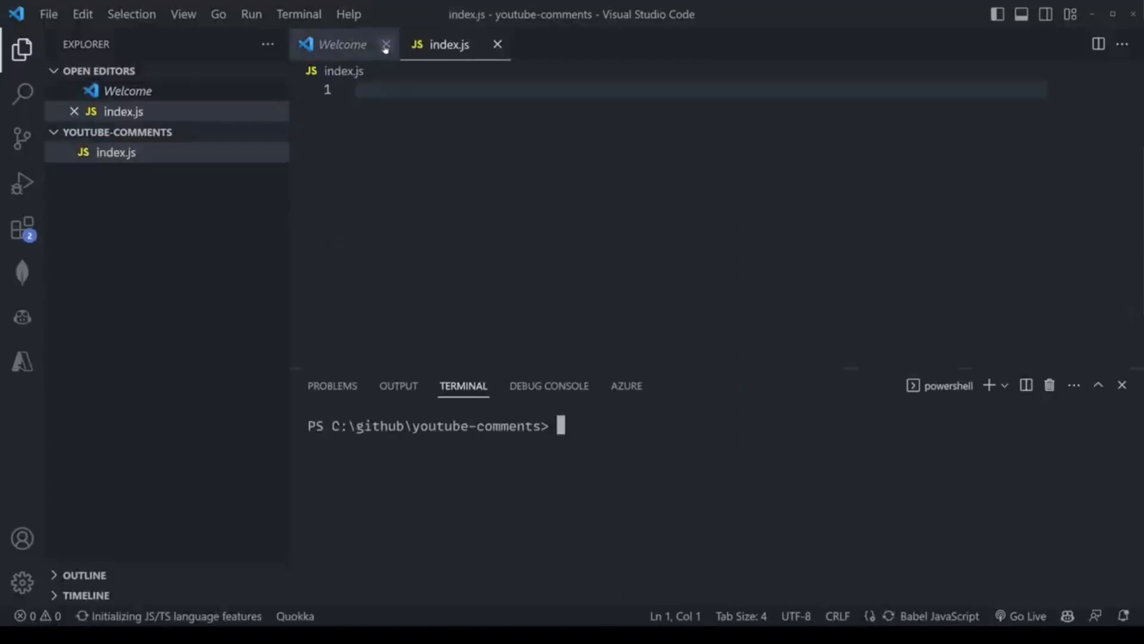
- Close the Welcome tab, install googleapis with npm, and require googleapis in index.js
click(386, 45)
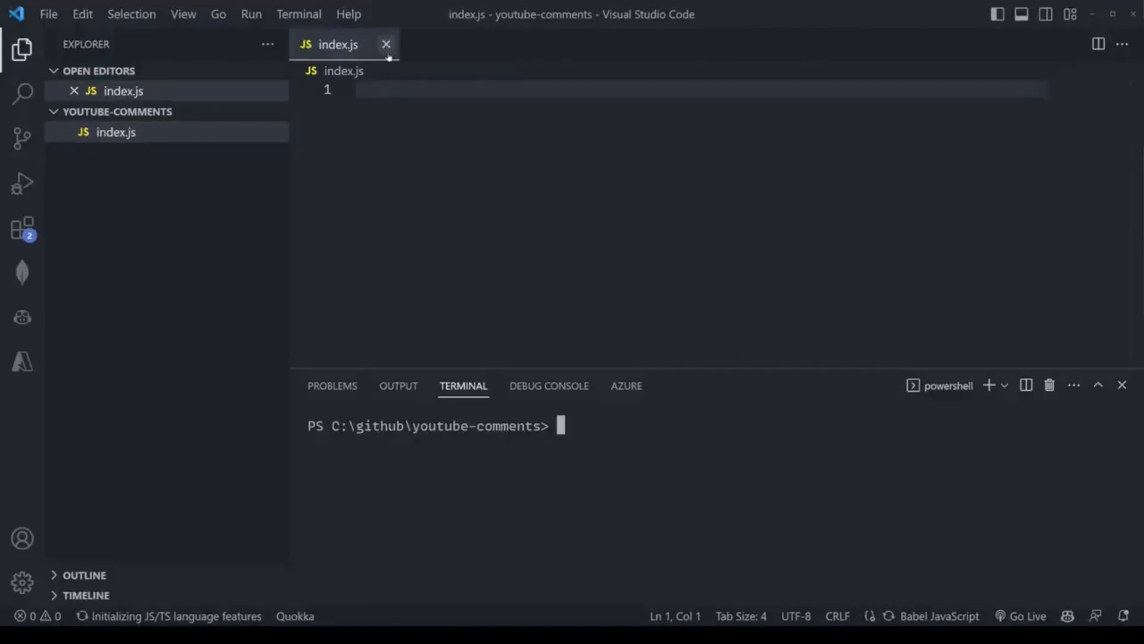
text(npm install googleapis)
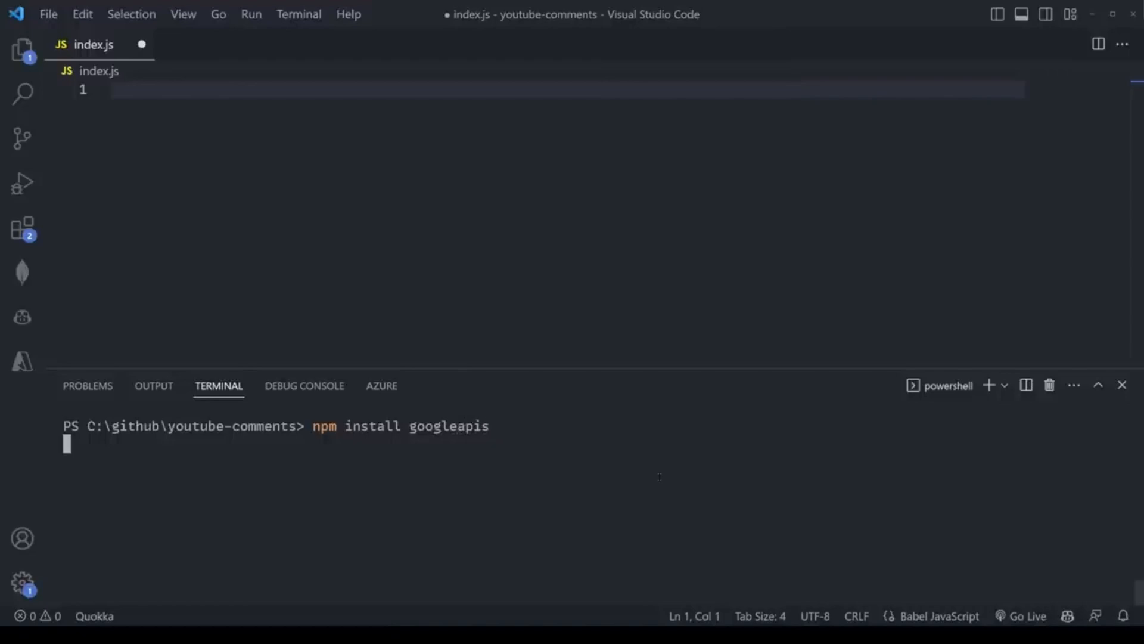
click(23, 49)
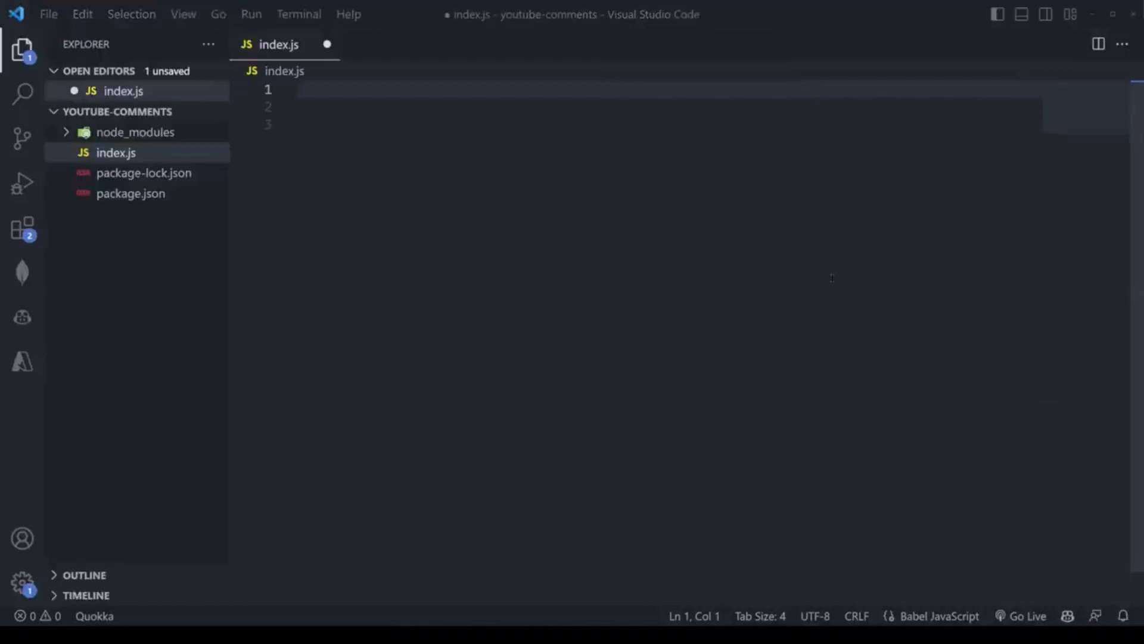
text(const {google} = require('googleapis');)
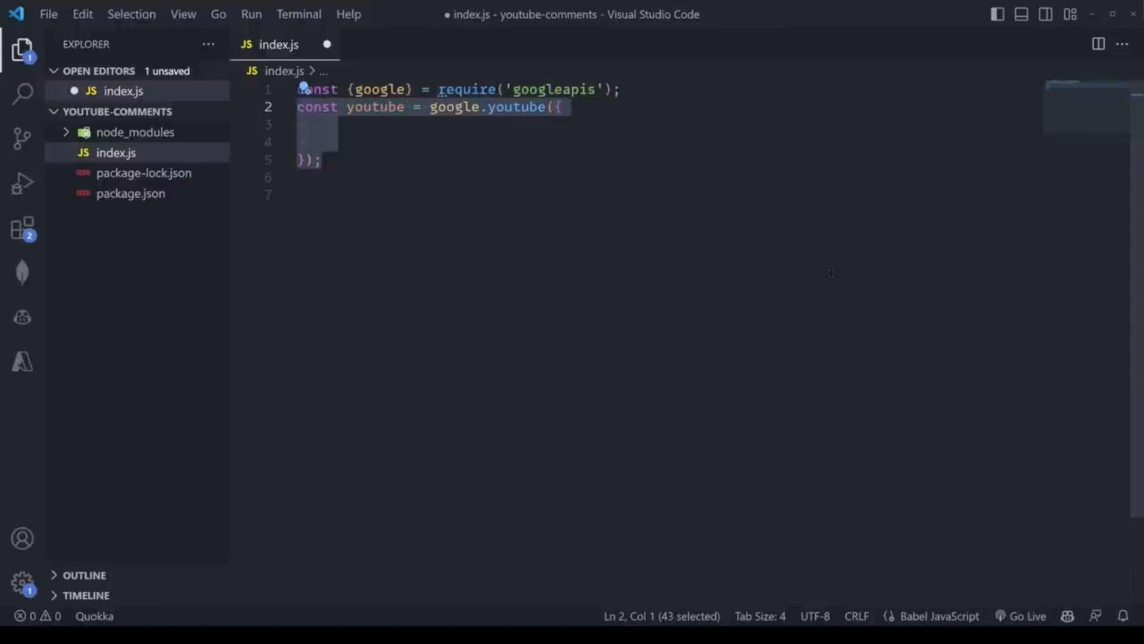
- Create the YouTube v3 client and begin a commentThreads.list call with part 'snippet'
text(version: 'v3',)
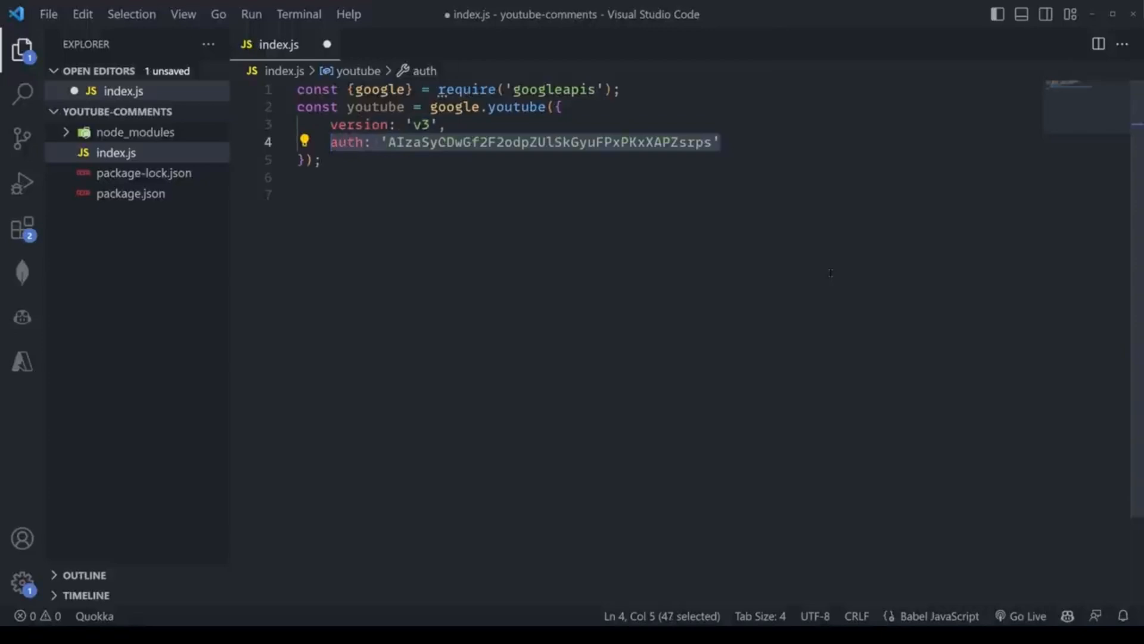
text(youtube)
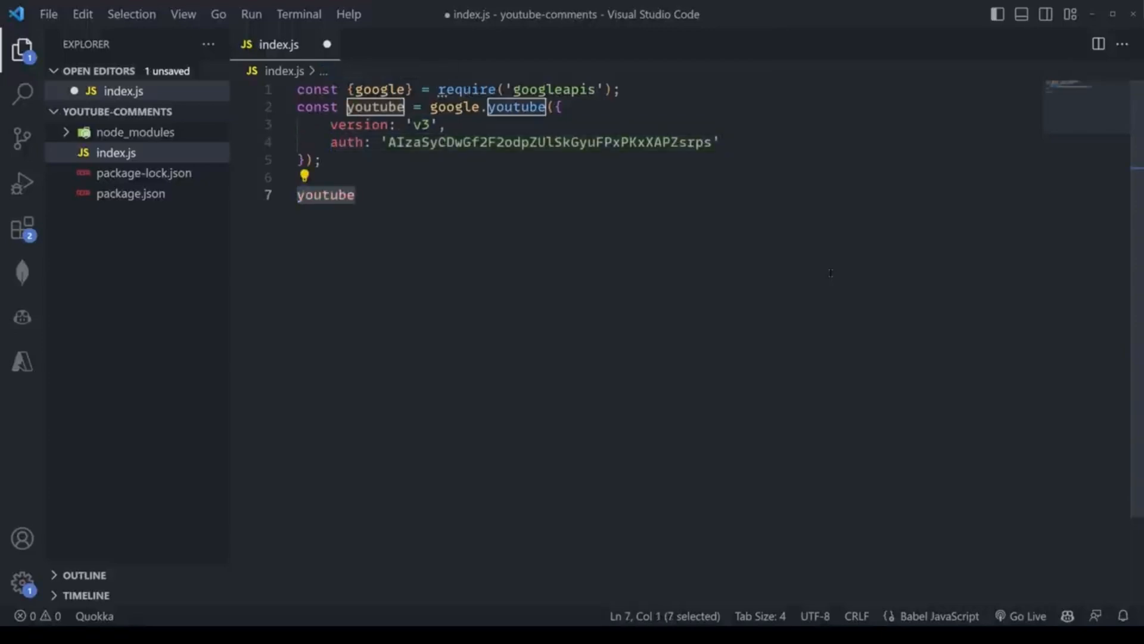
text(.commentThreads)
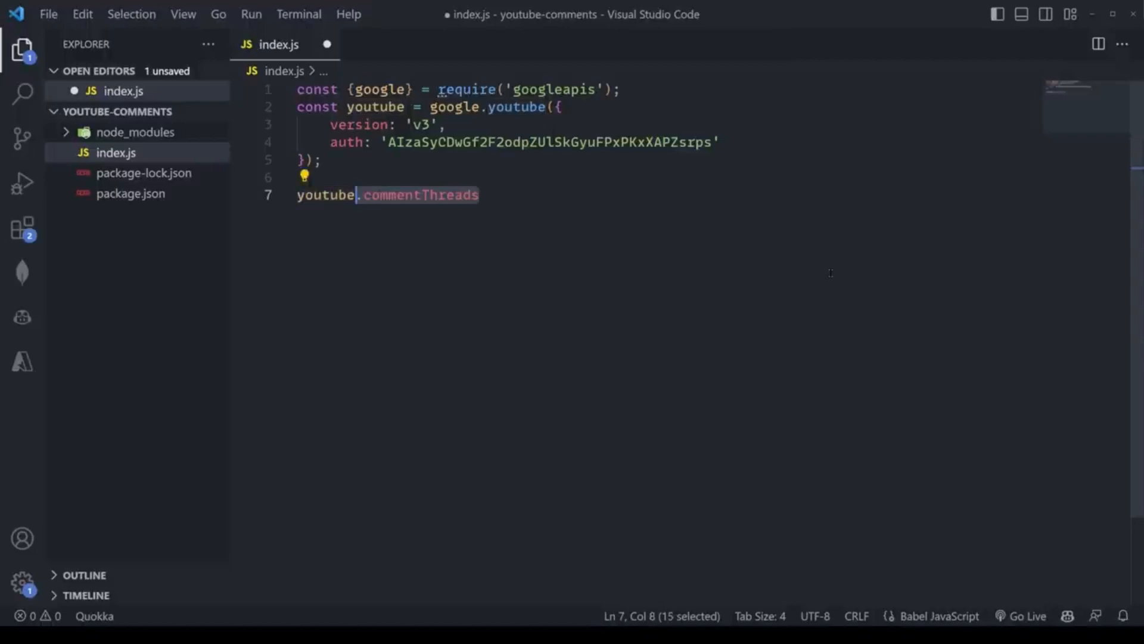
text(.list({)
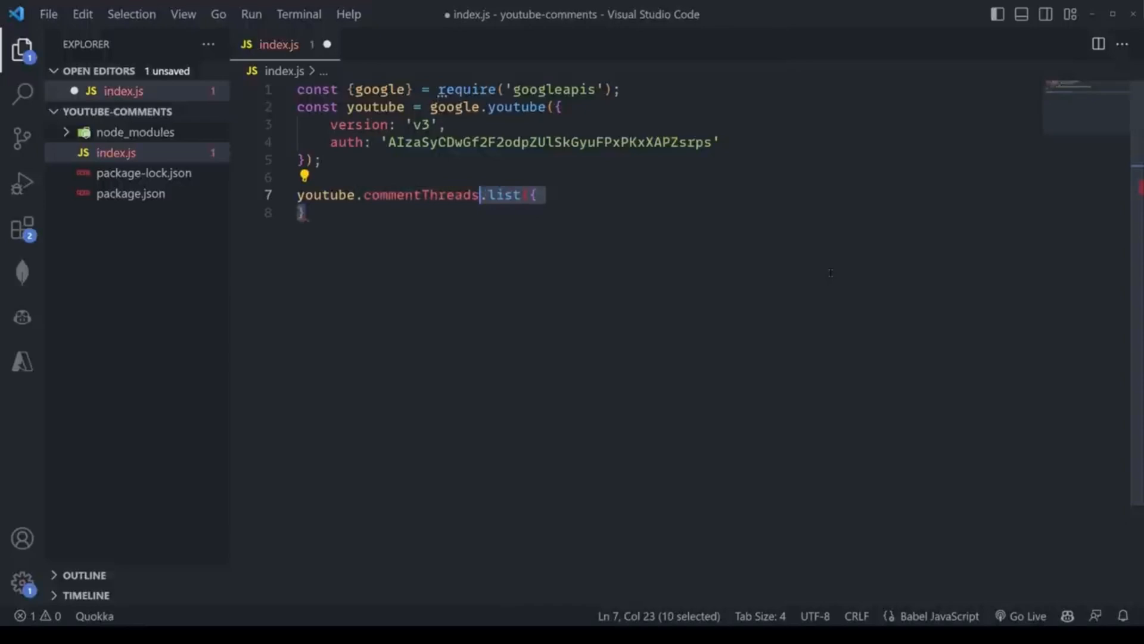
text(part: 'snippet',)
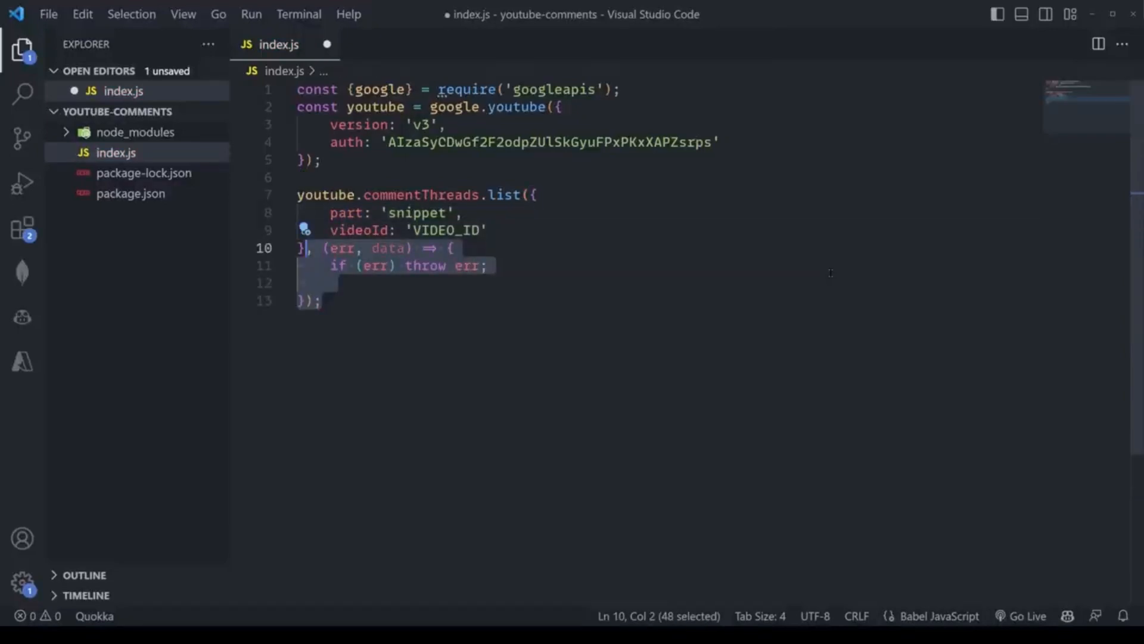
- Log the fetched comments, write the items to comments.json with fs, and run node .\index.js
text(console.log(data);)
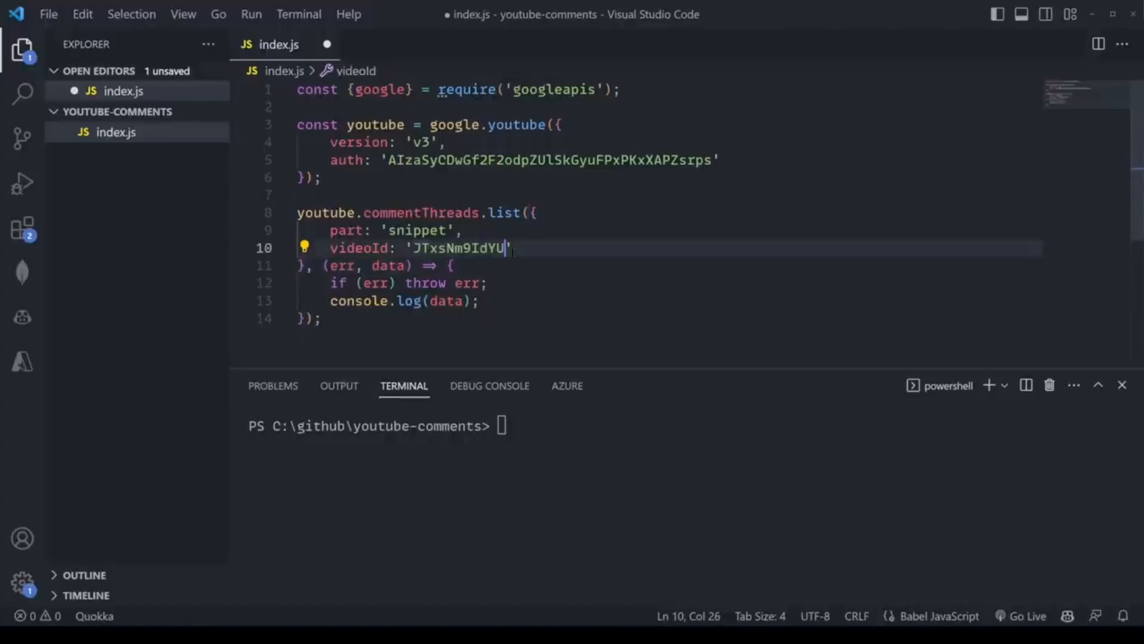
text(node i)
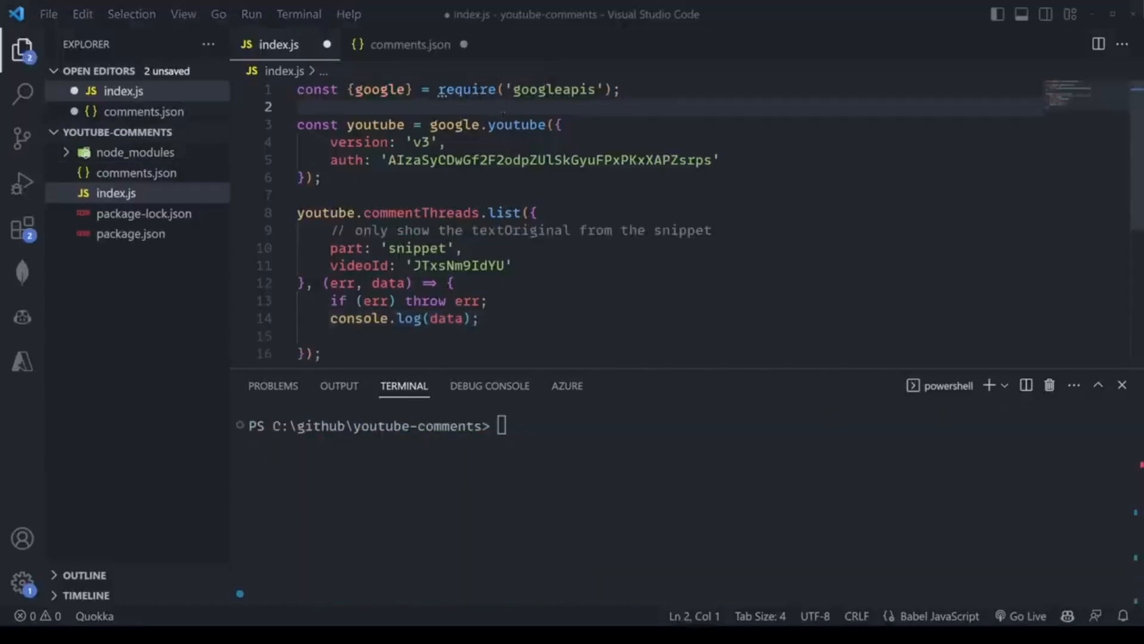
text(const fs = require('fs');)
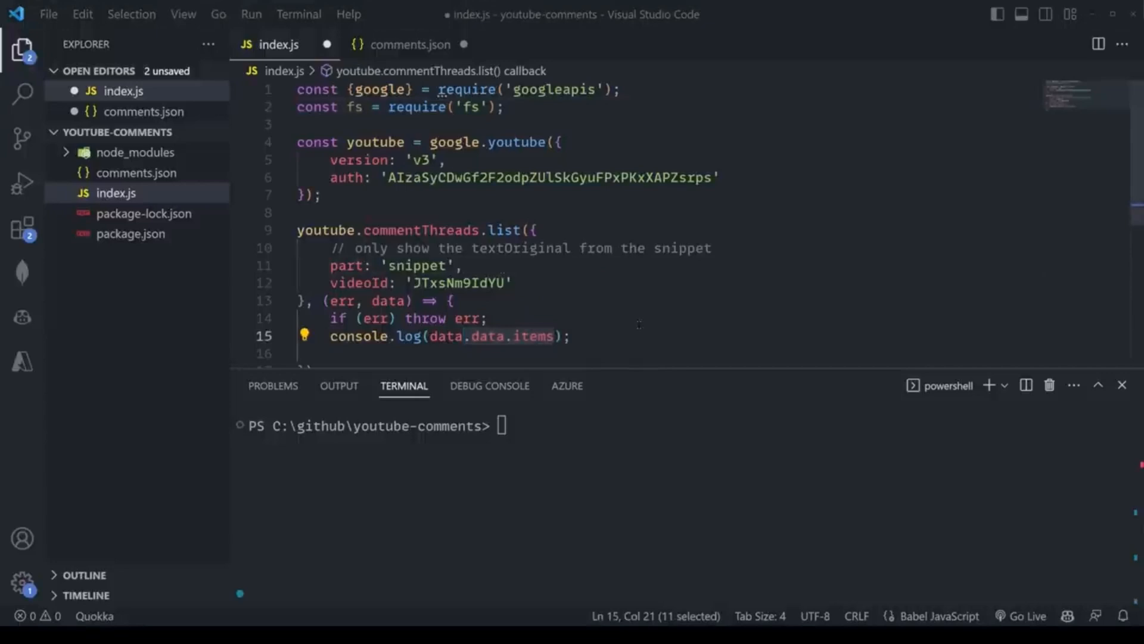
text(let json = JSON.stringify(data.data.items);)
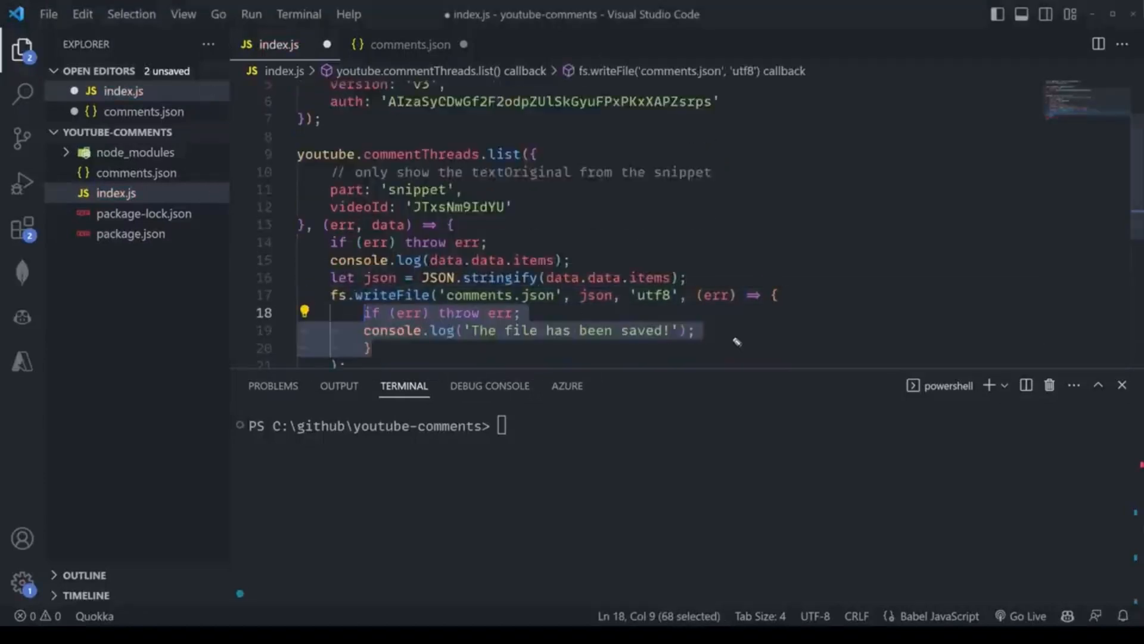
text(node .\index.js)
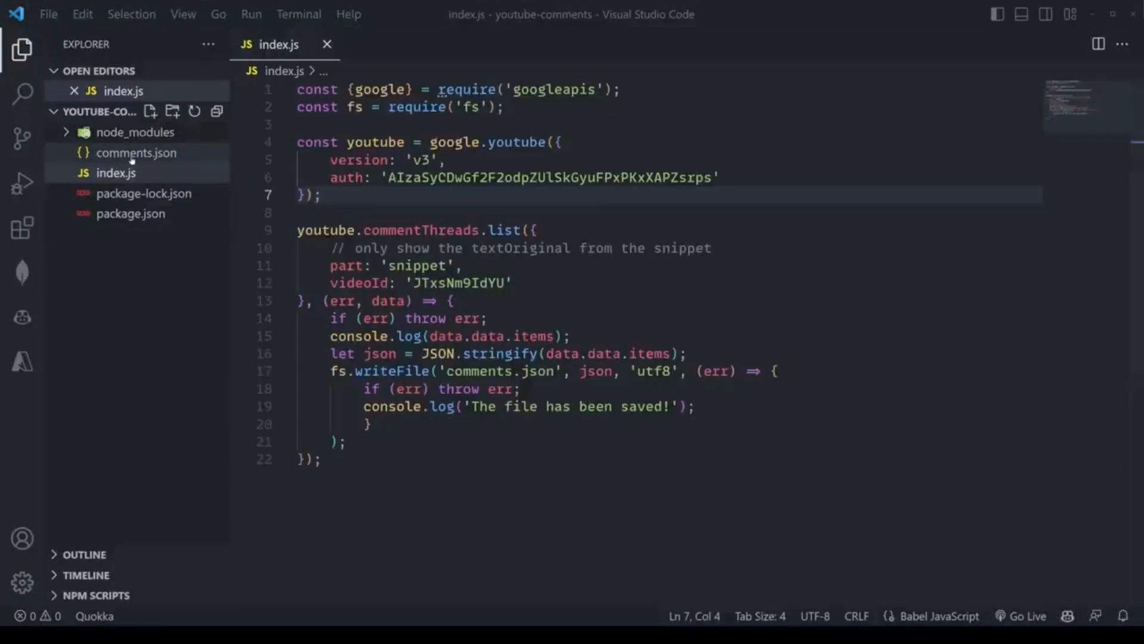
click(136, 152)
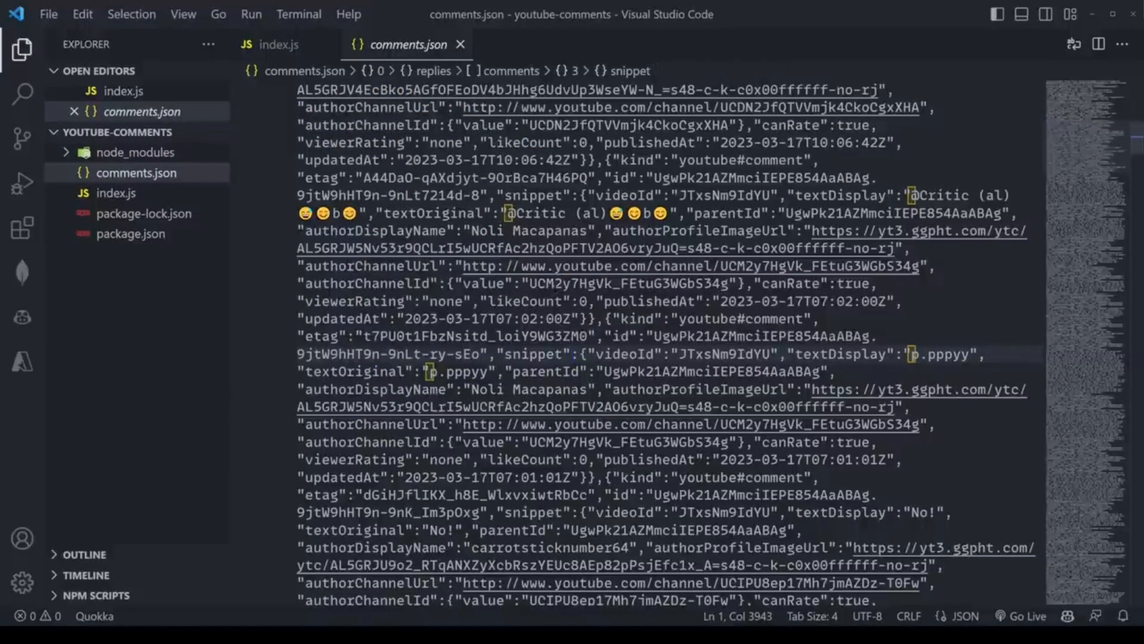
key(ctrl+shift+p)
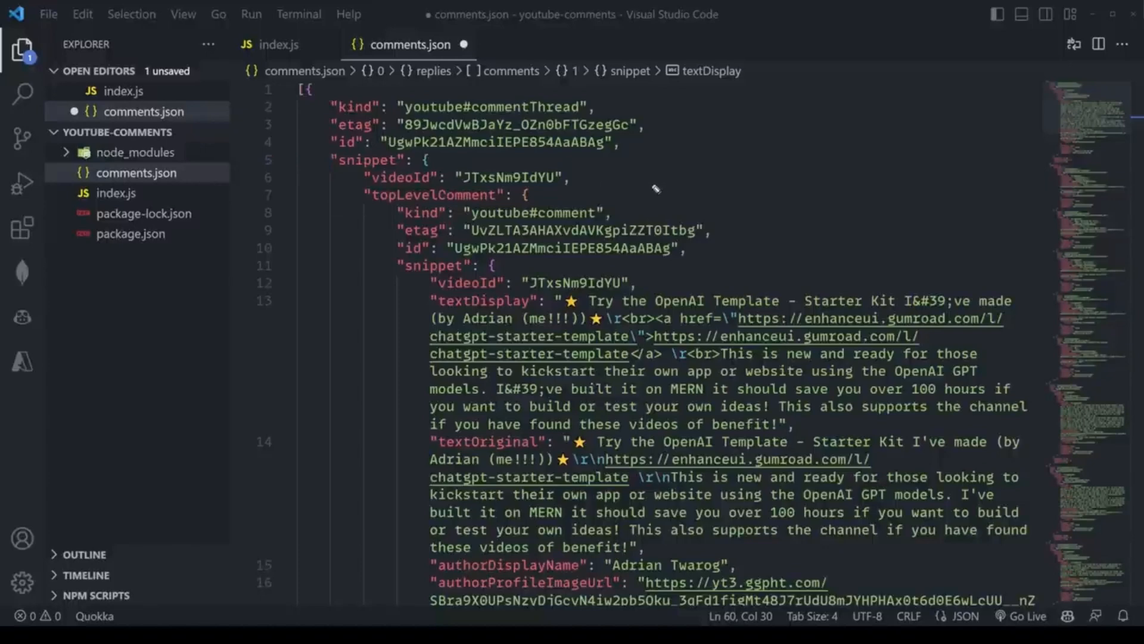
mouse_move(478, 300)
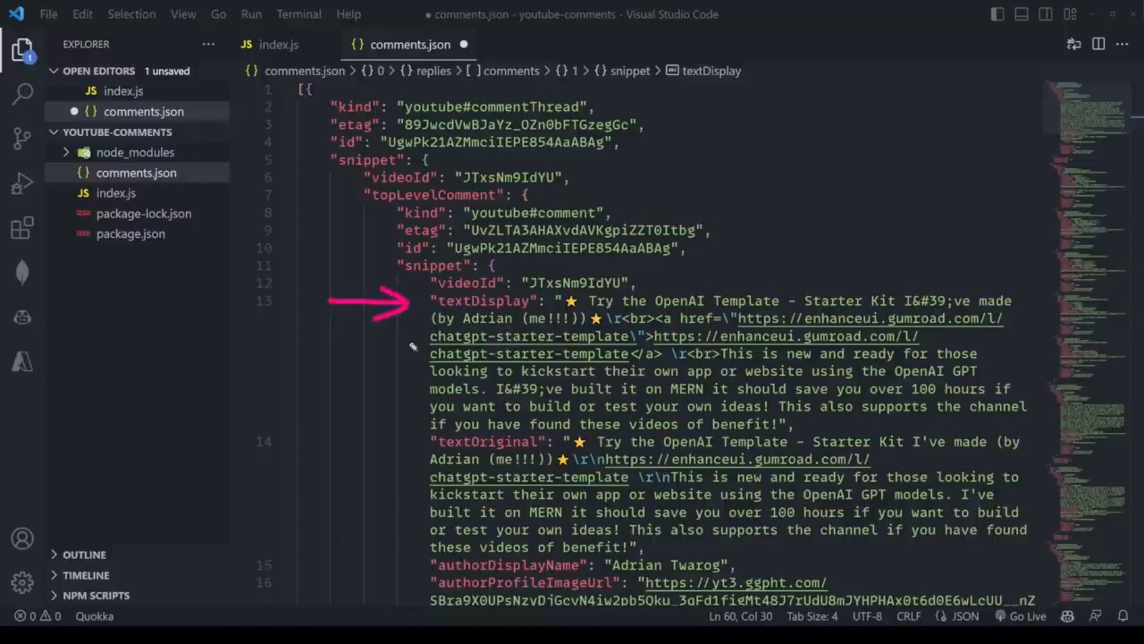
scroll(down, 3)
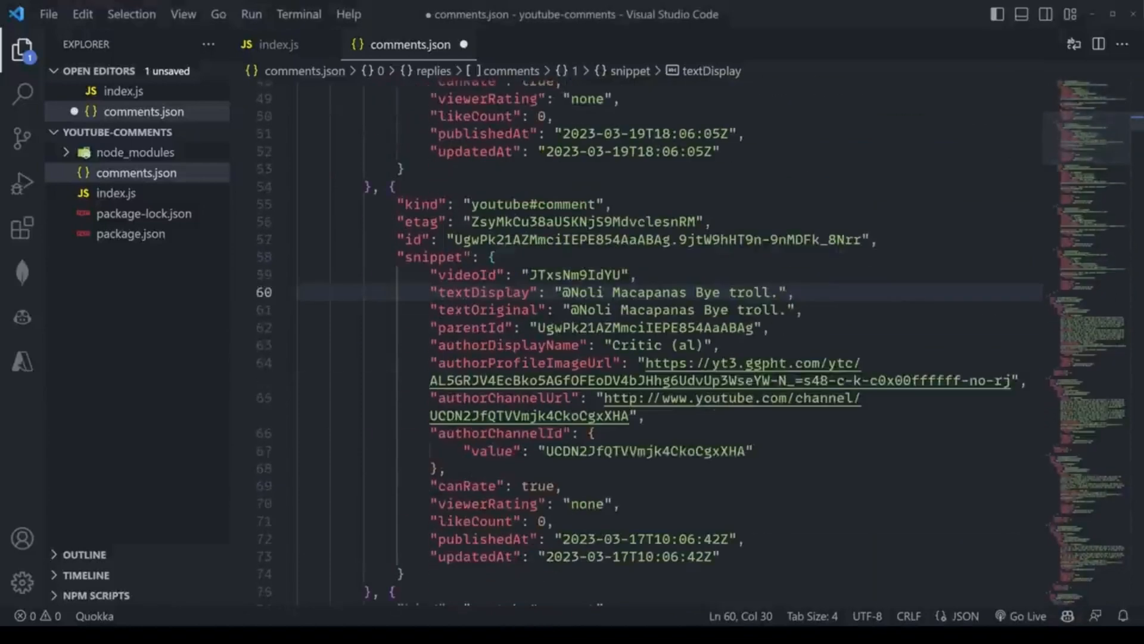
scroll(down, 3)
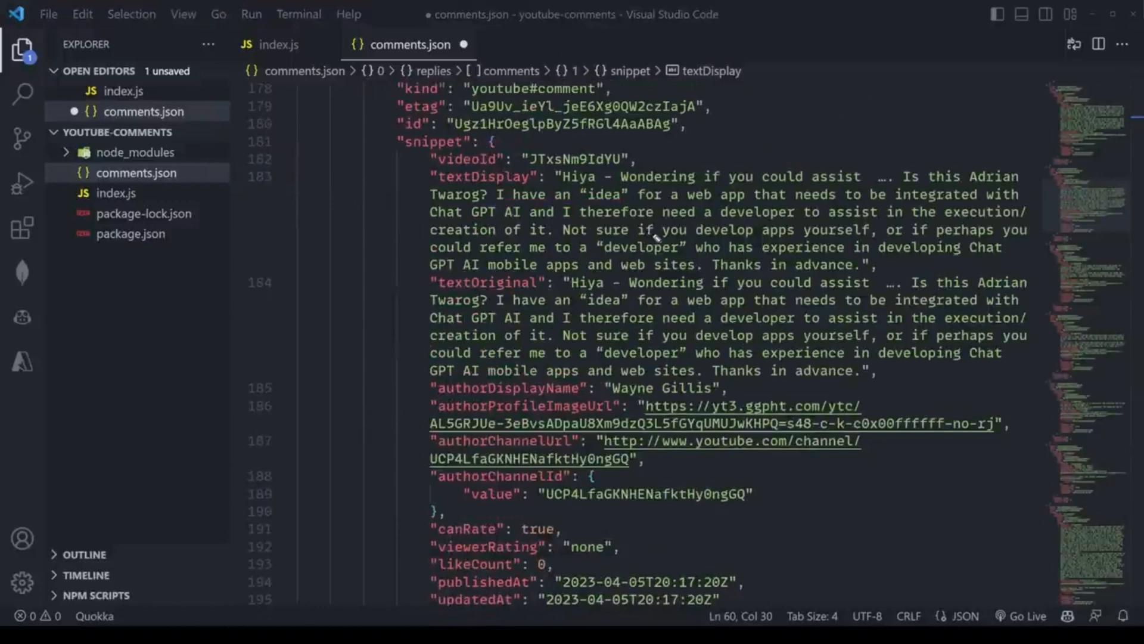
mouse_move(823, 227)
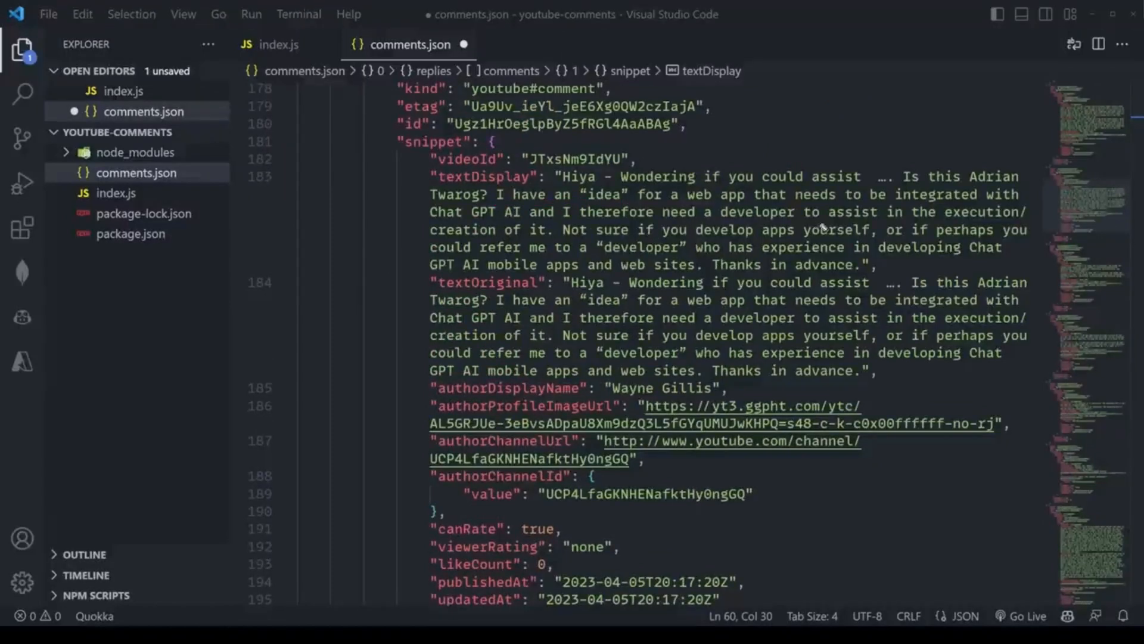
mouse_move(705, 244)
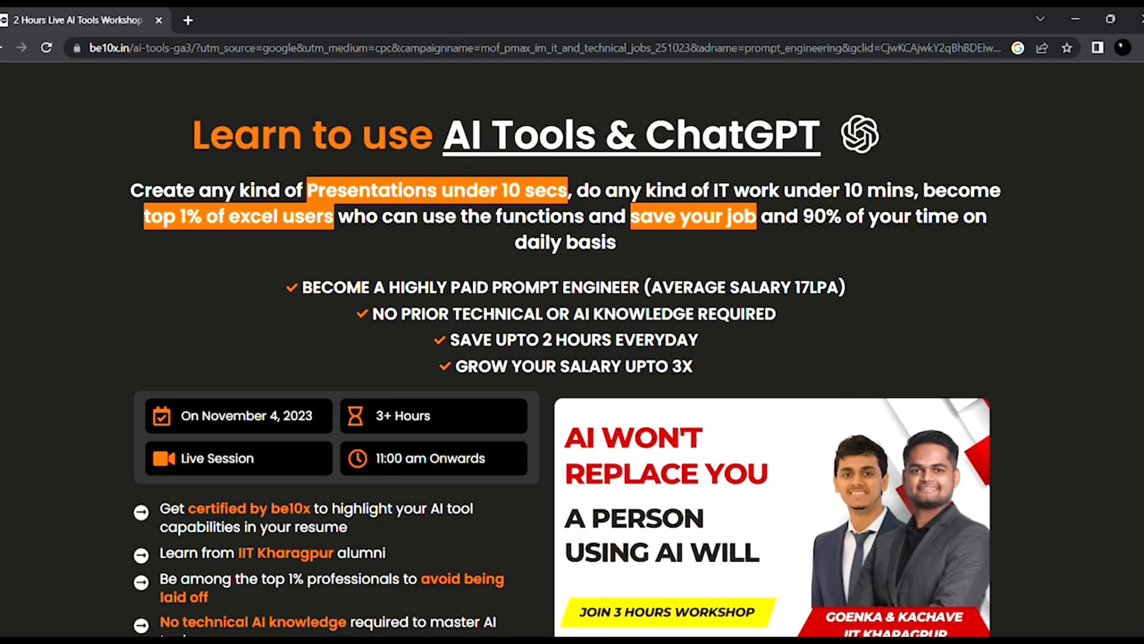
scroll(down, 3)
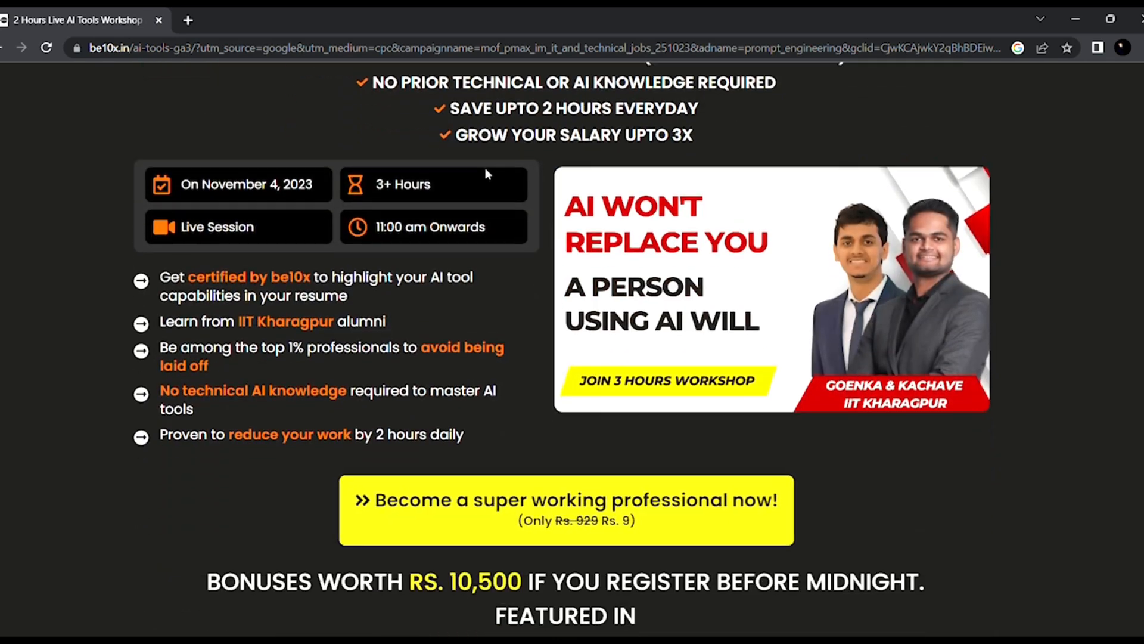
scroll(down, 3)
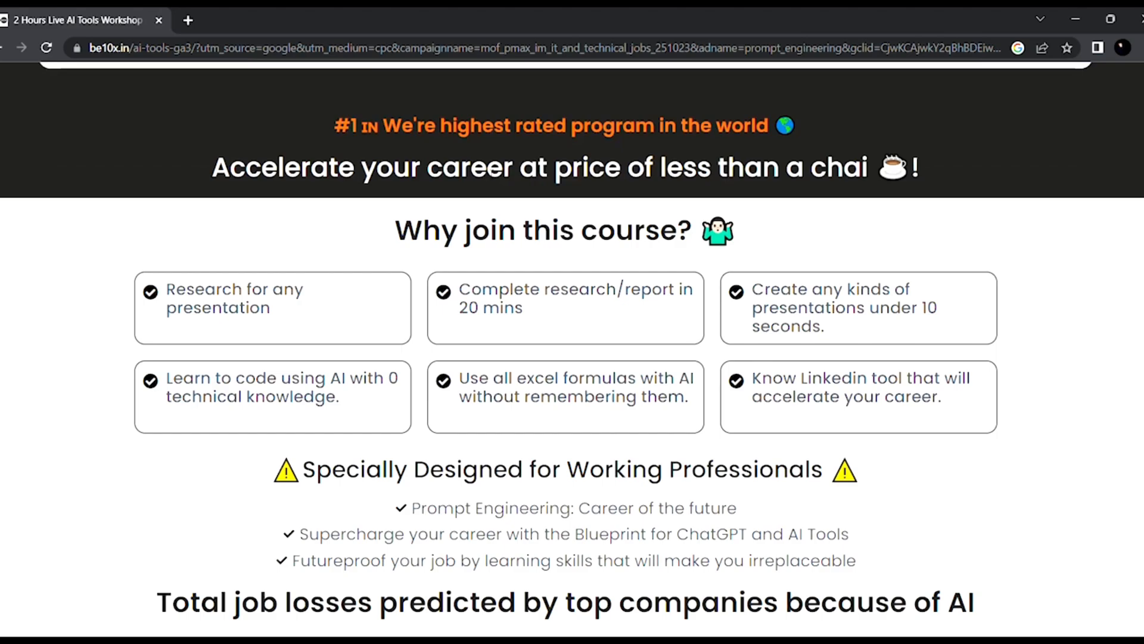
scroll(down, 3)
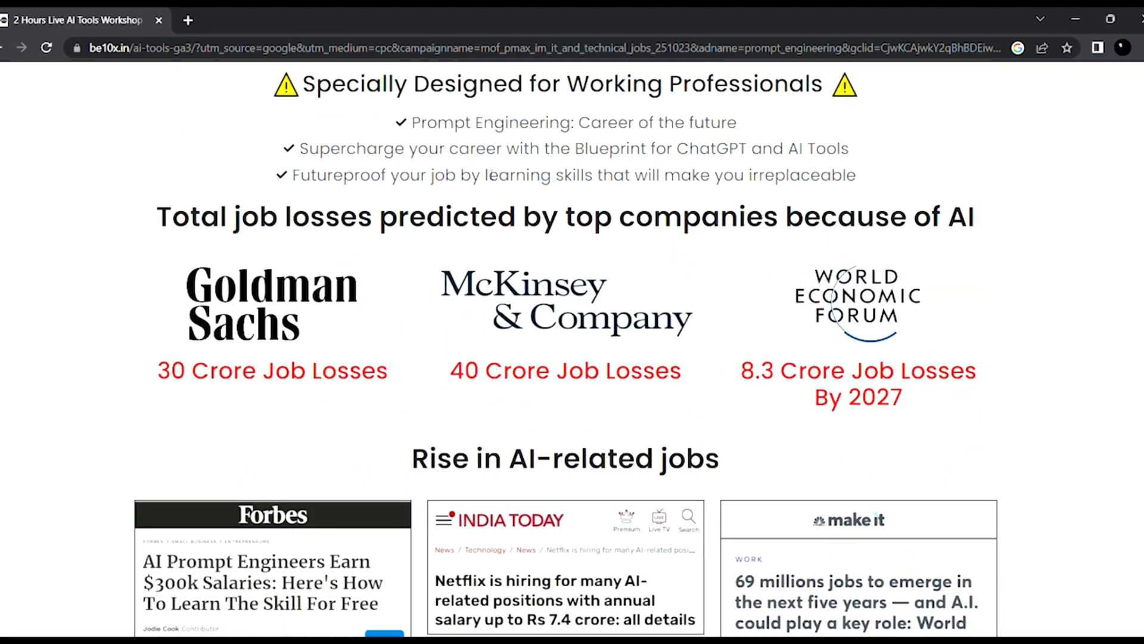
scroll(up, 3)
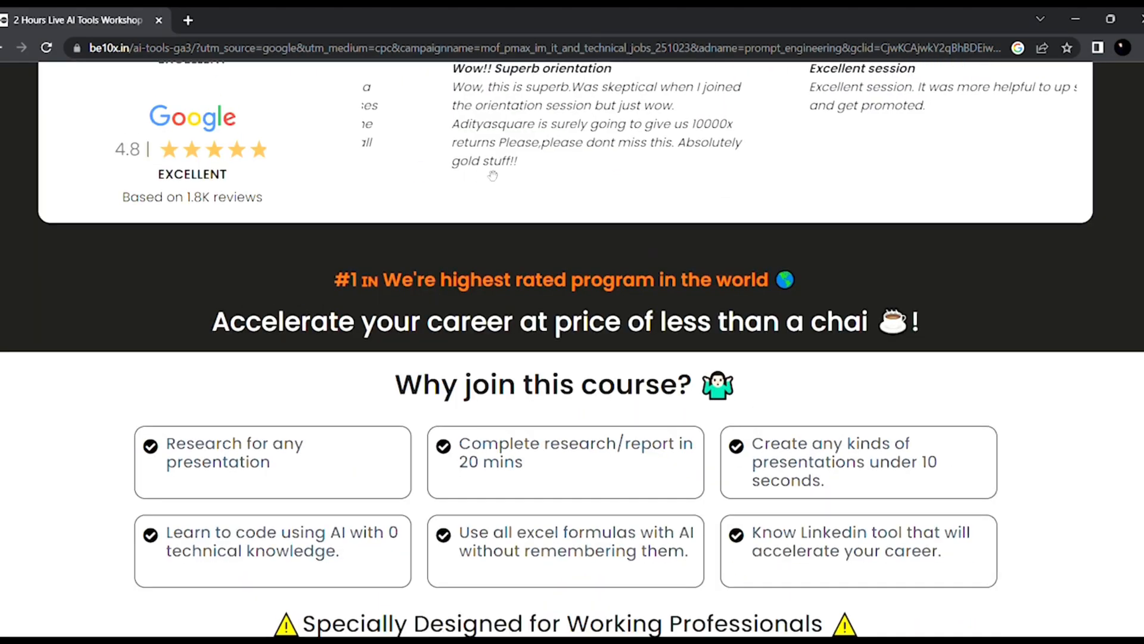
scroll(up, 3)
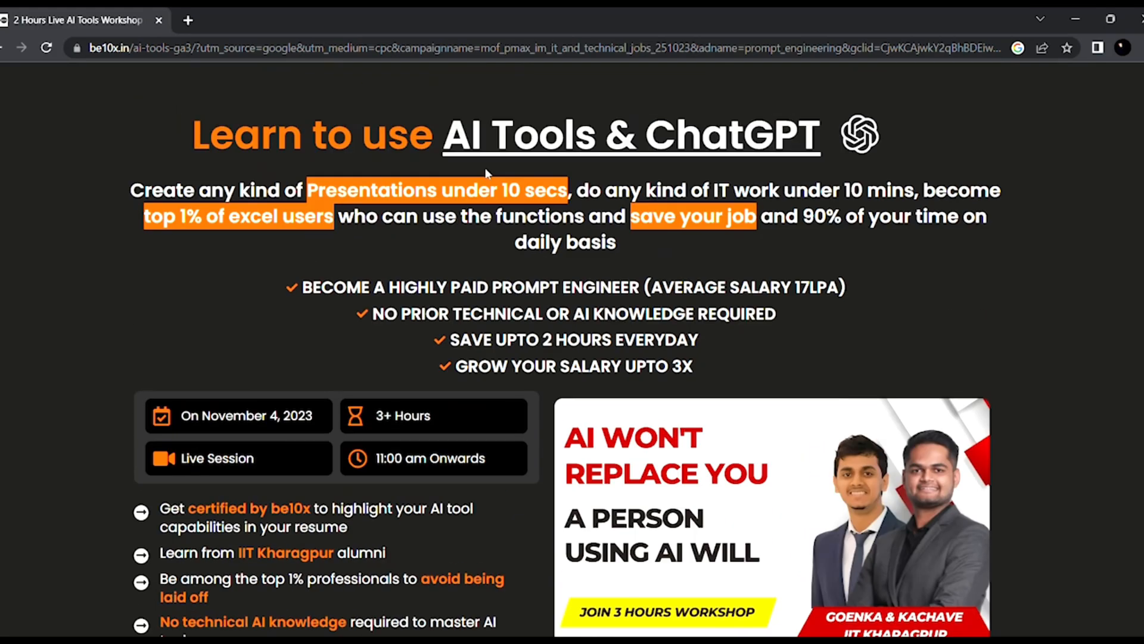
mouse_move(1024, 150)
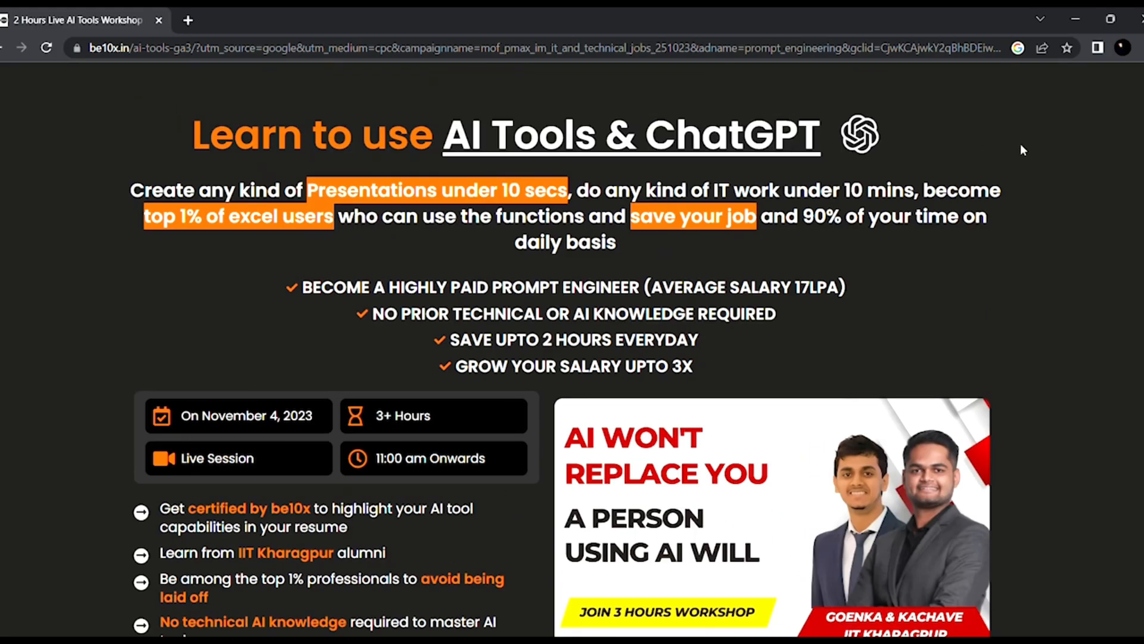
mouse_move(348, 80)
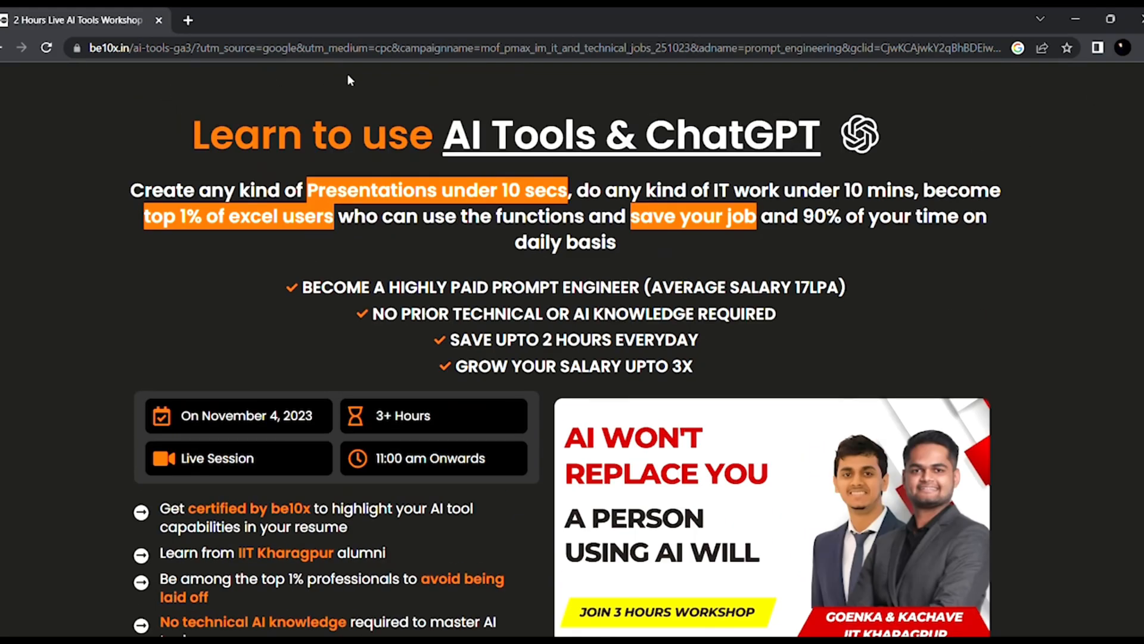
mouse_move(487, 173)
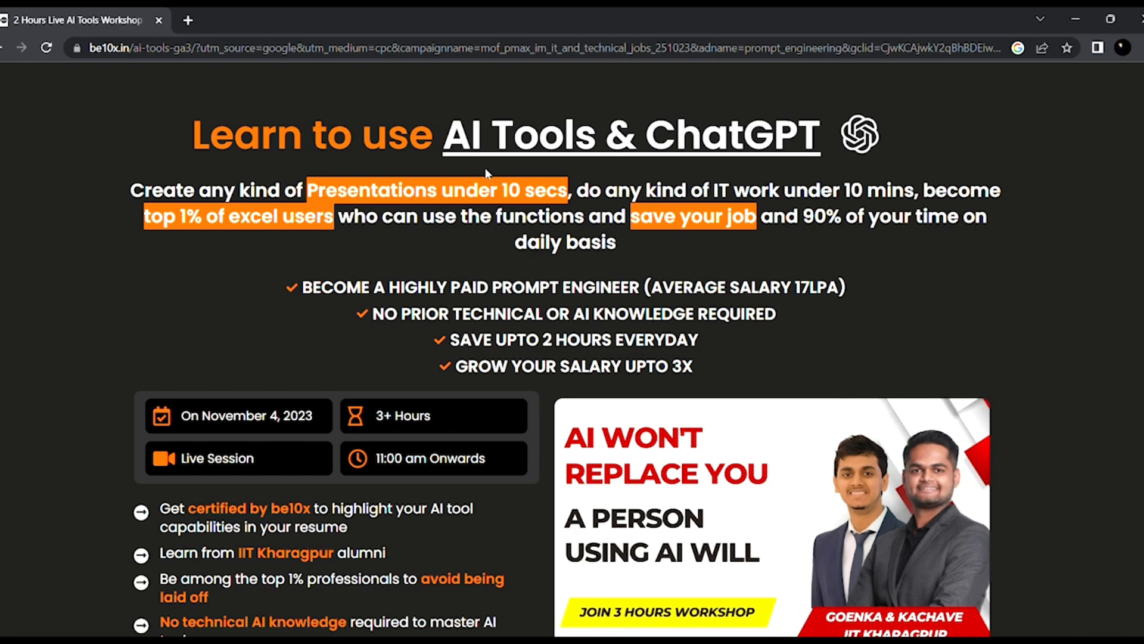
scroll(down, 3)
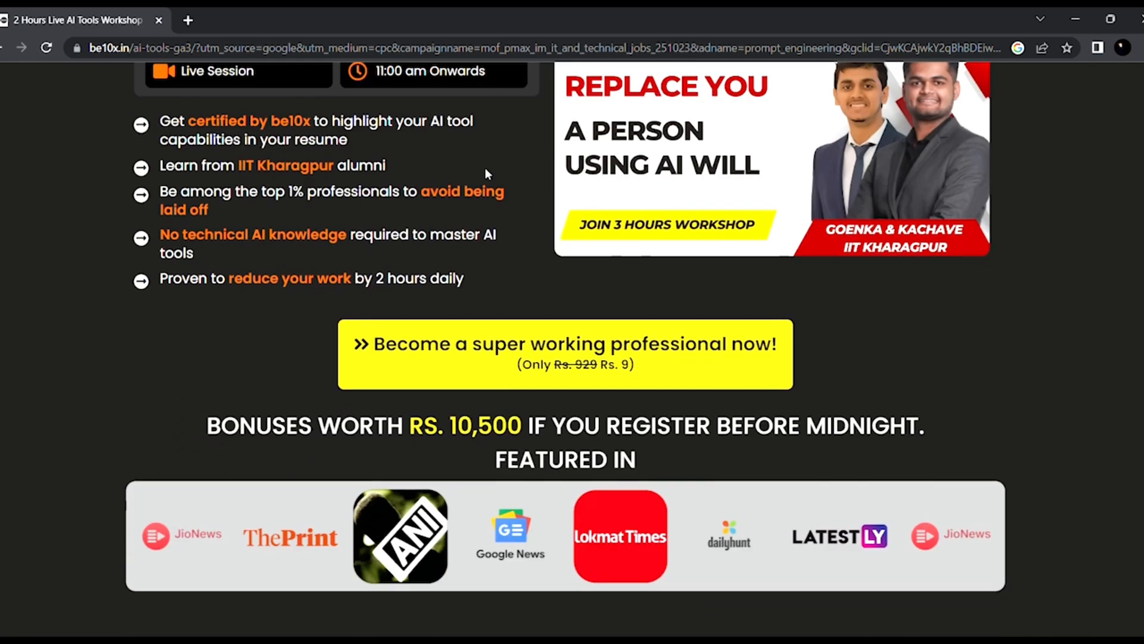
scroll(down, 3)
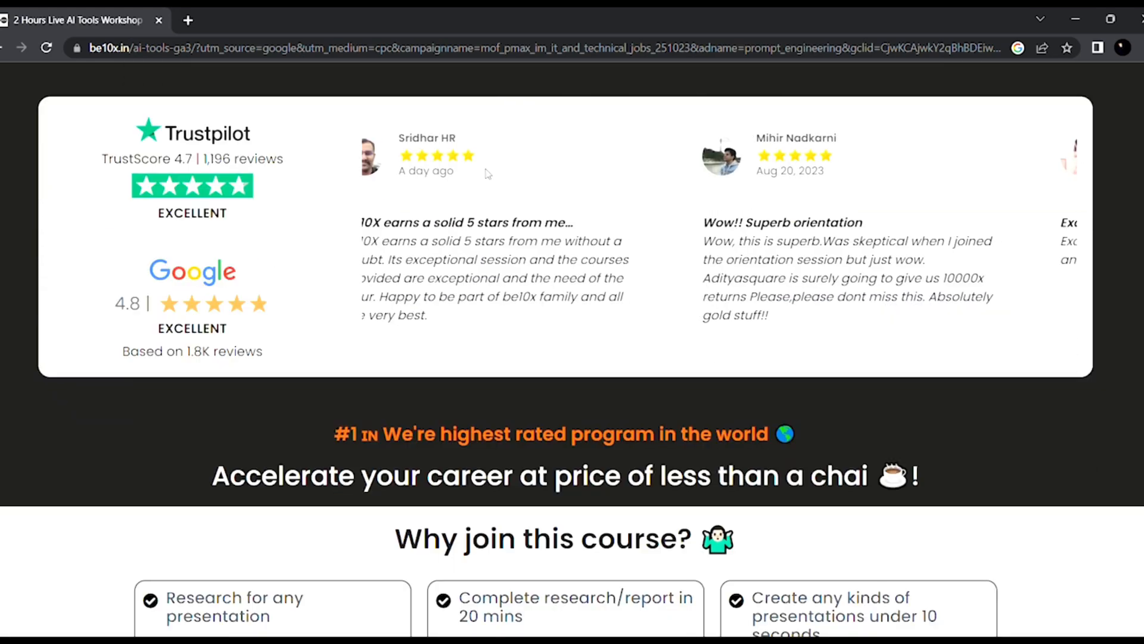
scroll(down, 3)
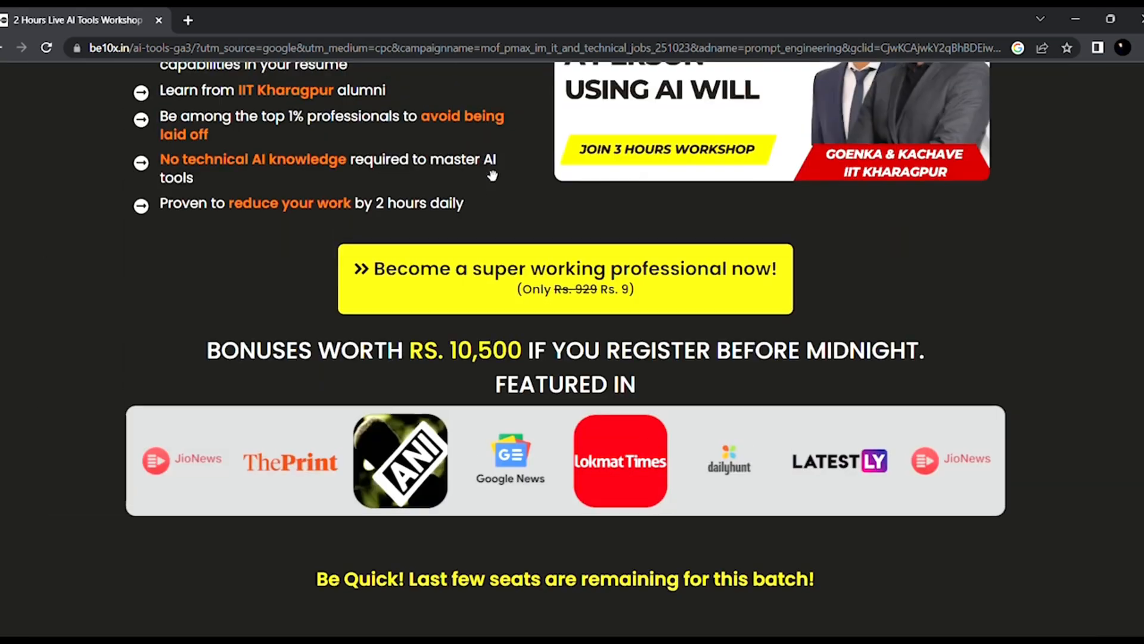
scroll(up, 3)
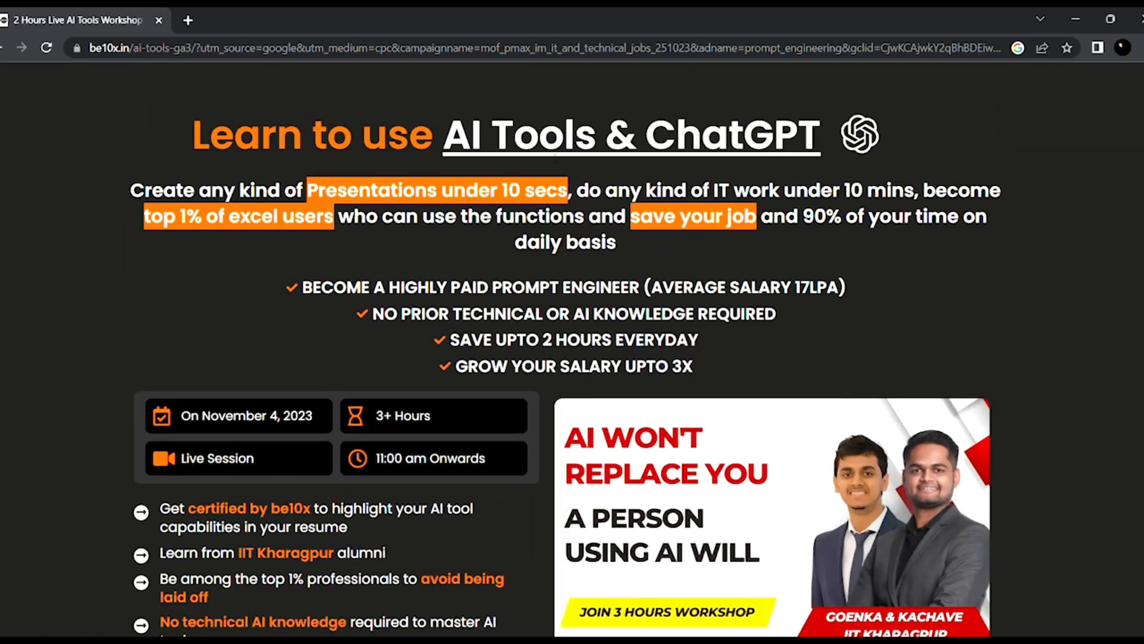
mouse_move(1095, 97)
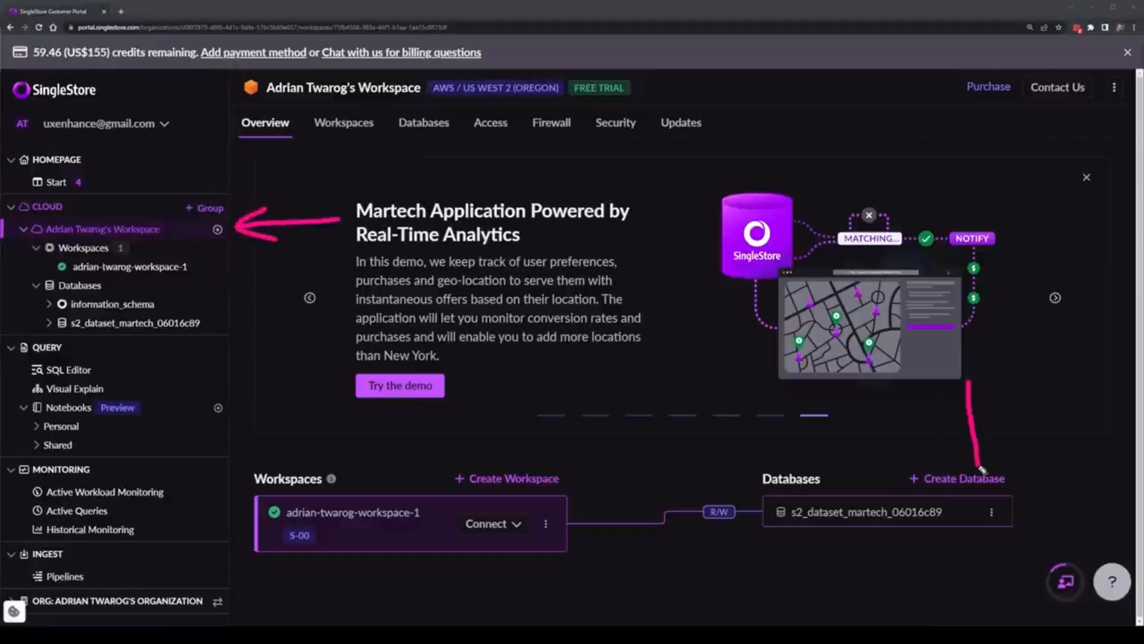
- Start a new database named 'singlestore' from the Overview page
click(964, 478)
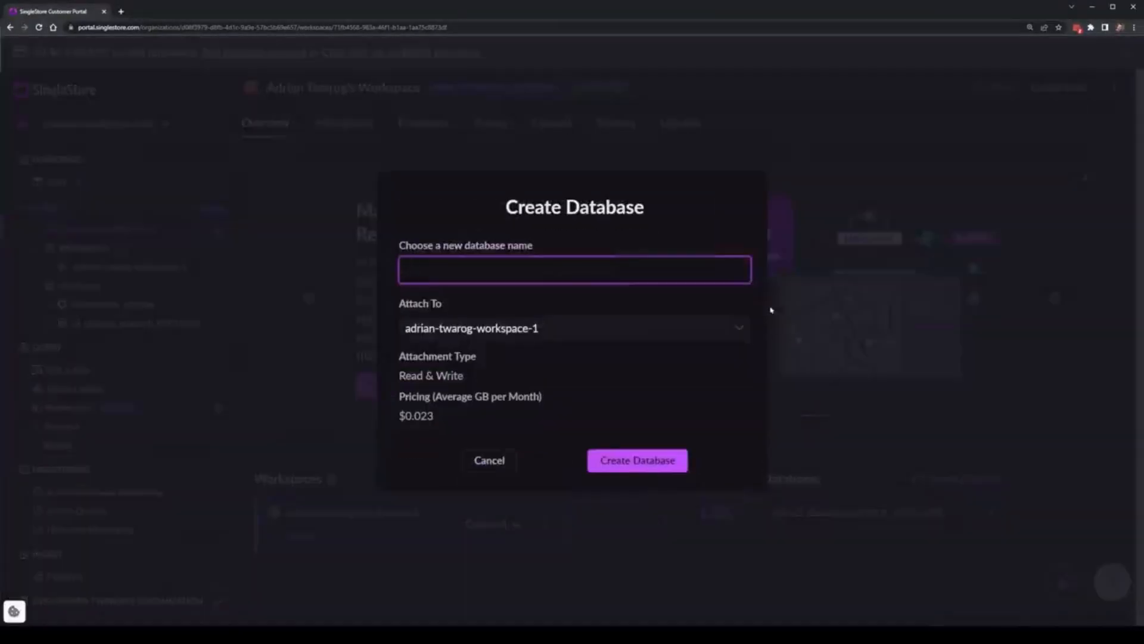
text(singlestore)
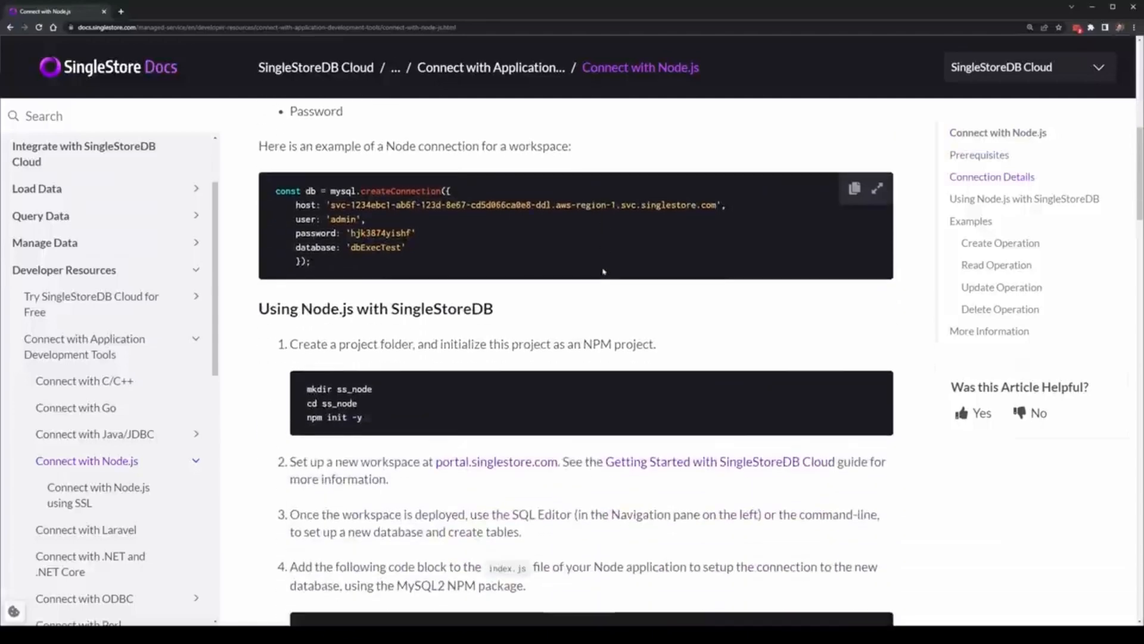
- Scroll the Connect with Node.js guide down to the connection example
scroll(down, 3)
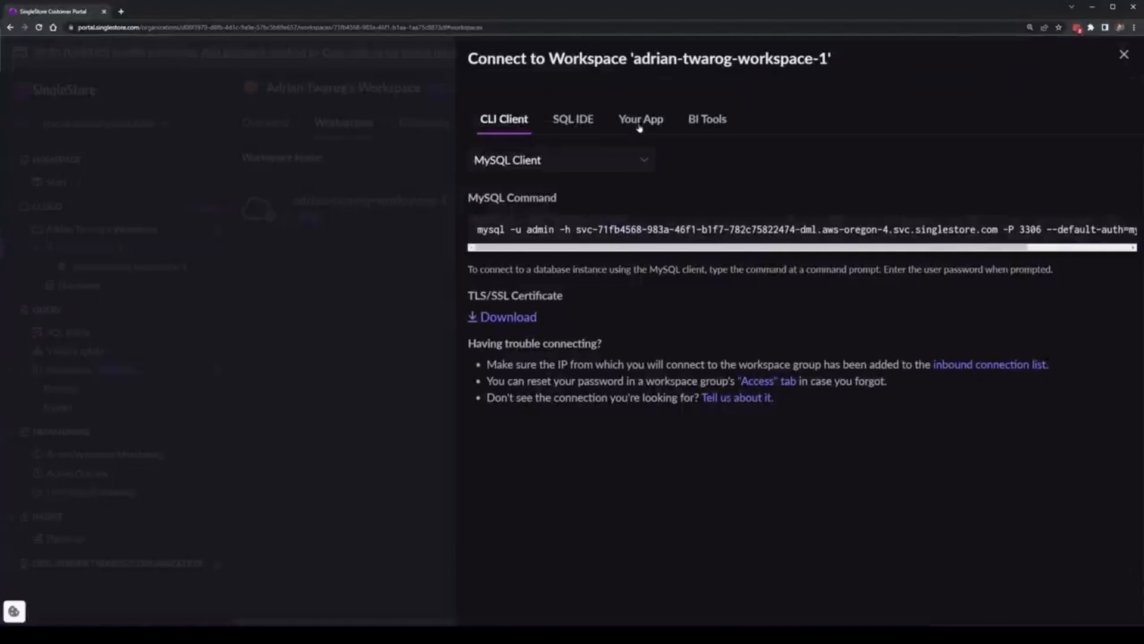
- Copy the workspace admin username from the Access tab and reset the admin password
click(641, 119)
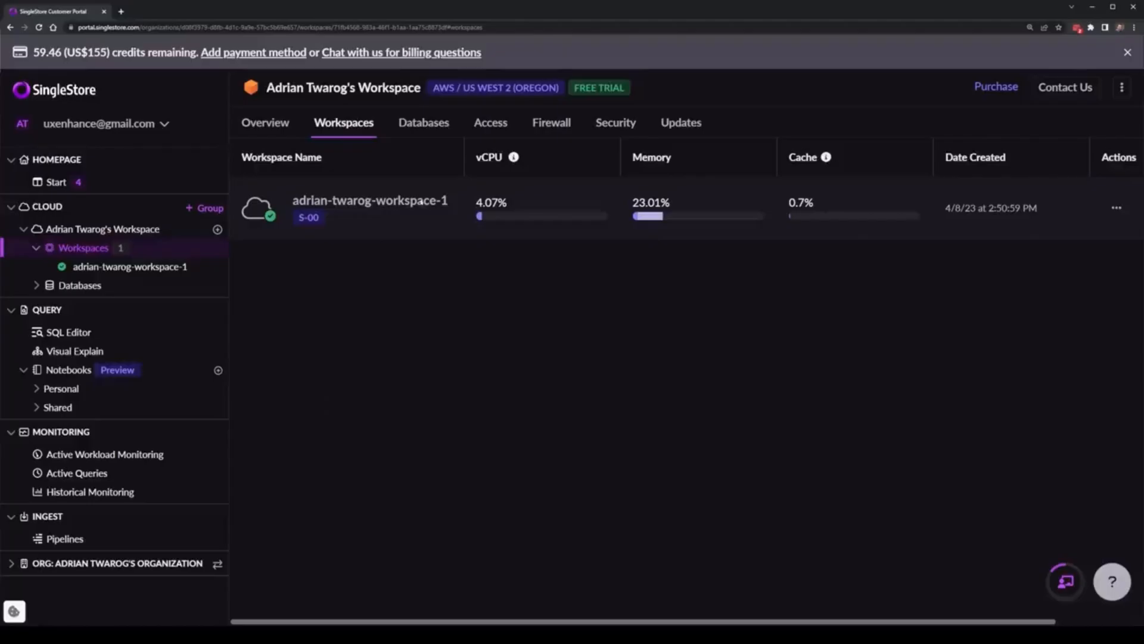
click(491, 122)
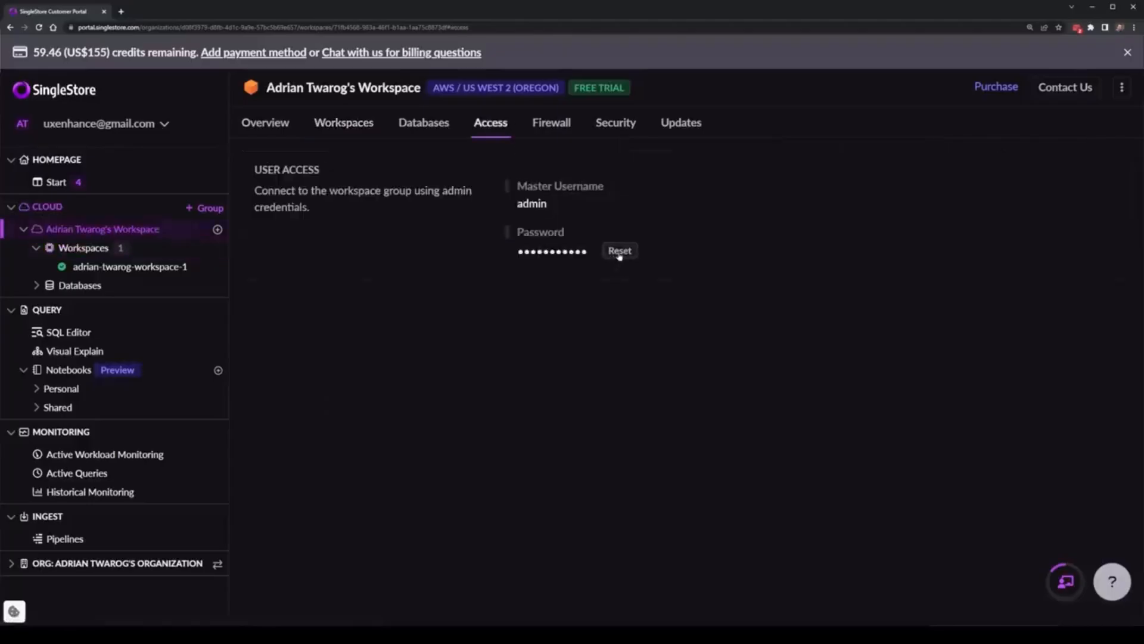
double_click(531, 203)
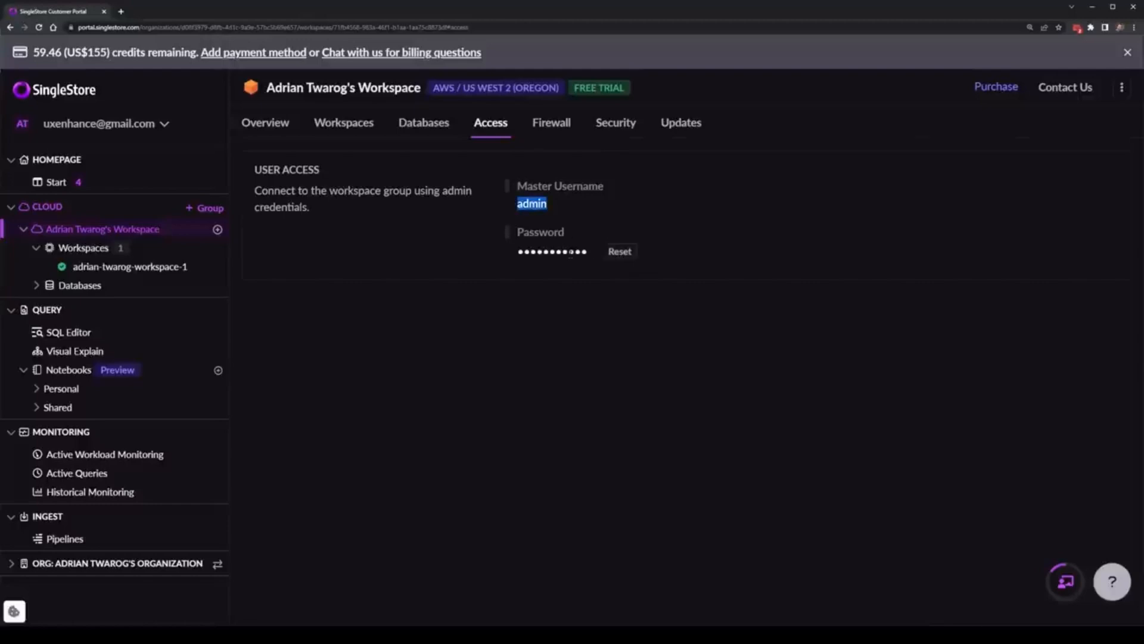
click(620, 251)
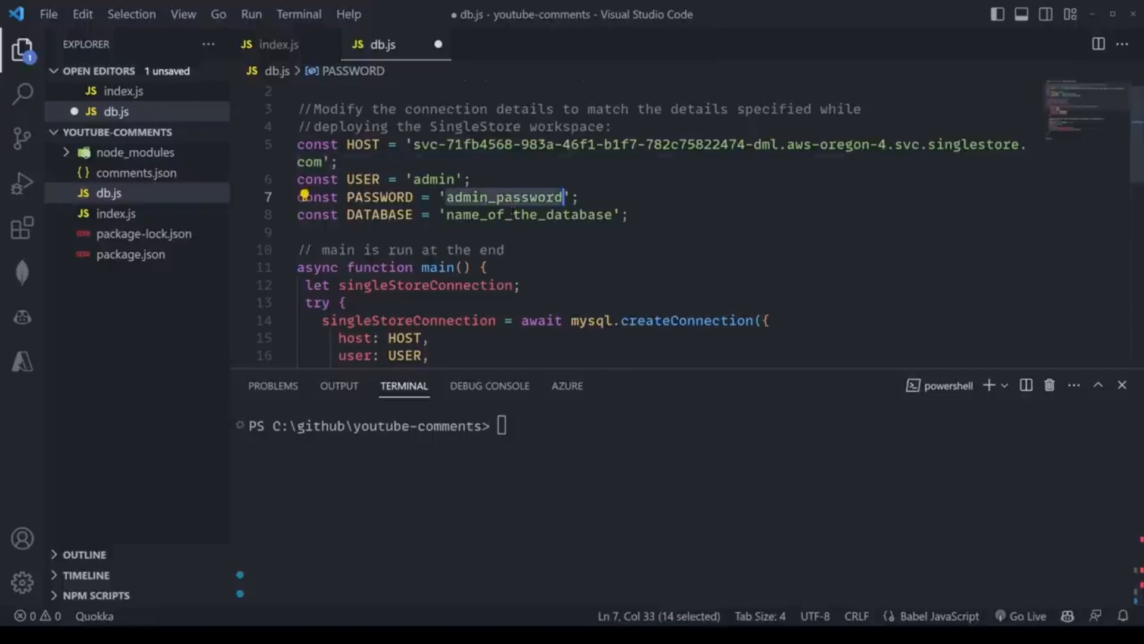
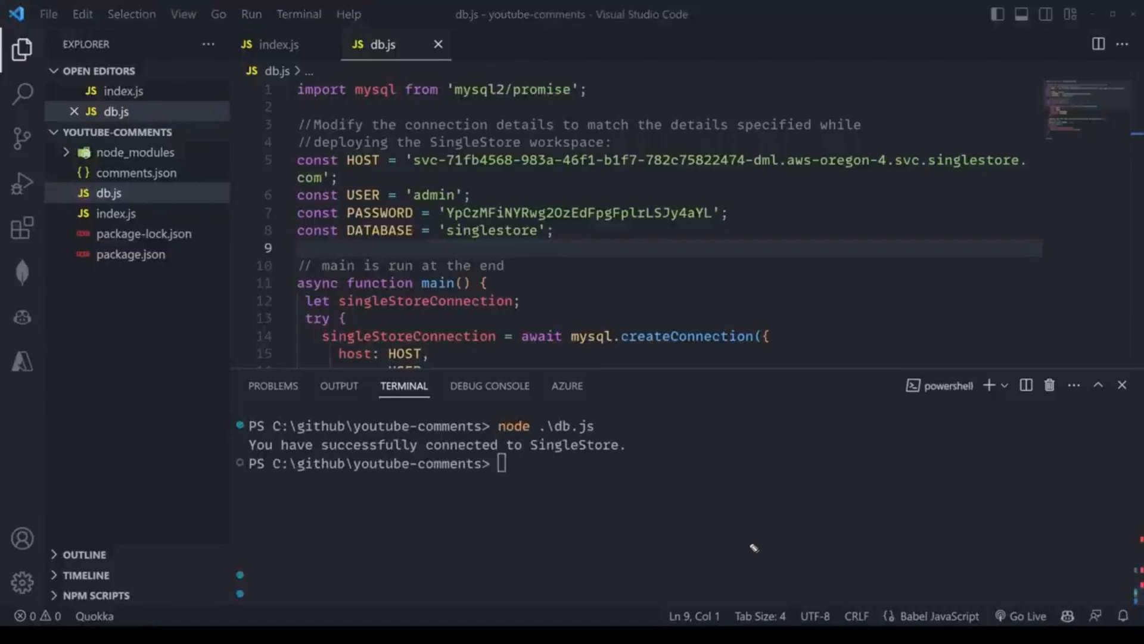
- Enter the new password and 'singlestore' database in db.js, then run it with node
click(990, 511)
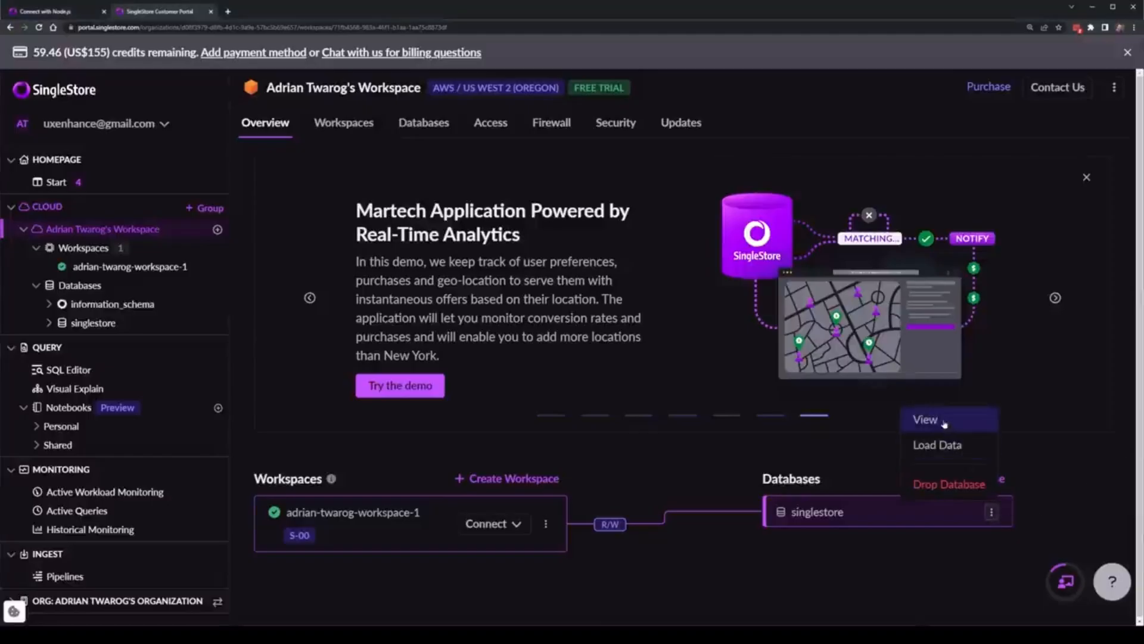
- Confirm the singlestore database has no tables or procedures, expand it, and open the SQL Editor
click(924, 419)
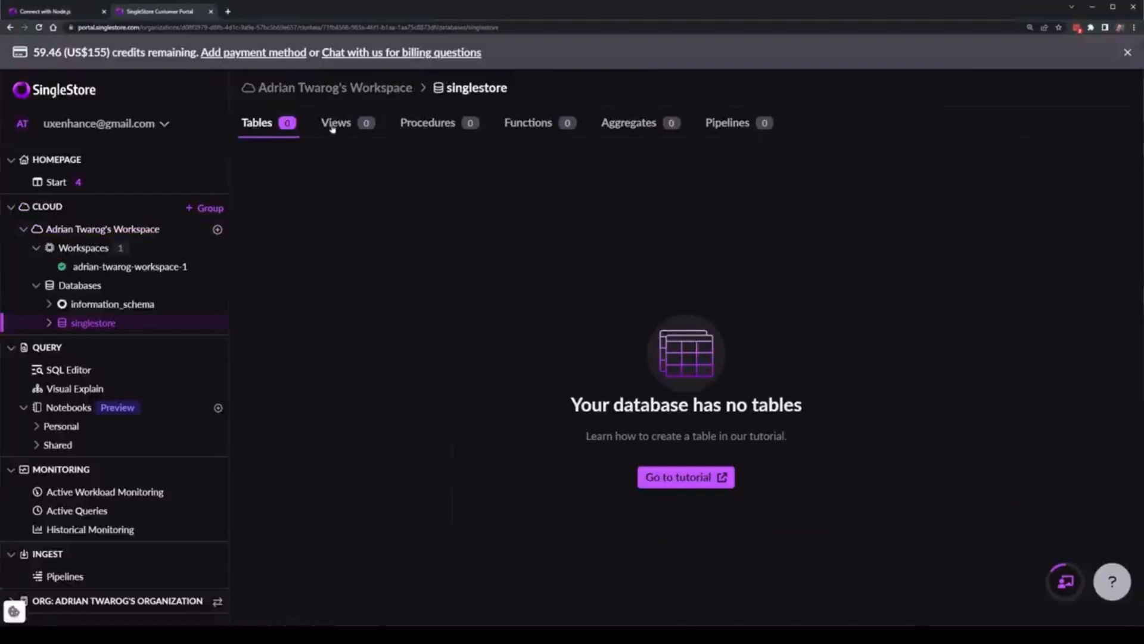
click(428, 121)
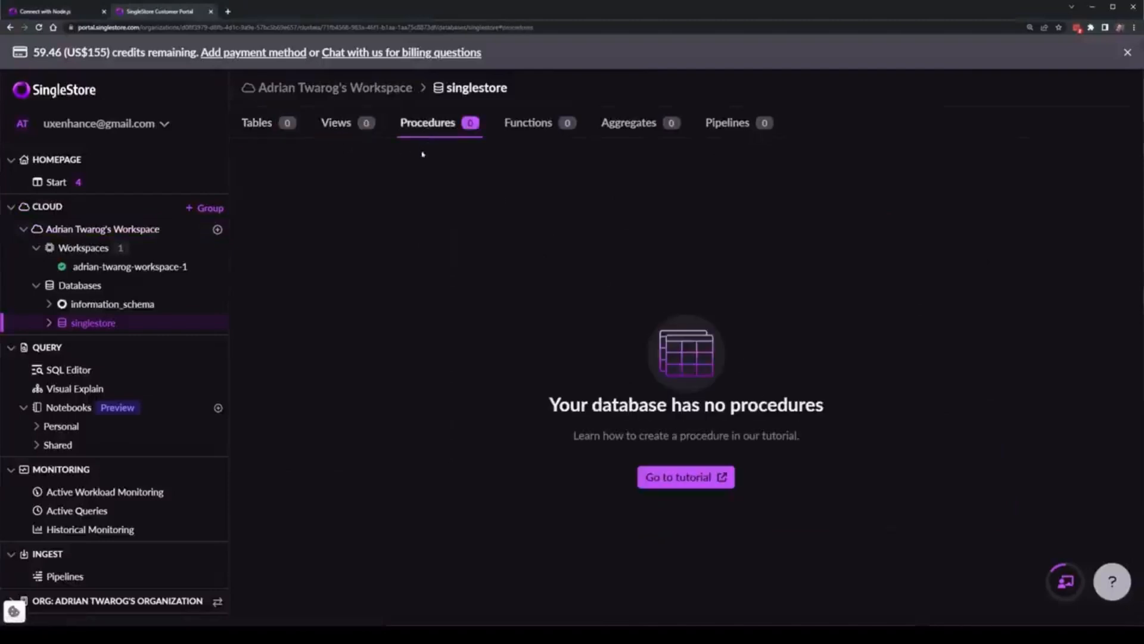
click(257, 122)
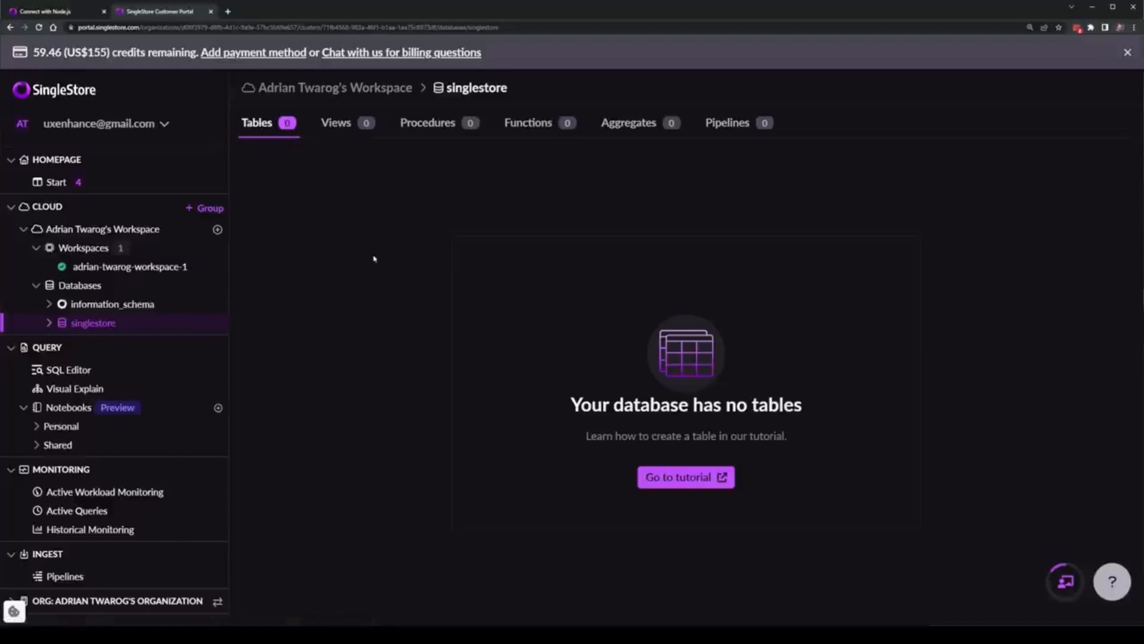
mouse_move(703, 507)
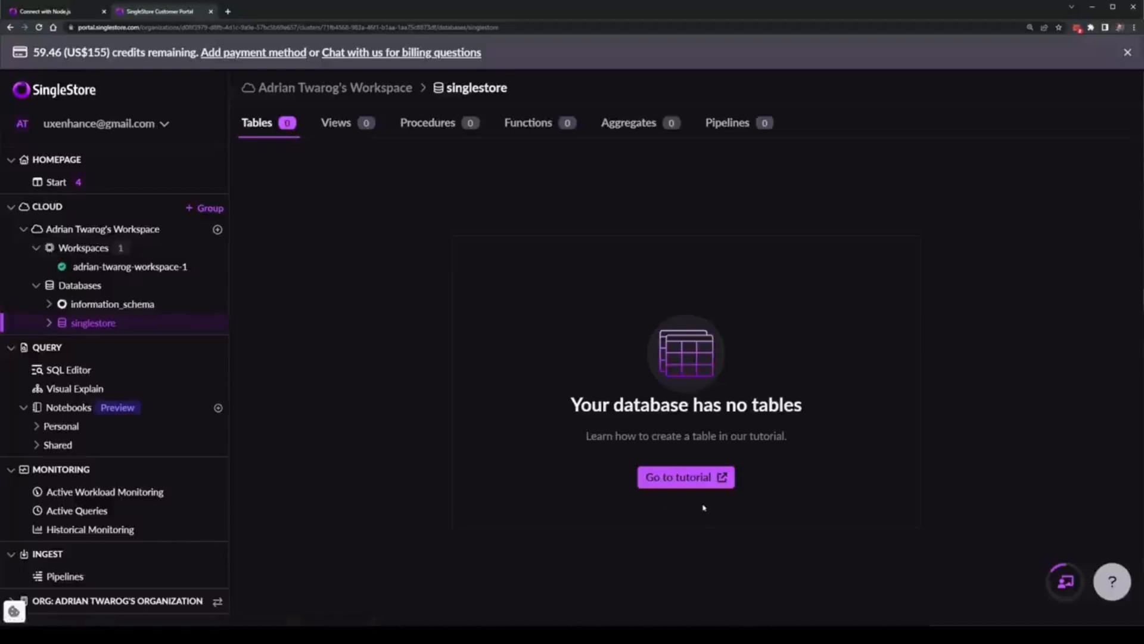
click(49, 323)
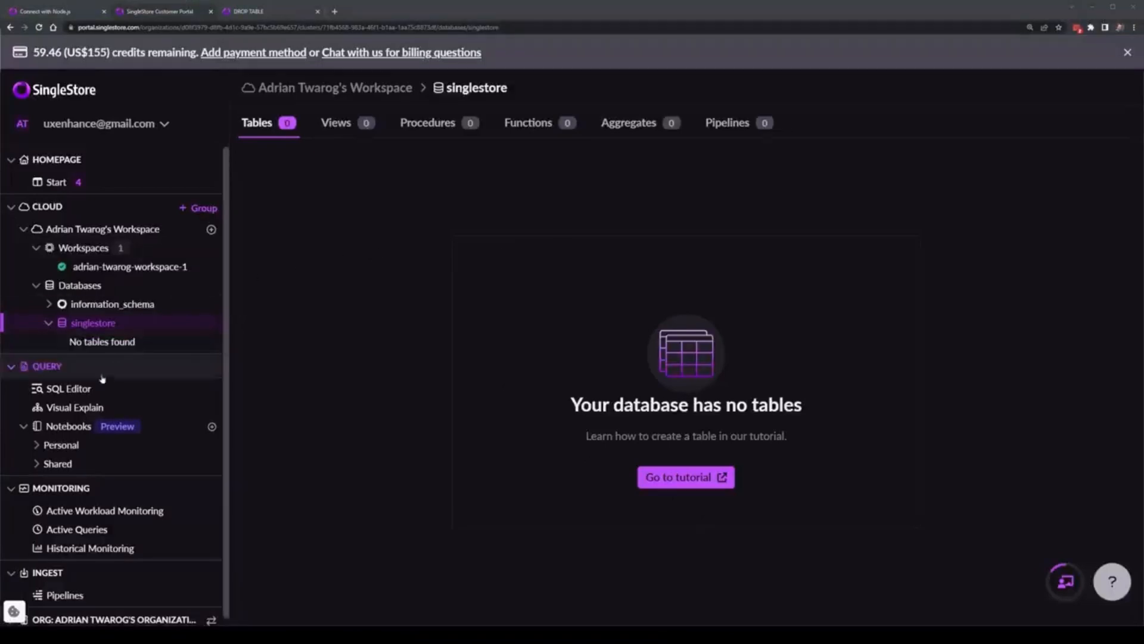
click(73, 388)
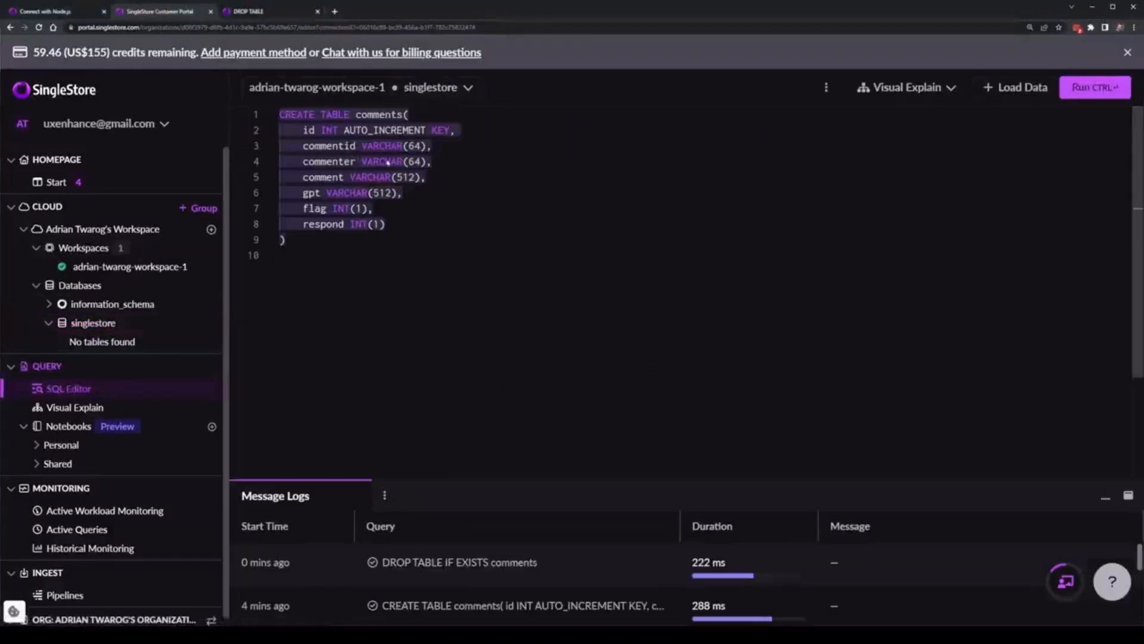
- Run the selected CREATE TABLE comments statement and open the new comments table
drag(452, 117, 540, 226)
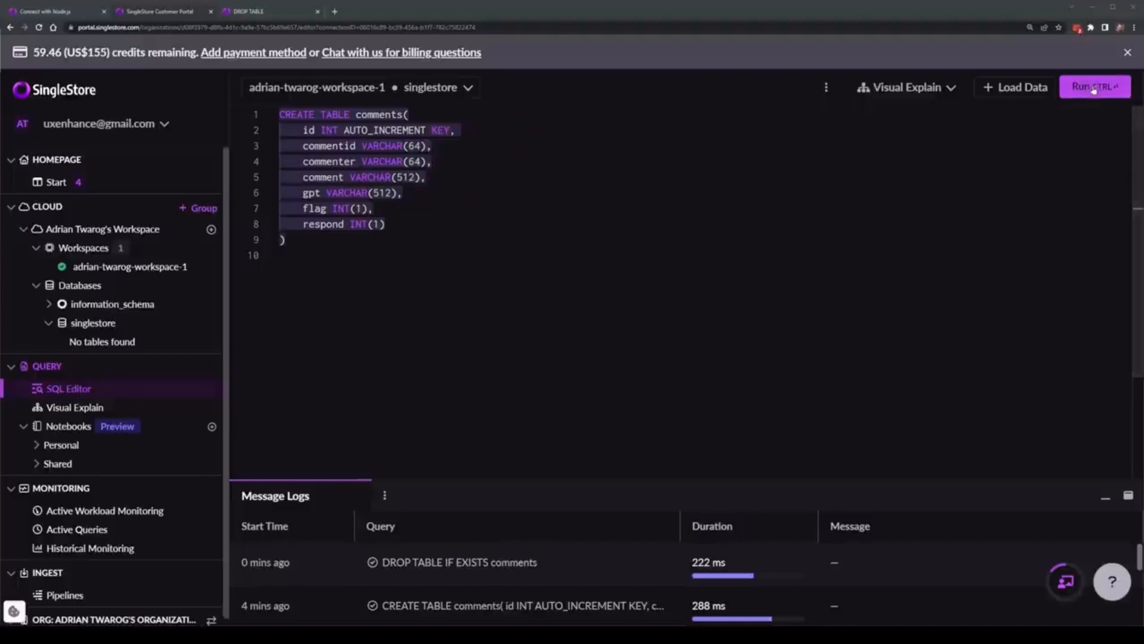
click(1093, 87)
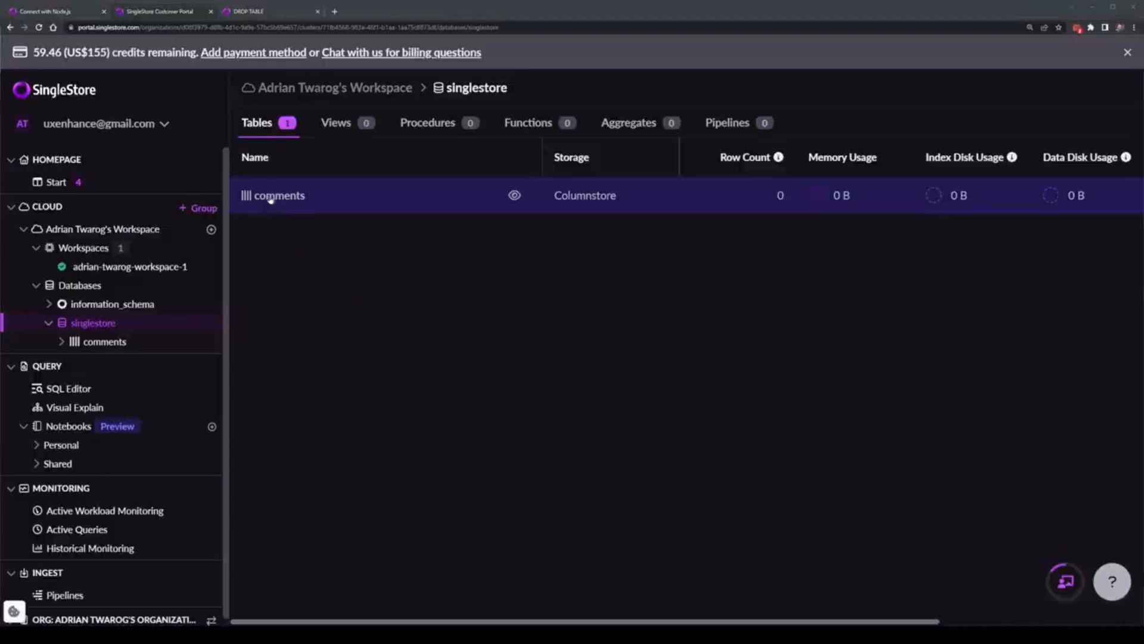
click(278, 195)
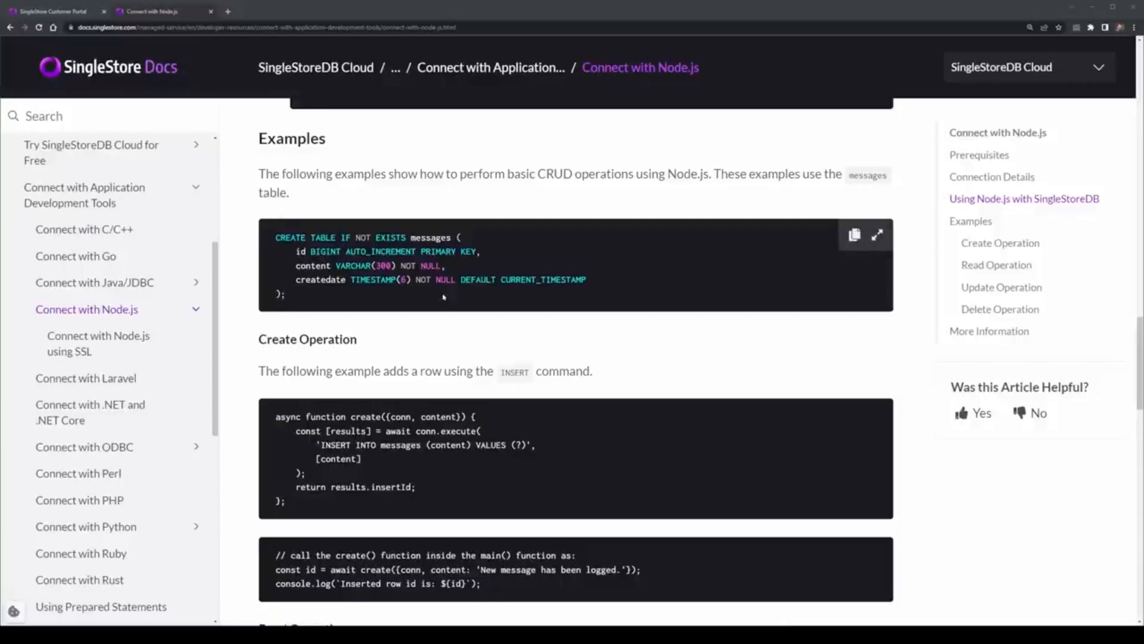
- Scroll the Connect with Node.js docs down to the Create Operation example
scroll(down, 3)
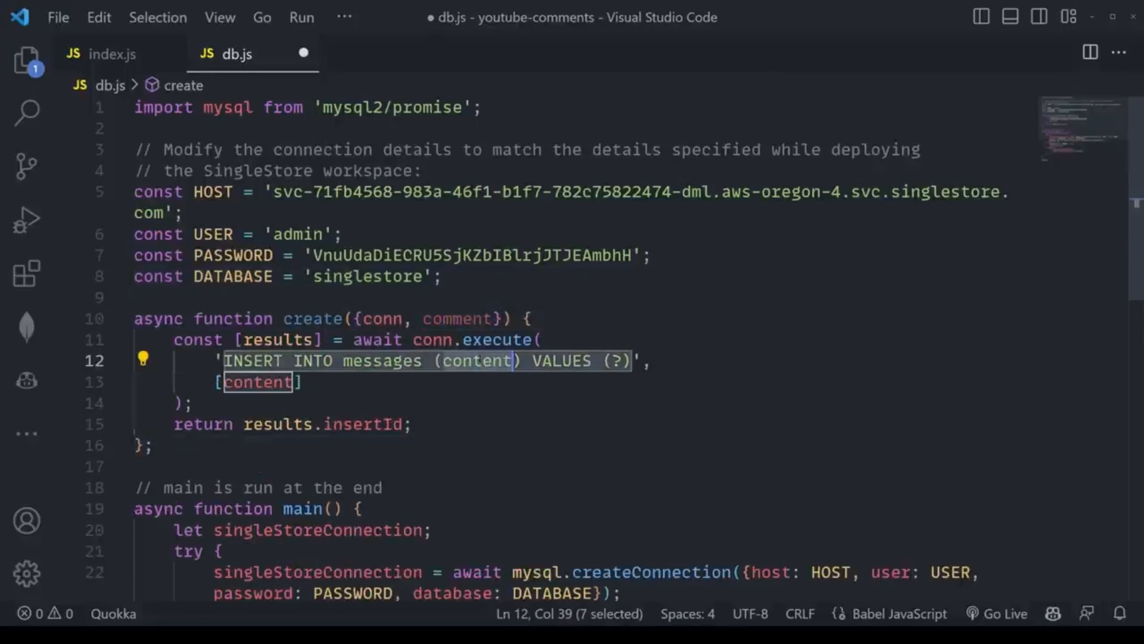
- Point the pasted create() at the comments table's columns and call it from main with singleStoreConnection
text(comments)
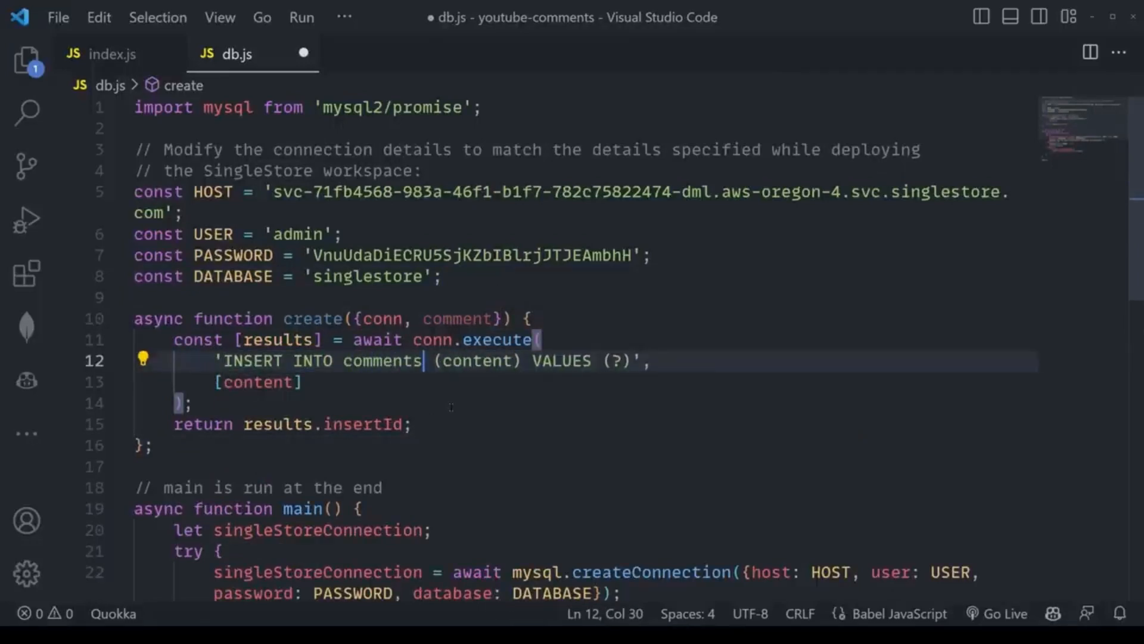
double_click(475, 361)
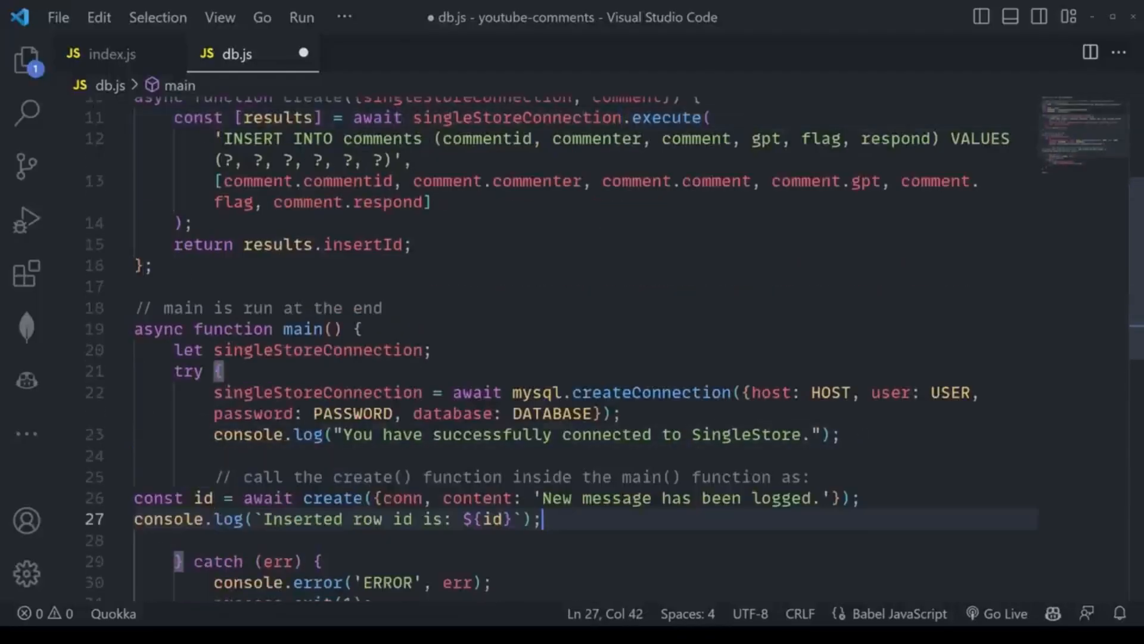
key(enter)
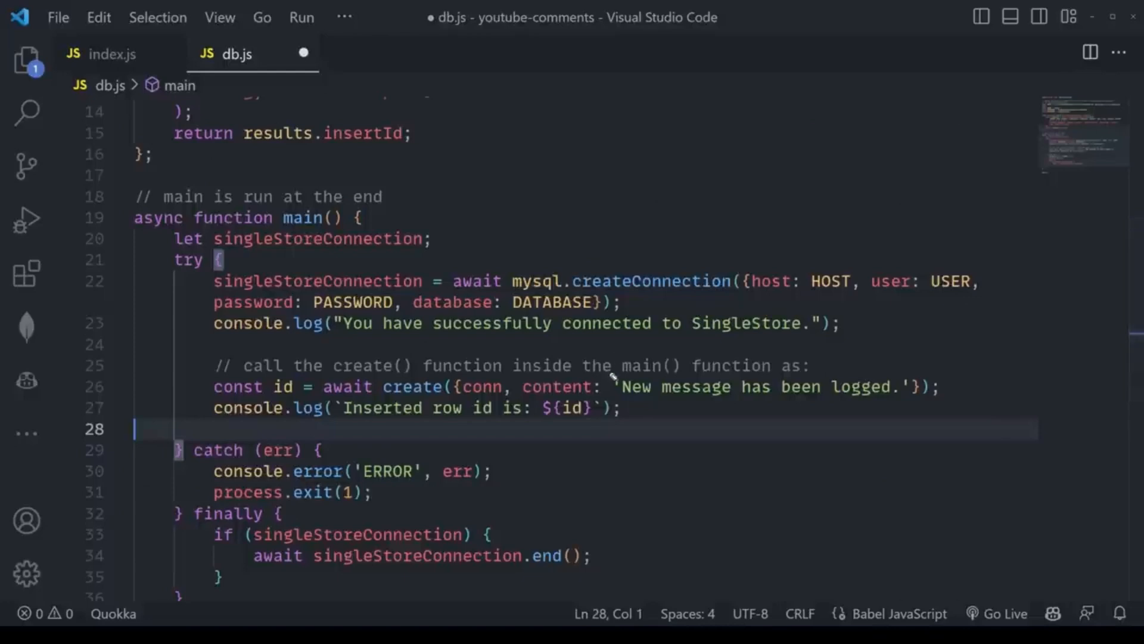
text(singleStoreConnection)
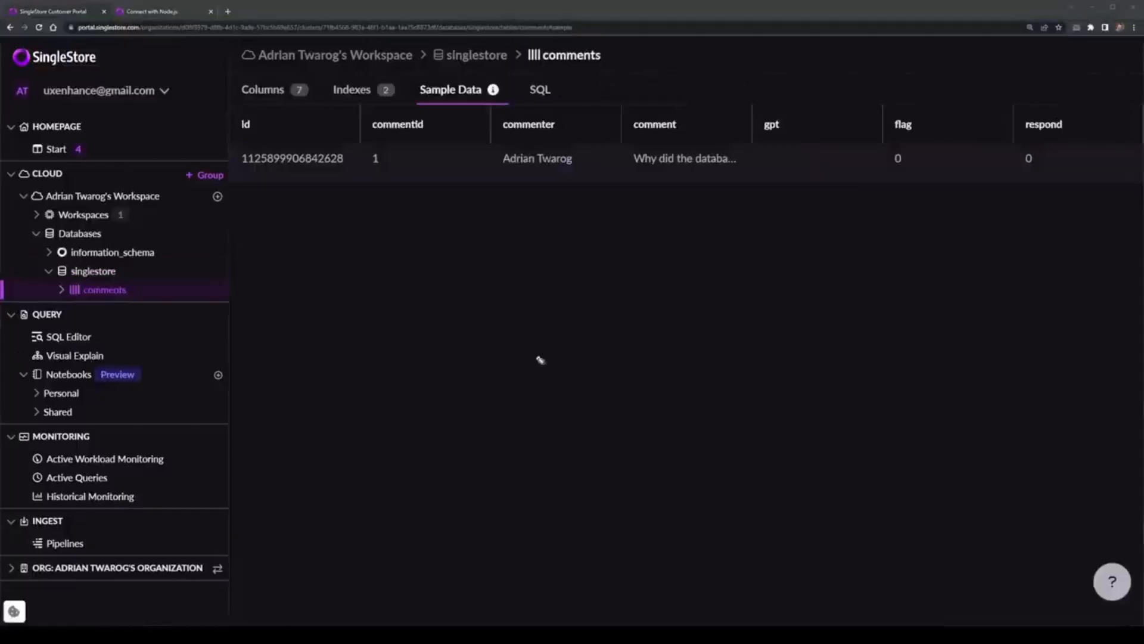
- View the comments table's Sample Data to confirm the one inserted row
drag(526, 389, 555, 192)
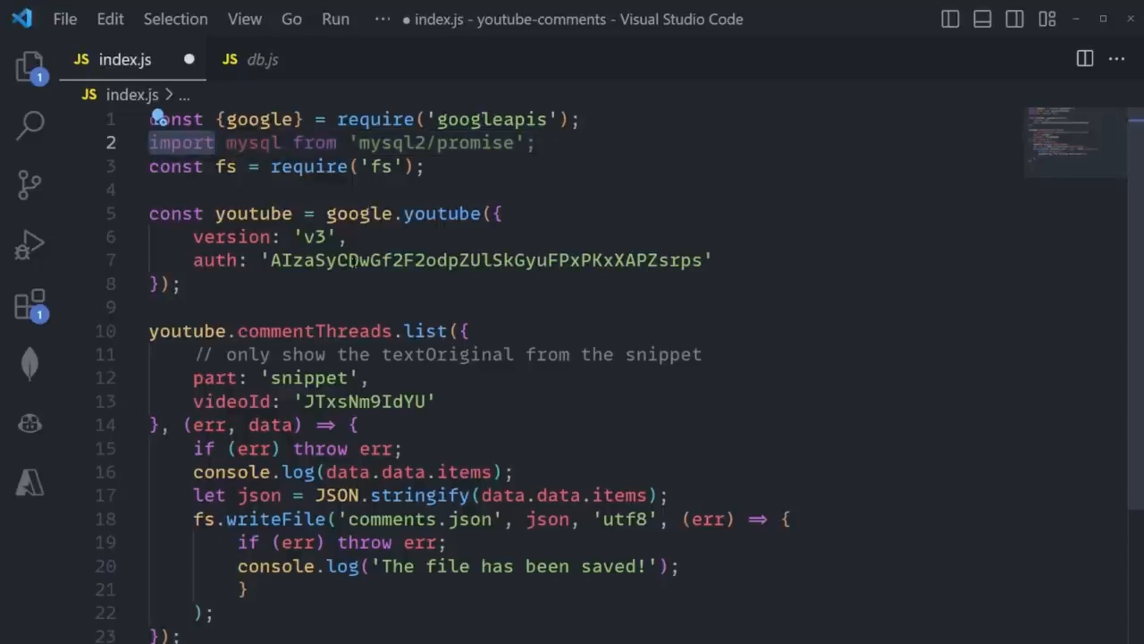
- Rewrite index.js requires as imports and paste in db.js's connection settings and create()
text(import fs from 'fs)
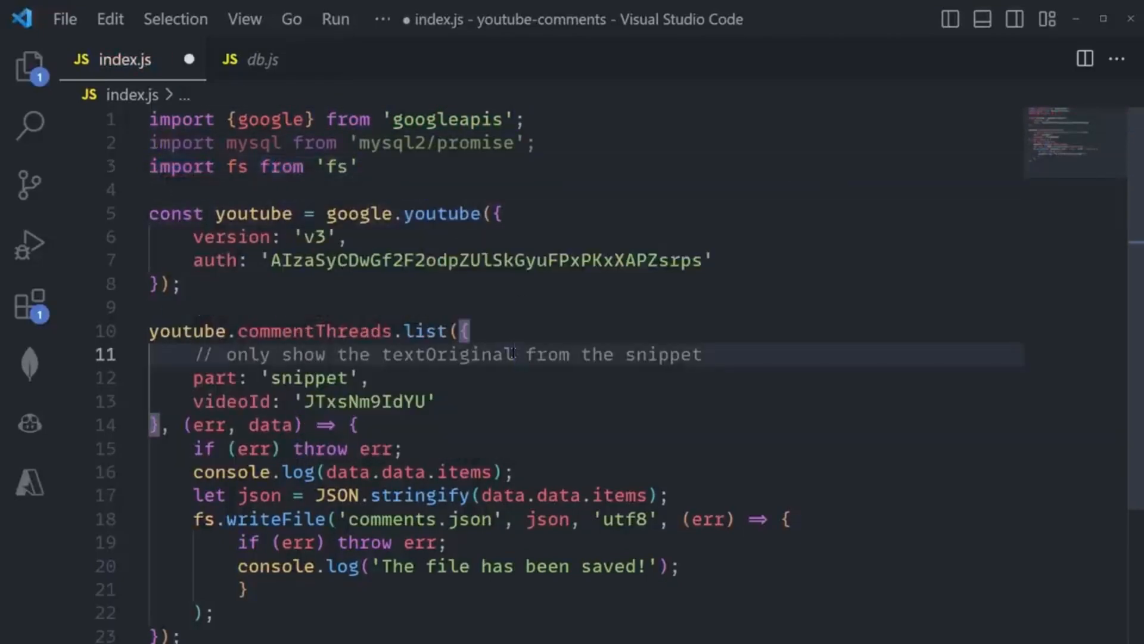
click(263, 59)
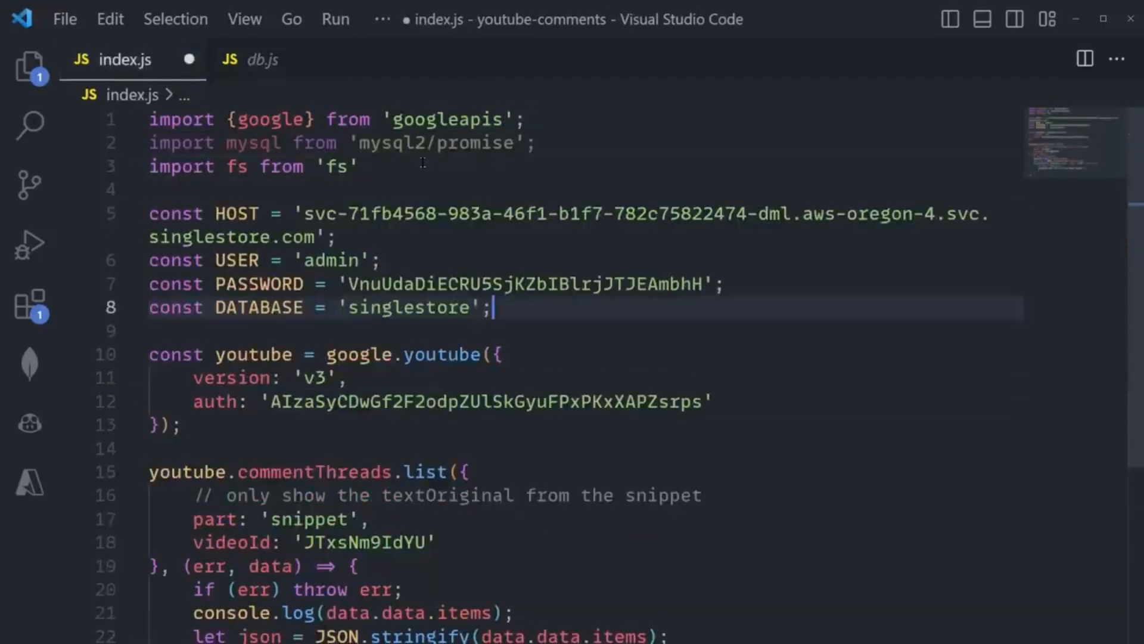
click(263, 59)
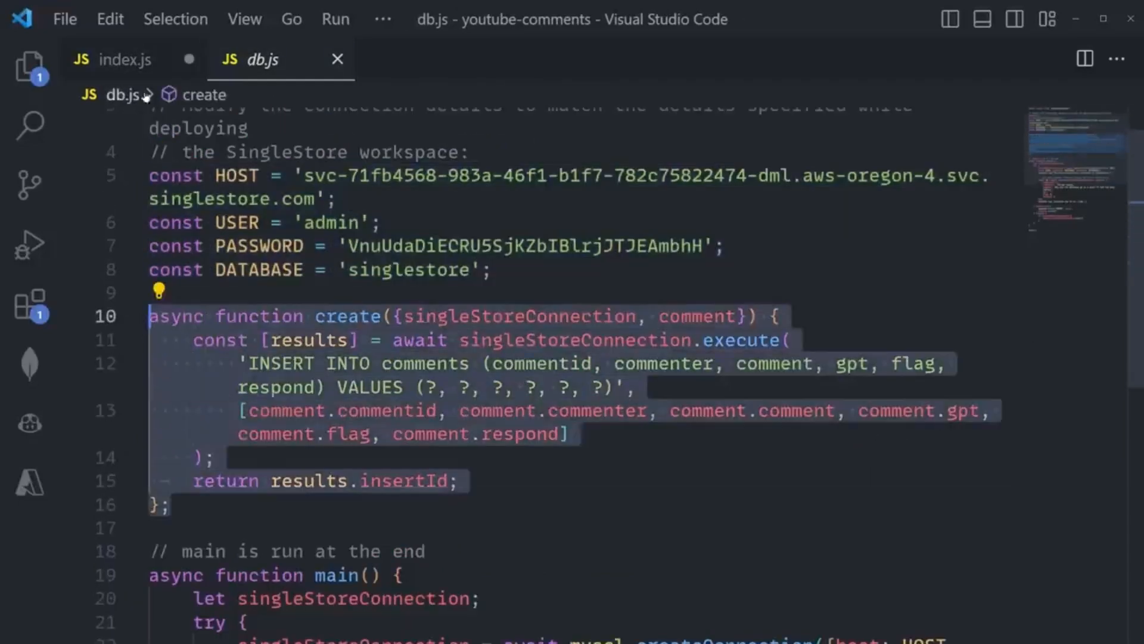
click(124, 59)
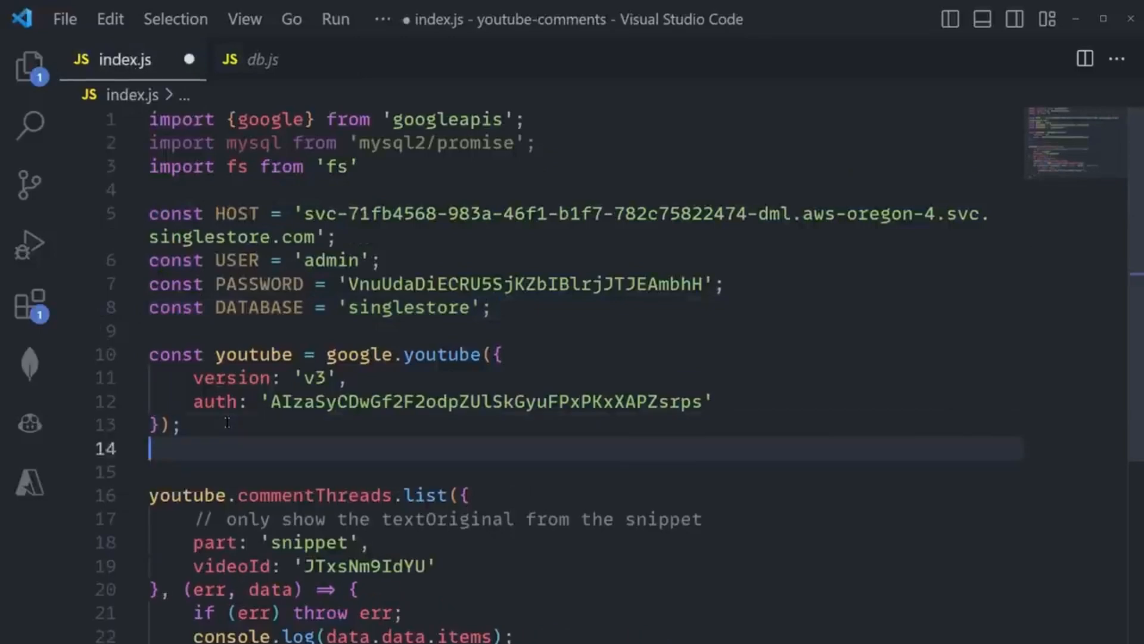
- Copy main() from db.js into index.js above the YouTube comment request
click(263, 59)
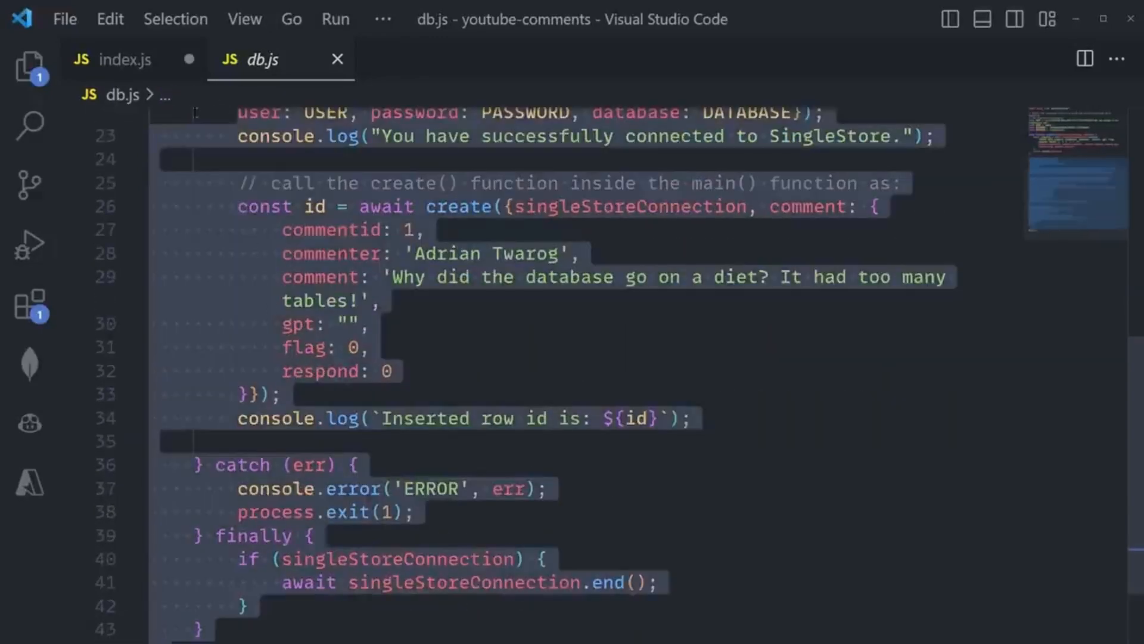
click(121, 59)
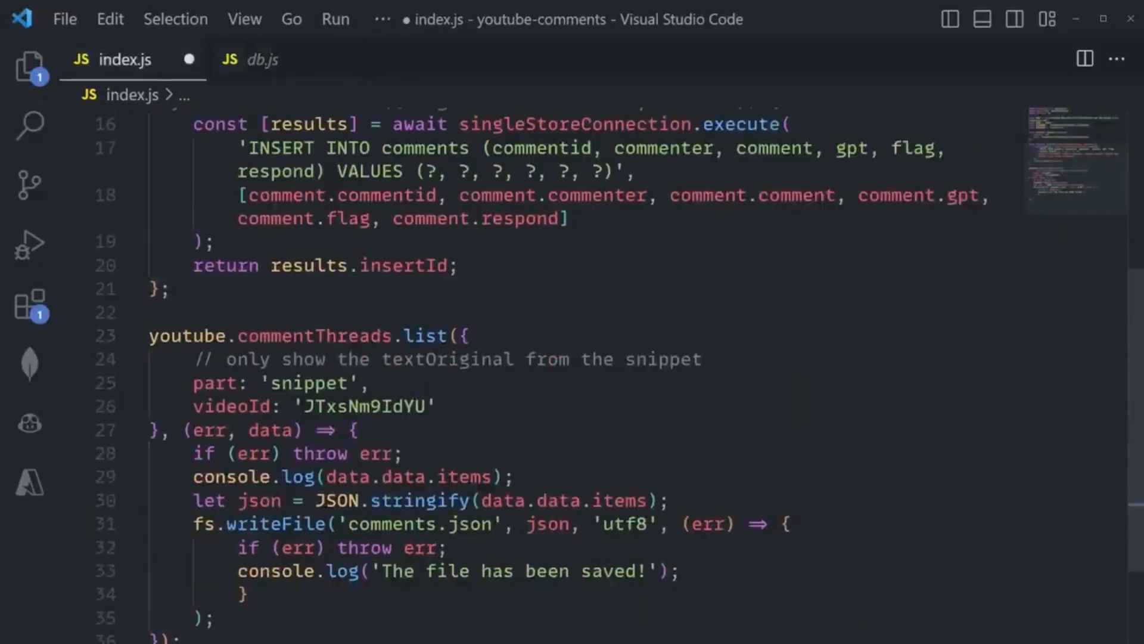
scroll(down, 3)
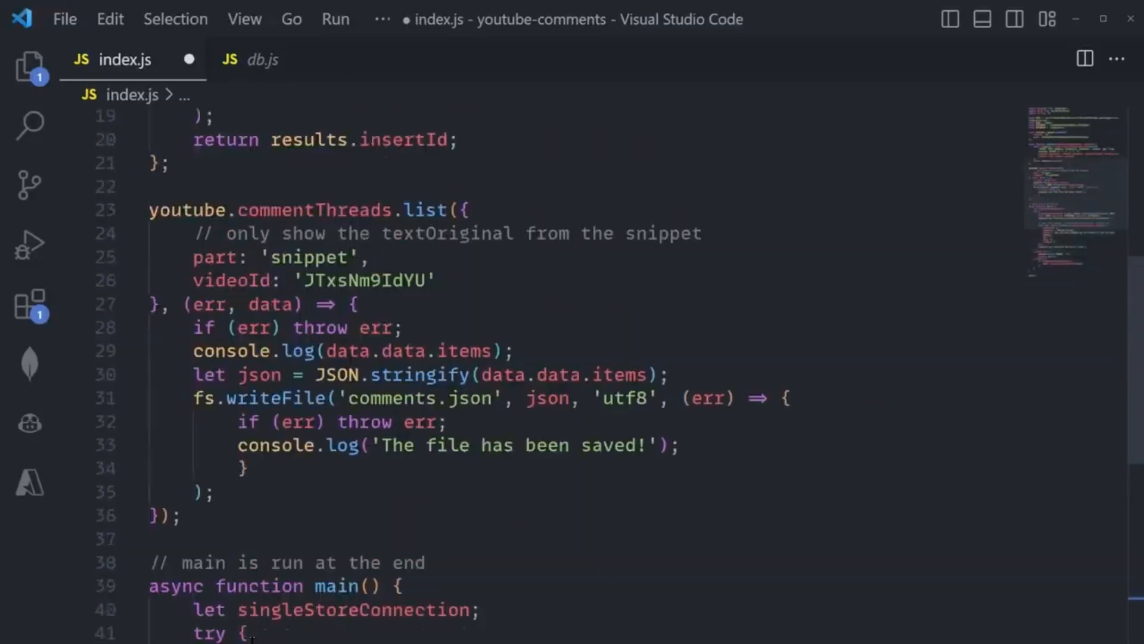
click(149, 209)
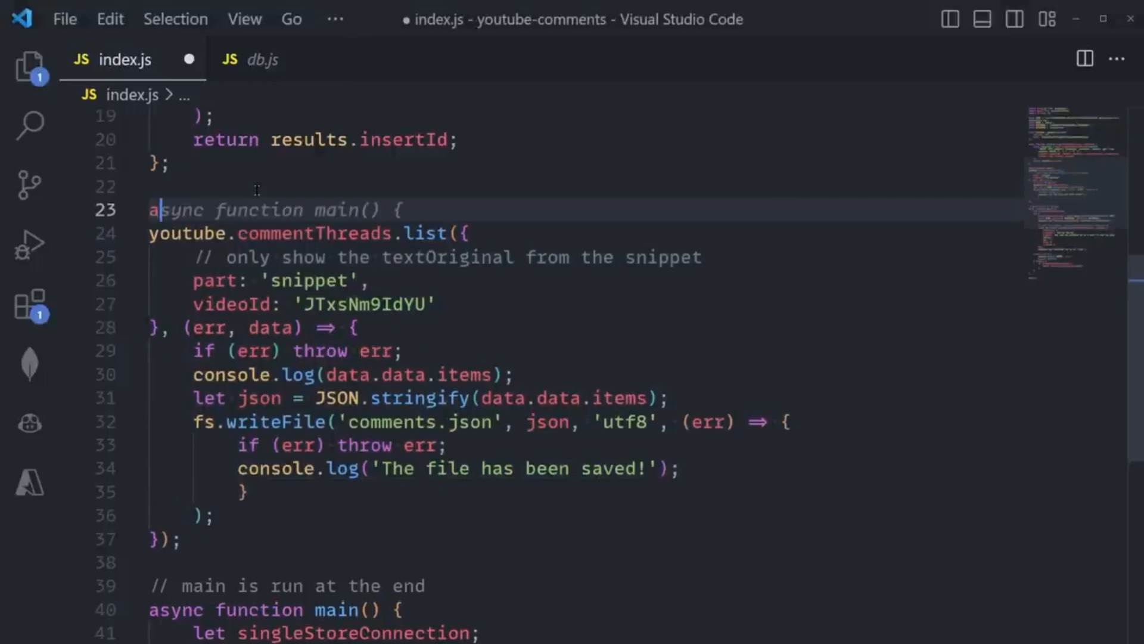
- Write getYoutubeComments() returning a new Promise around the comment thread request
text(getYo)
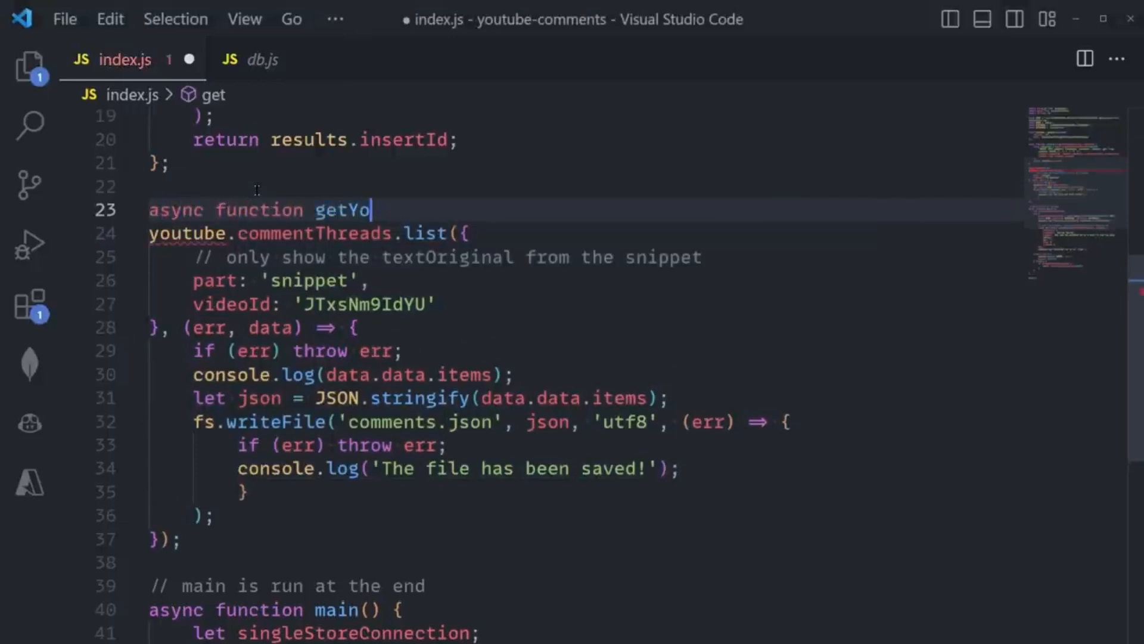
text(utubeComments(){})
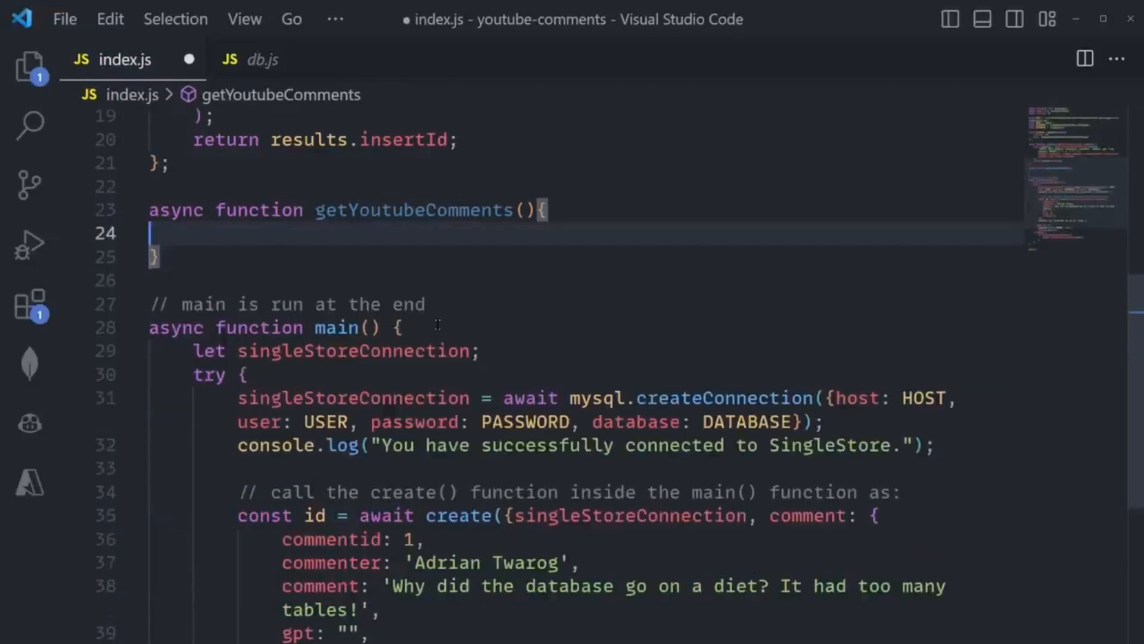
text(return)
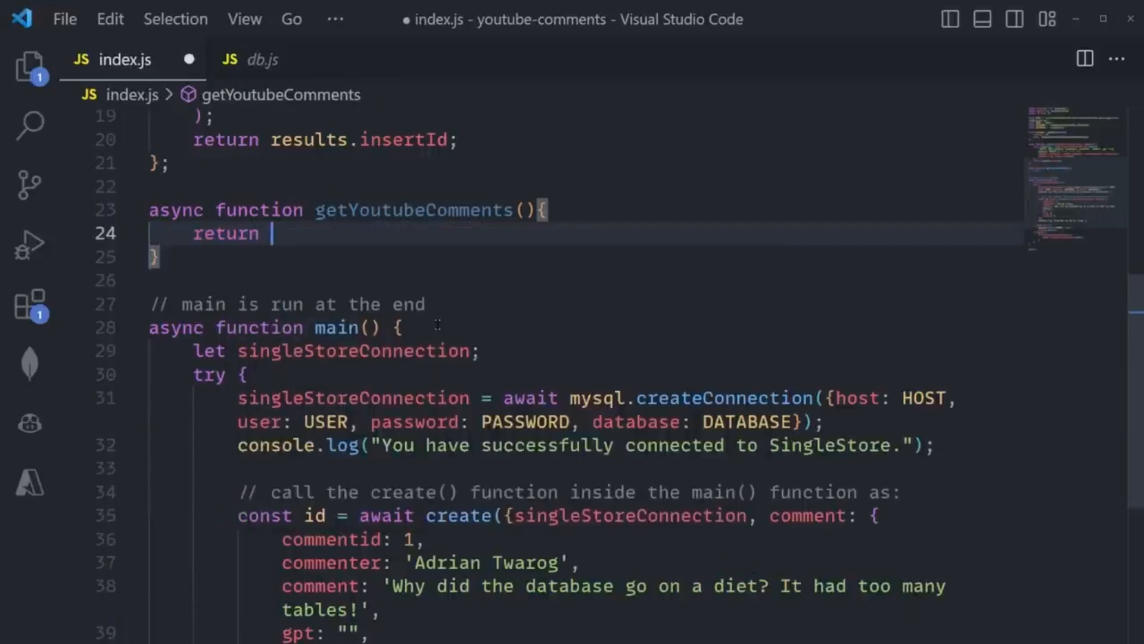
text(new Promise((resolve, reject) => {)
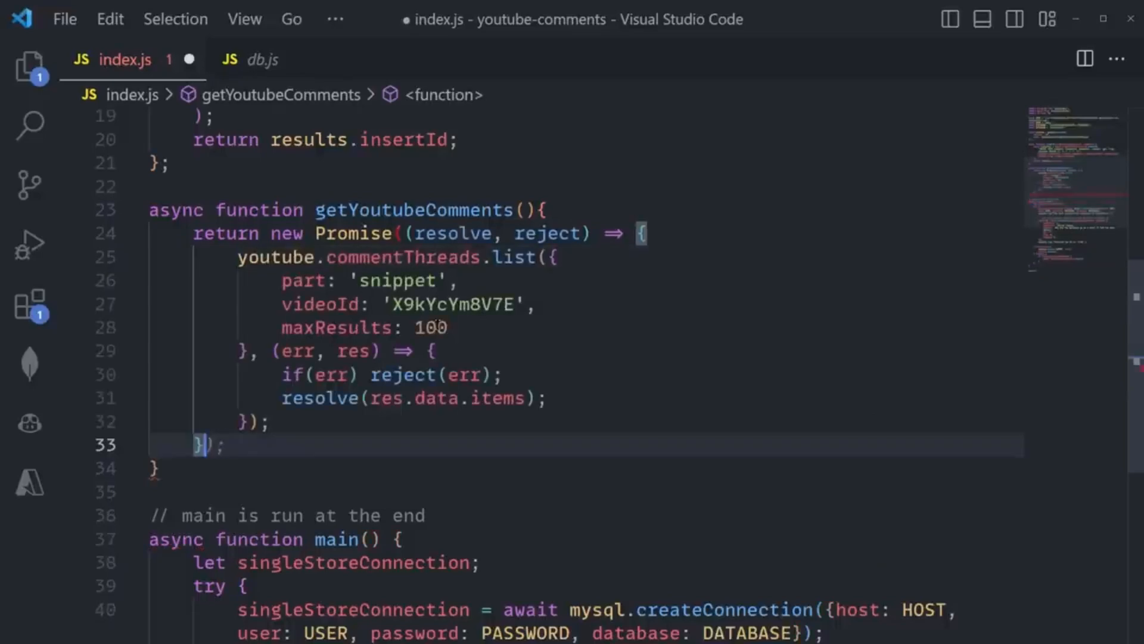
scroll(down, 3)
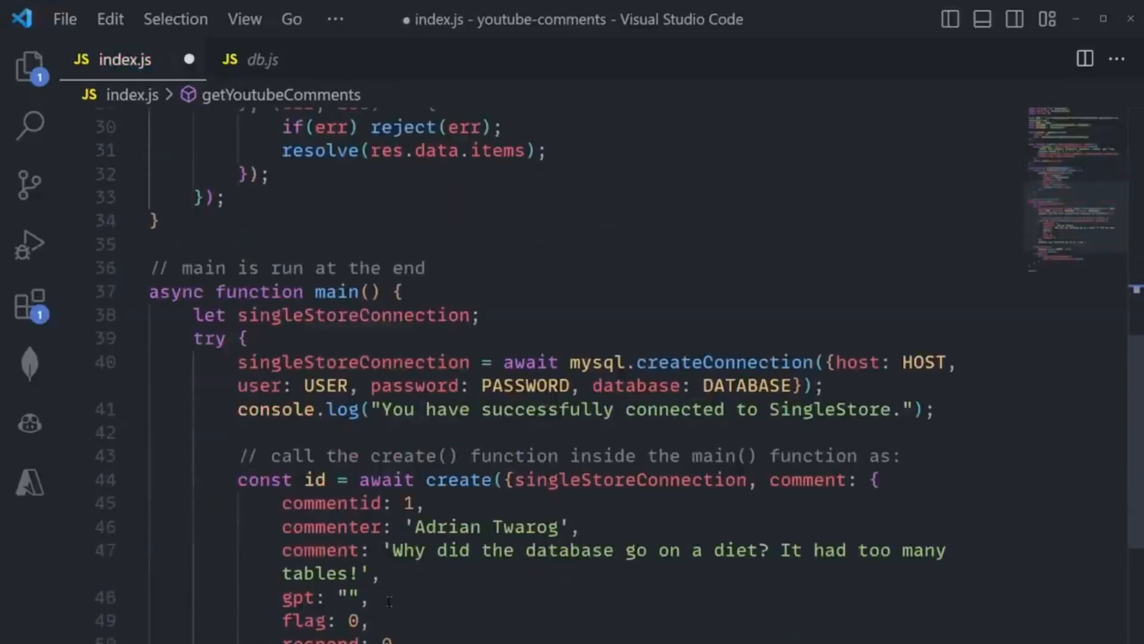
- In main, await getYoutubeComments() and loop over every returned comment
text(let com)
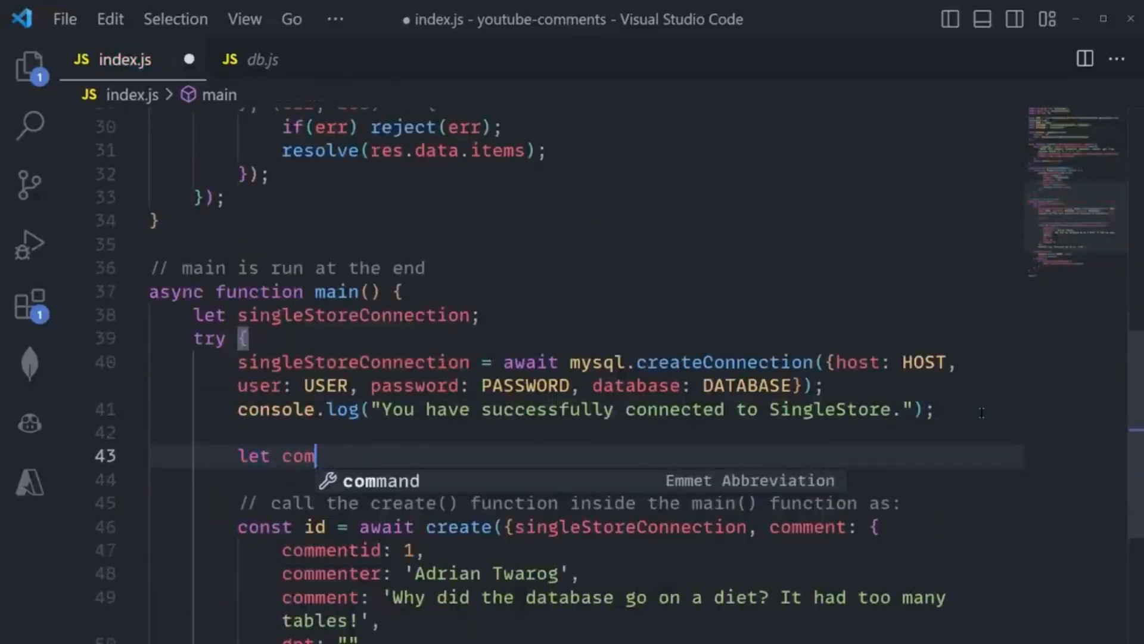
text(ments = await getYoutubeComments();)
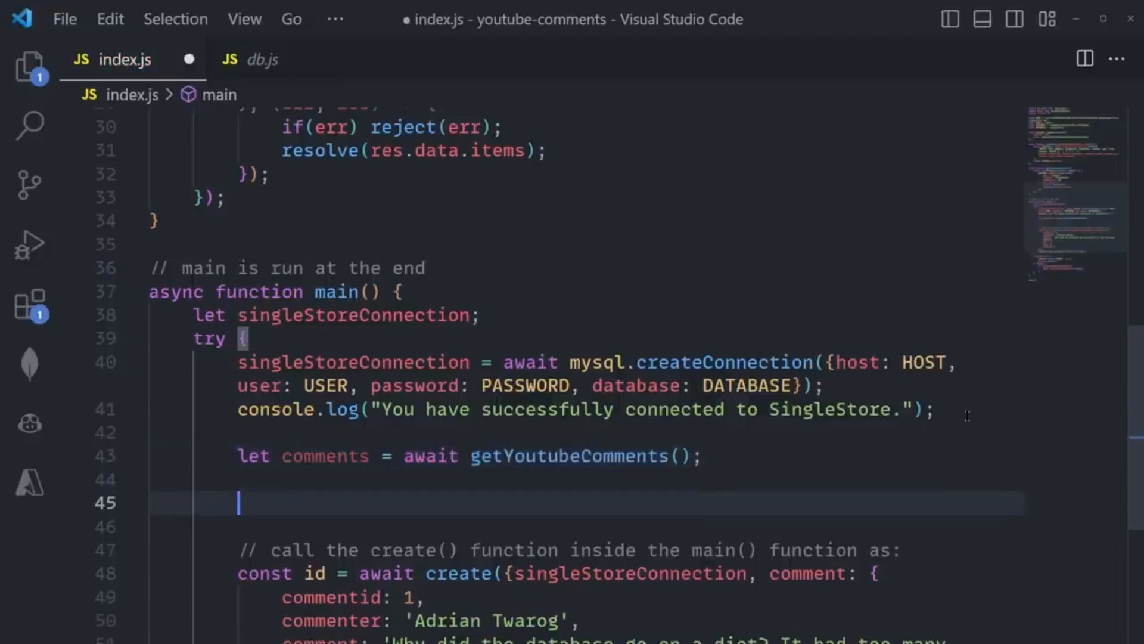
text(for())
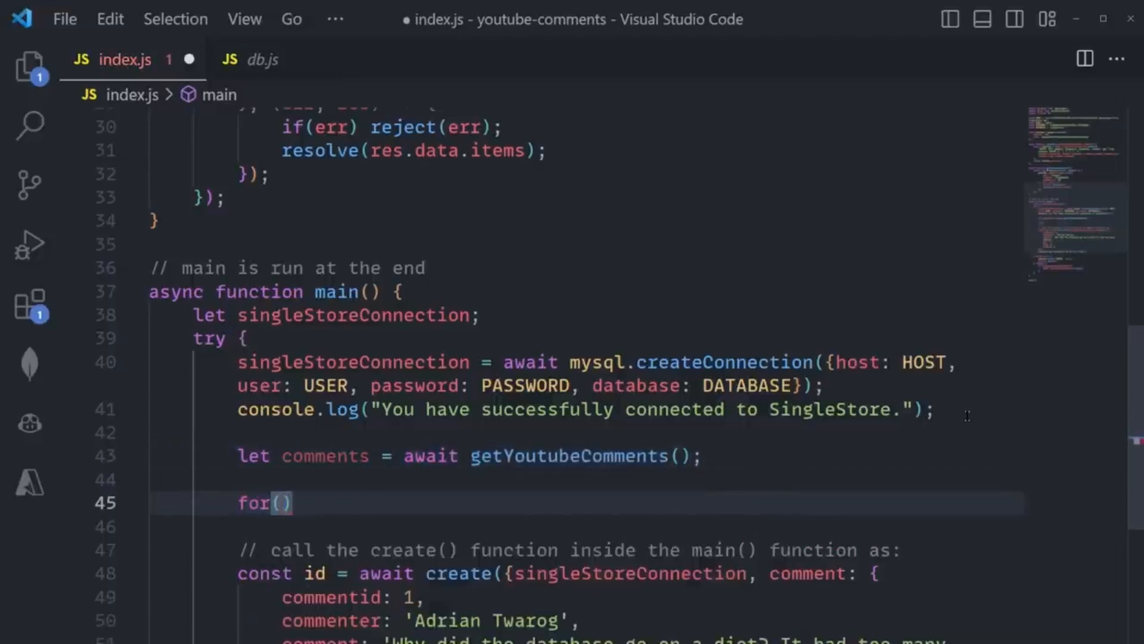
text(let i = 0; i < comments.length; i++)
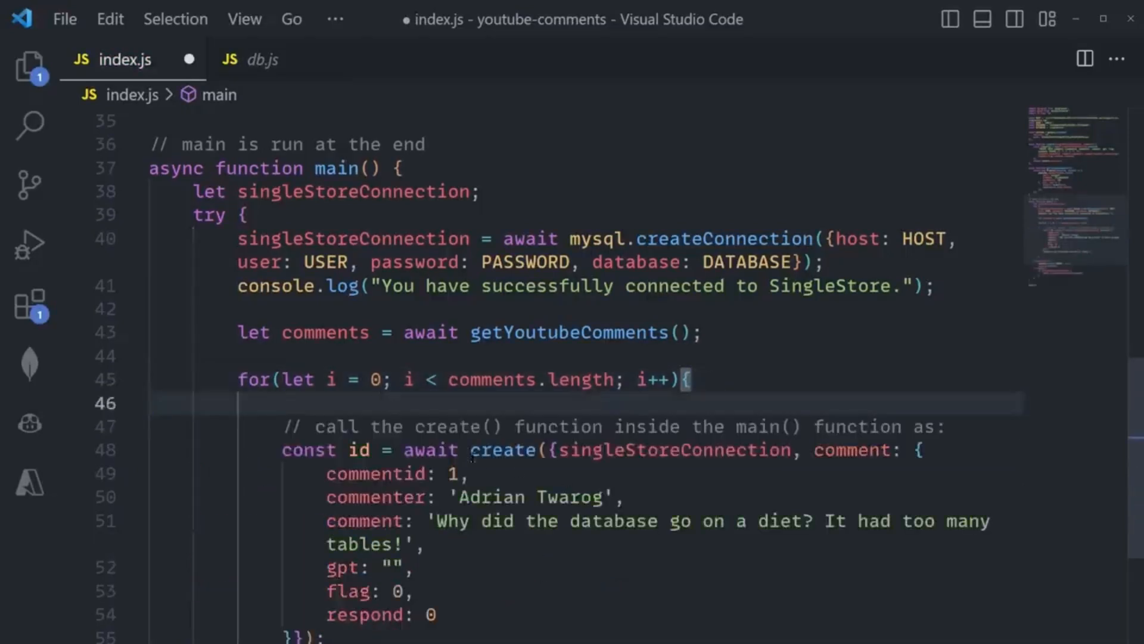
- Pass each comment's id, authorDisplayName and textOriginal into create(), replacing the placeholder comment
text(comments[i].id)
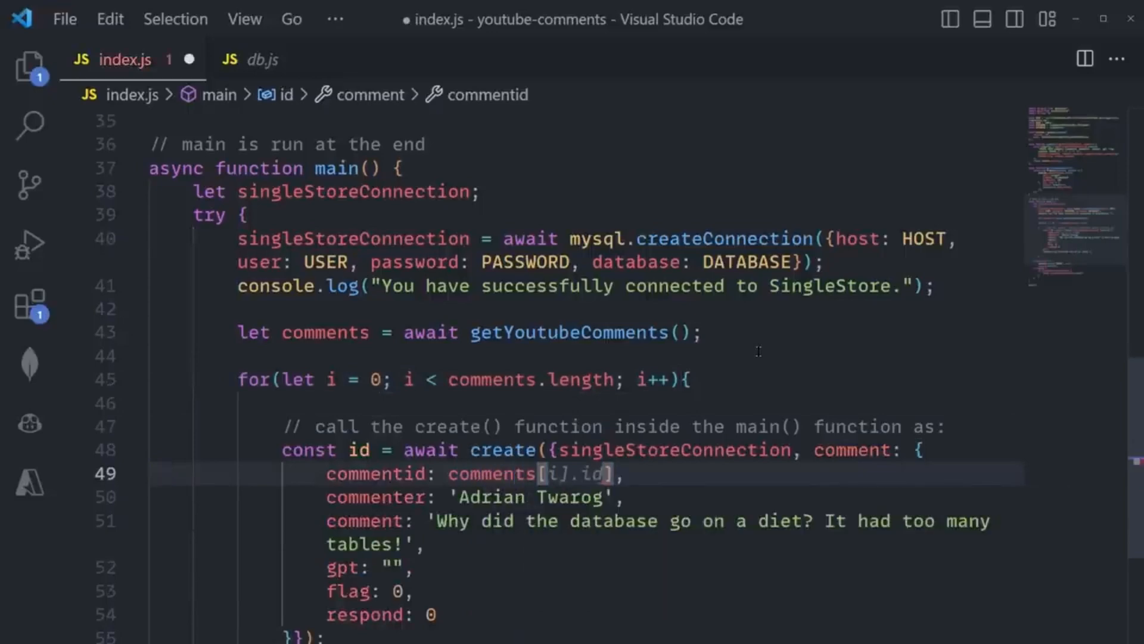
key(Backspace)
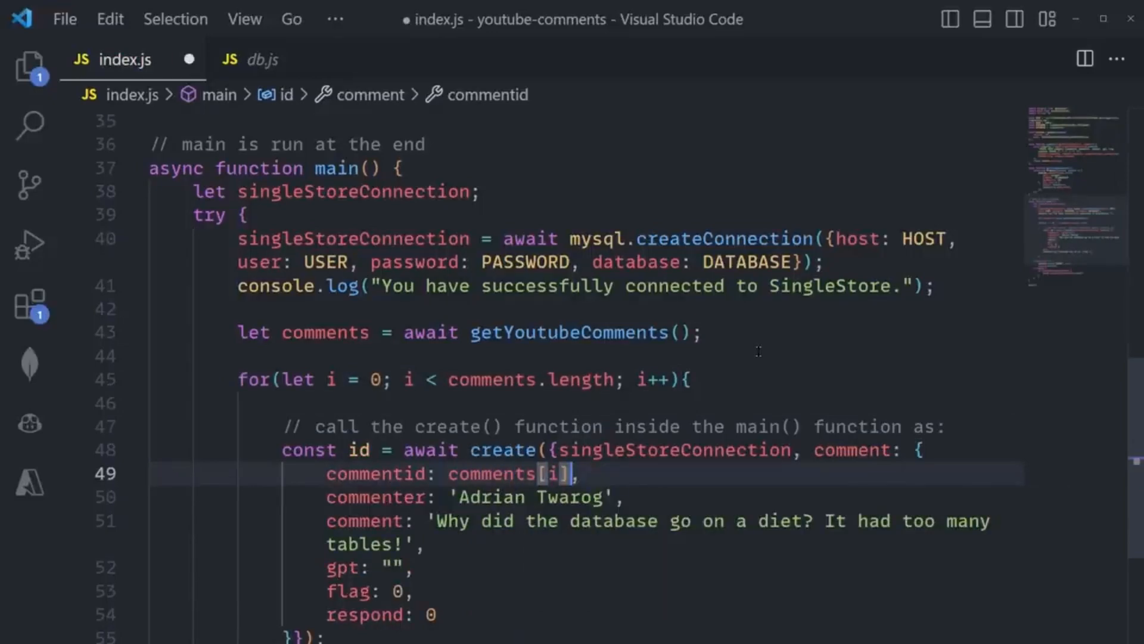
text(.id)
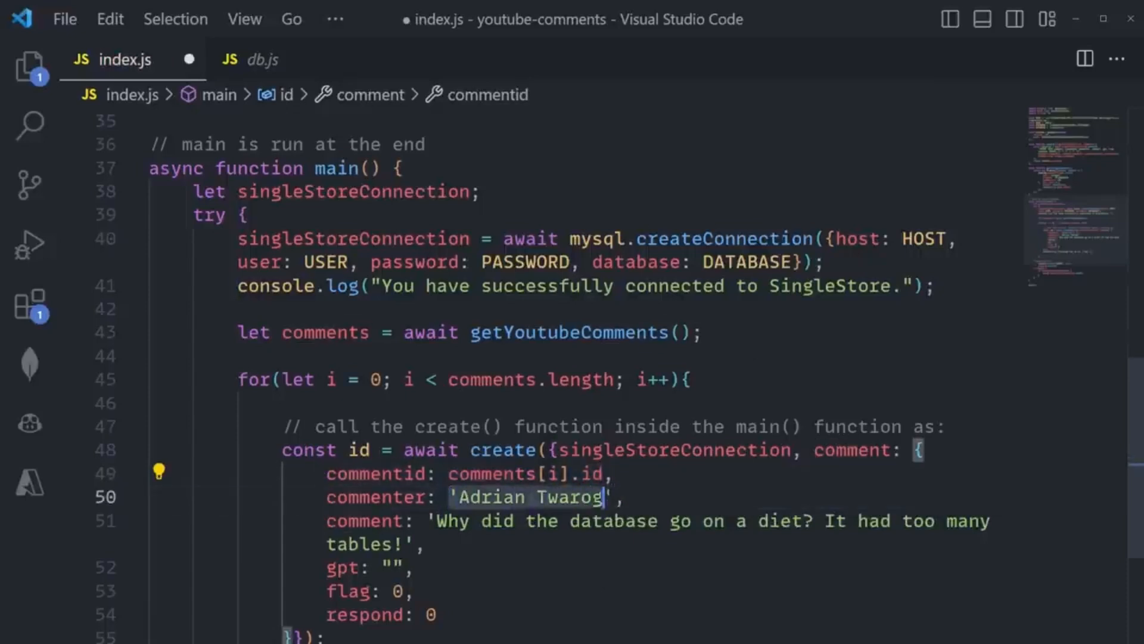
text(comments[i].snippet.topLevelComment.snippet.authorDisplayName)
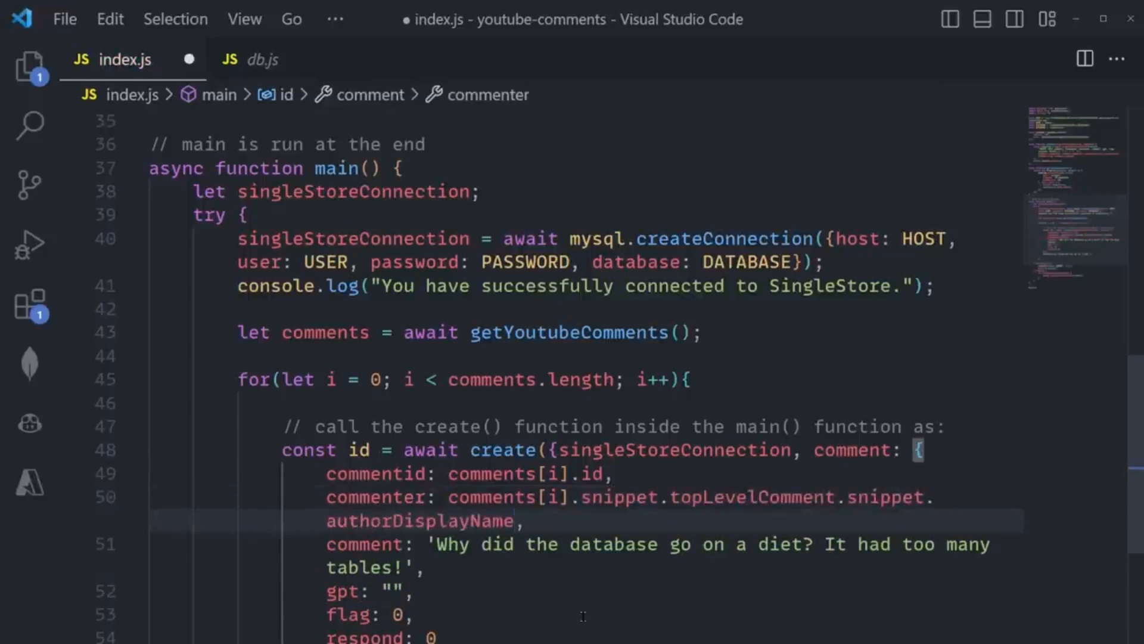
click(420, 568)
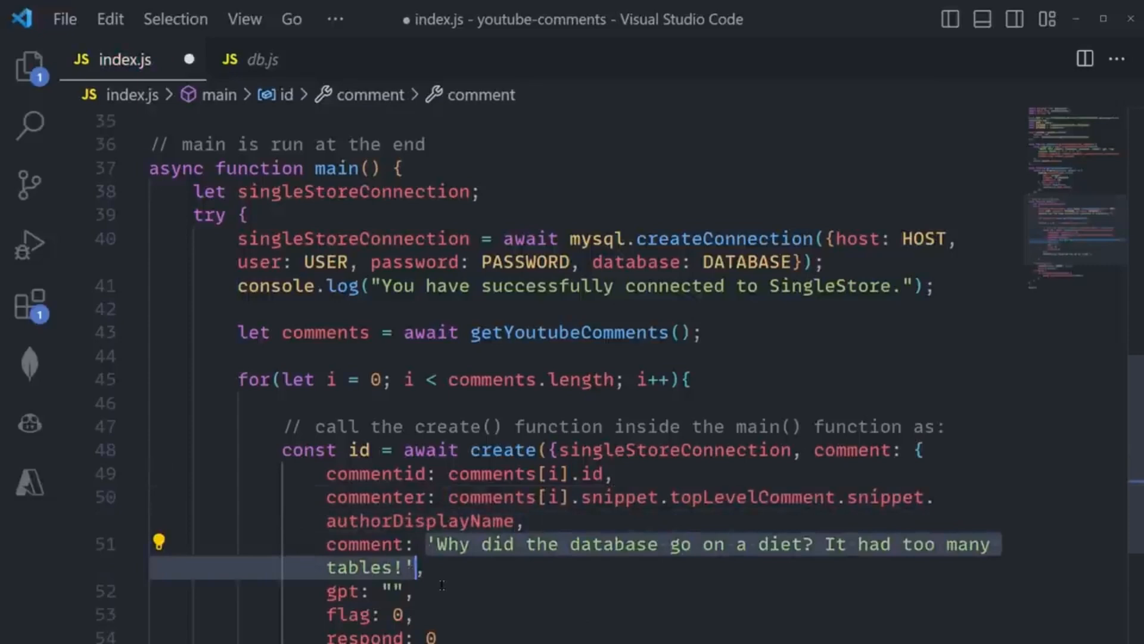
key(Delete)
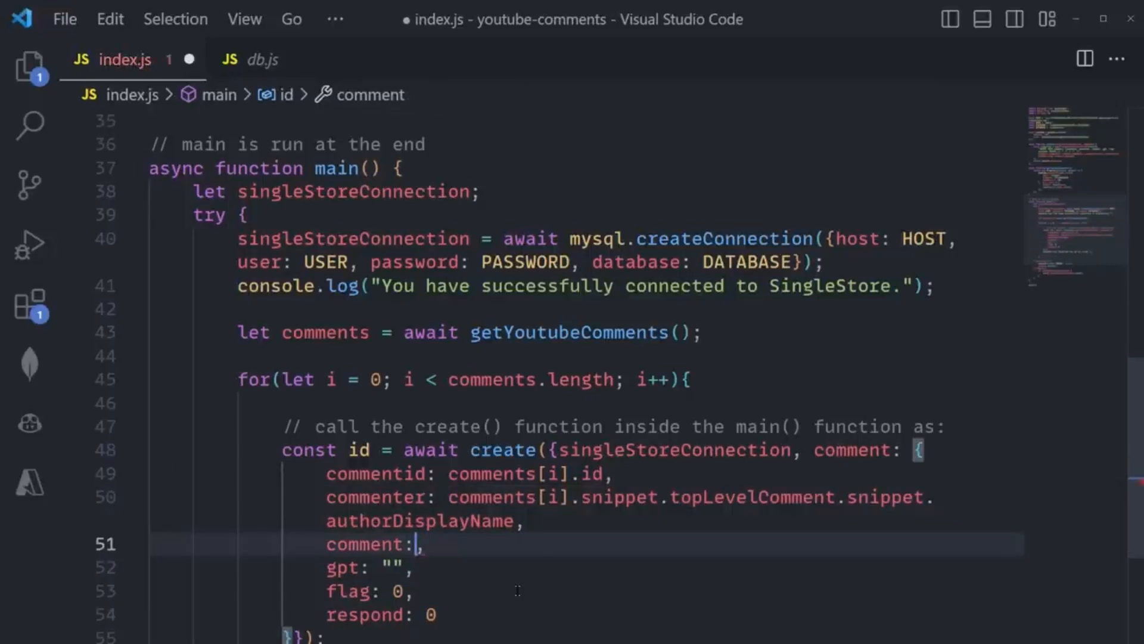
text(comments[i].snippet.topLevelComment.snippet.textOriginal)
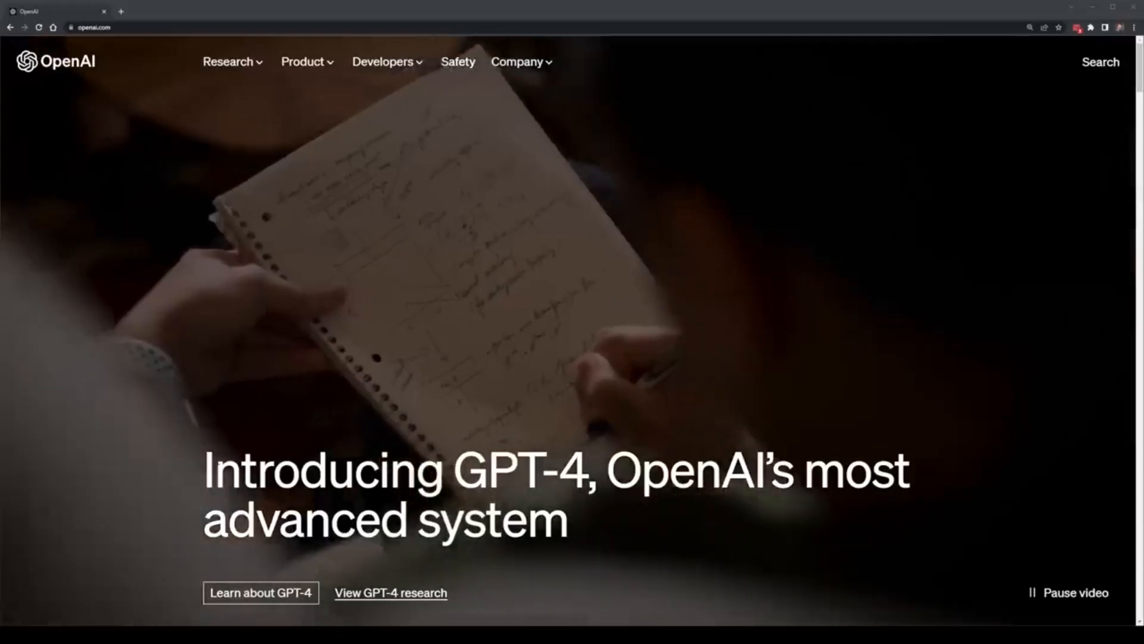
- Navigate Developers > Overview to the API reference's Authentication section
click(383, 62)
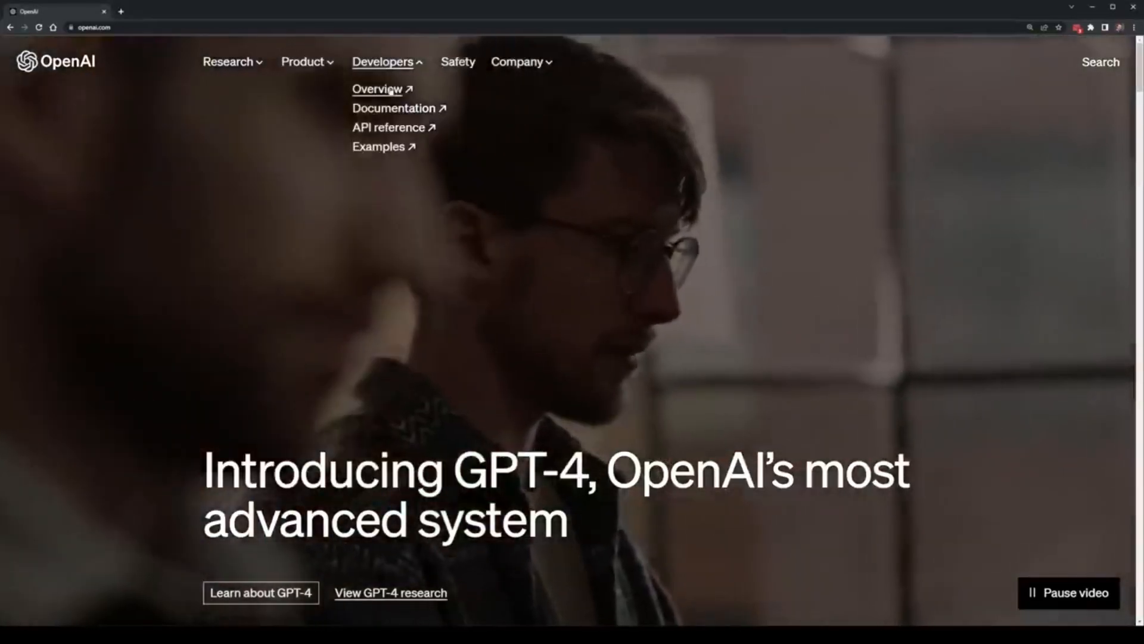
click(376, 89)
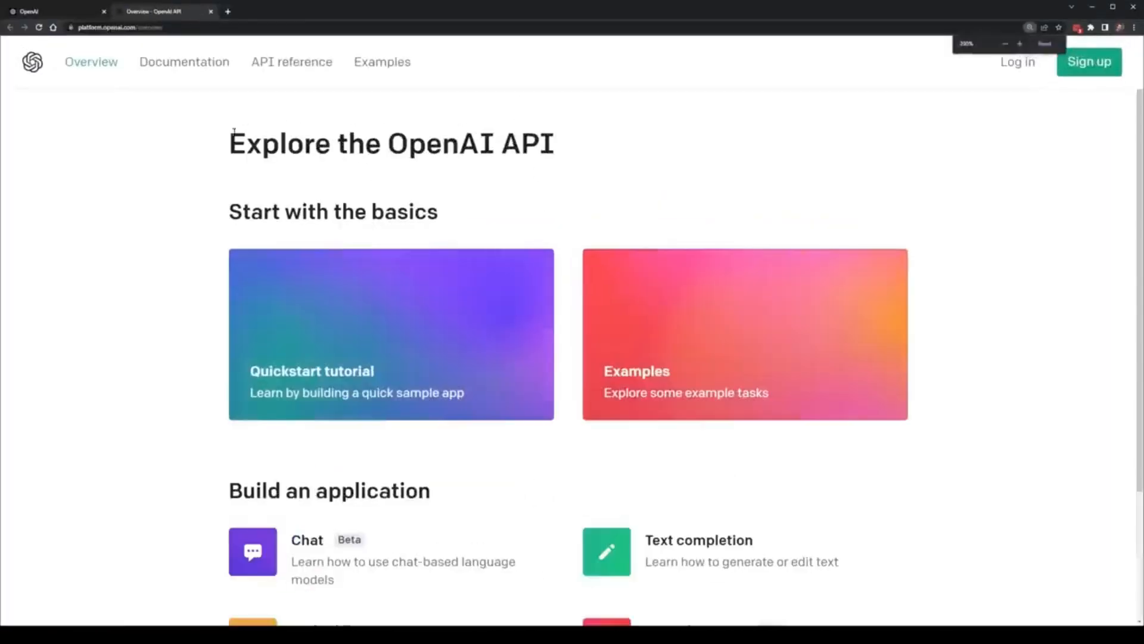
click(292, 62)
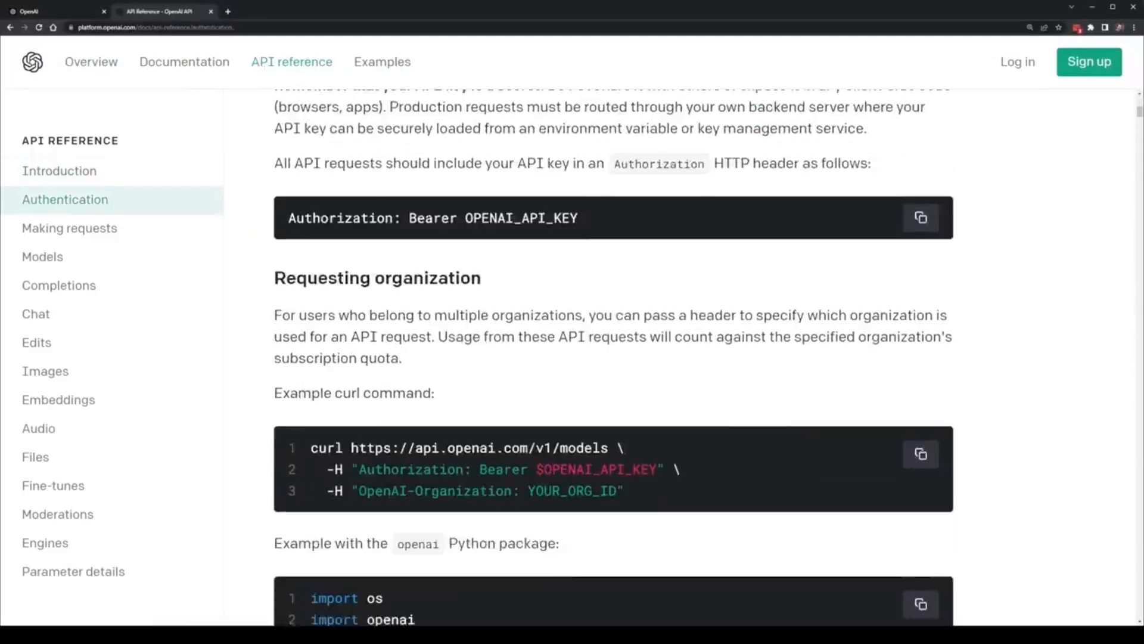
click(59, 170)
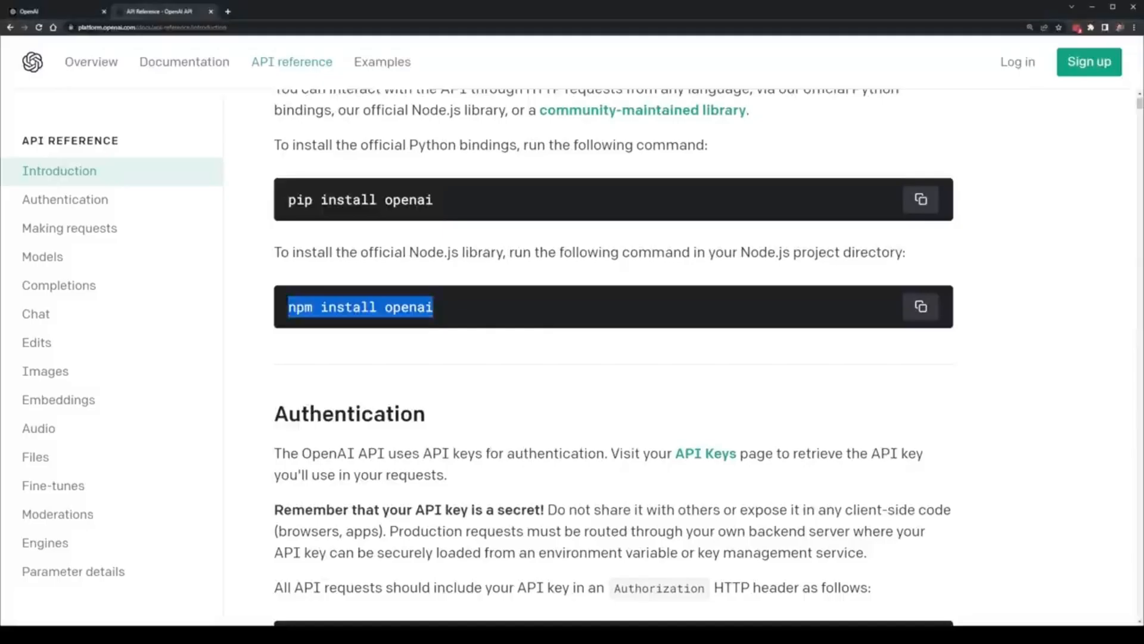
click(65, 199)
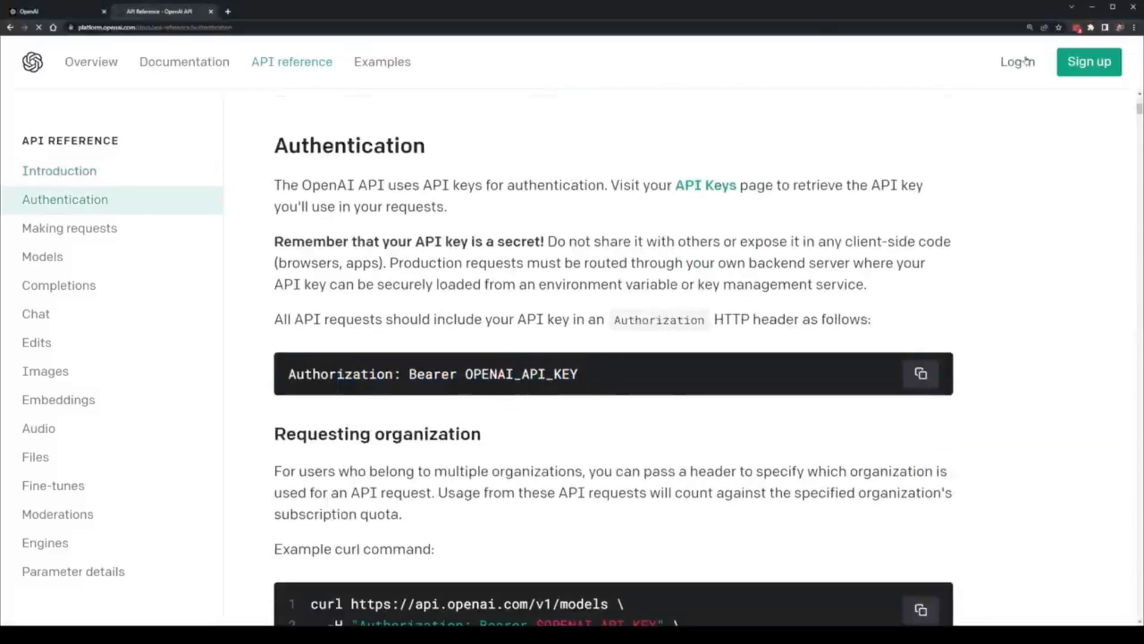
- Log in, open View API keys, create a new secret key and copy it
click(1016, 61)
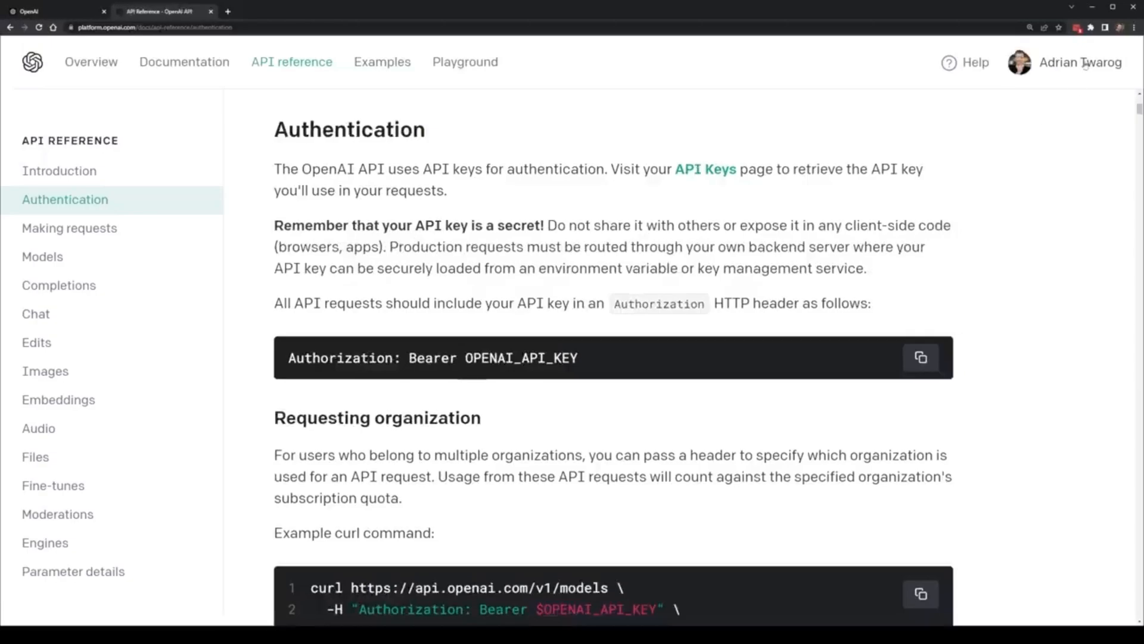
click(1080, 62)
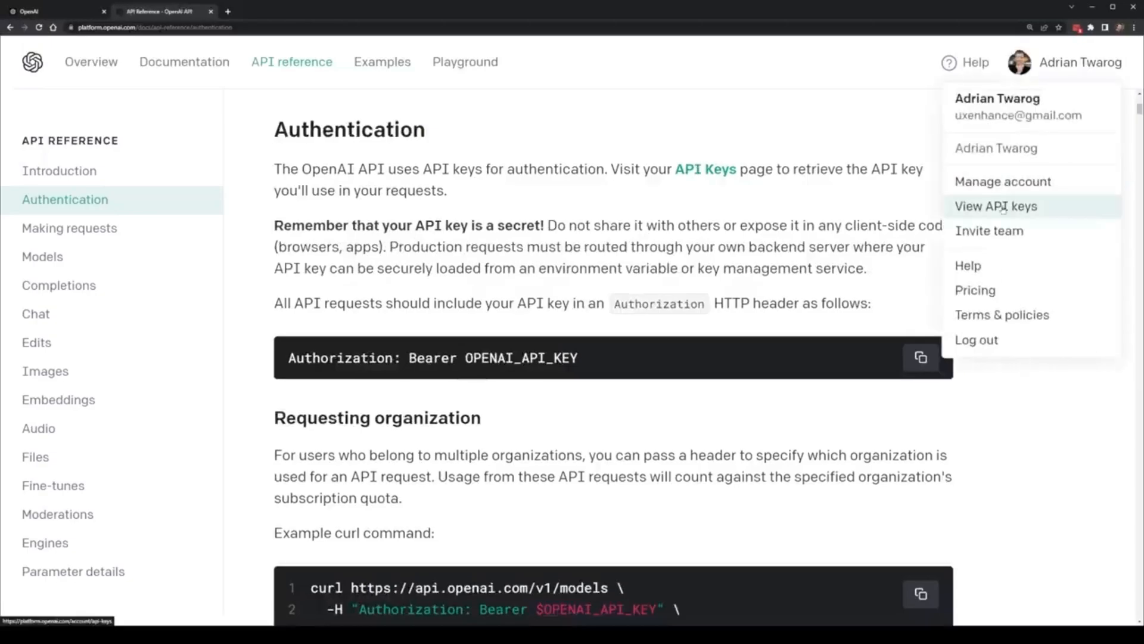
click(995, 205)
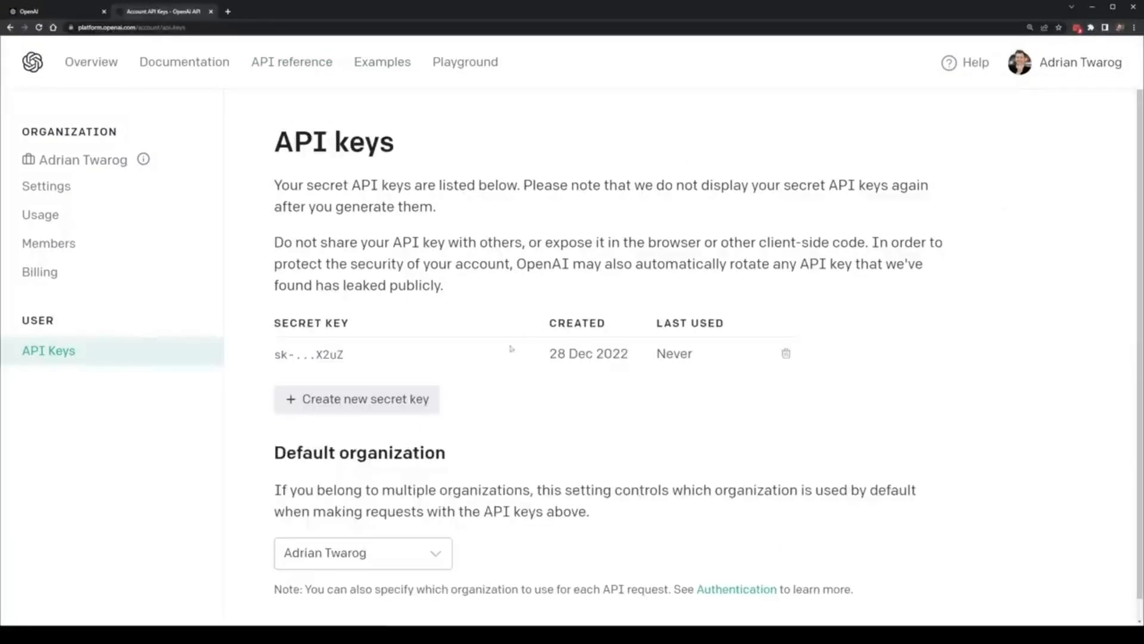
click(356, 398)
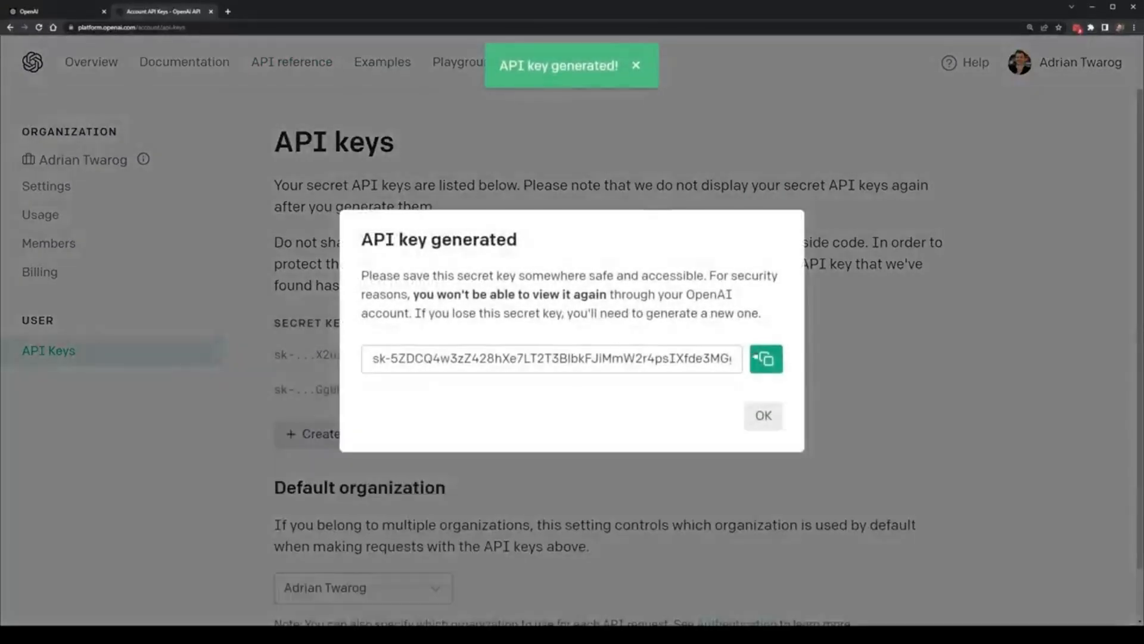
click(766, 358)
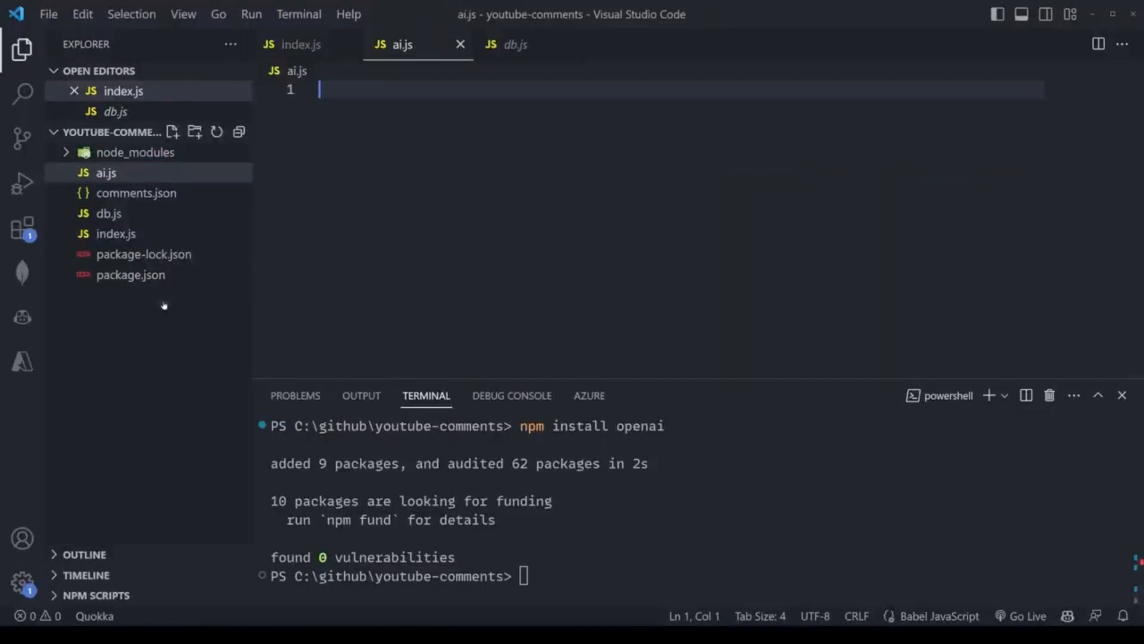
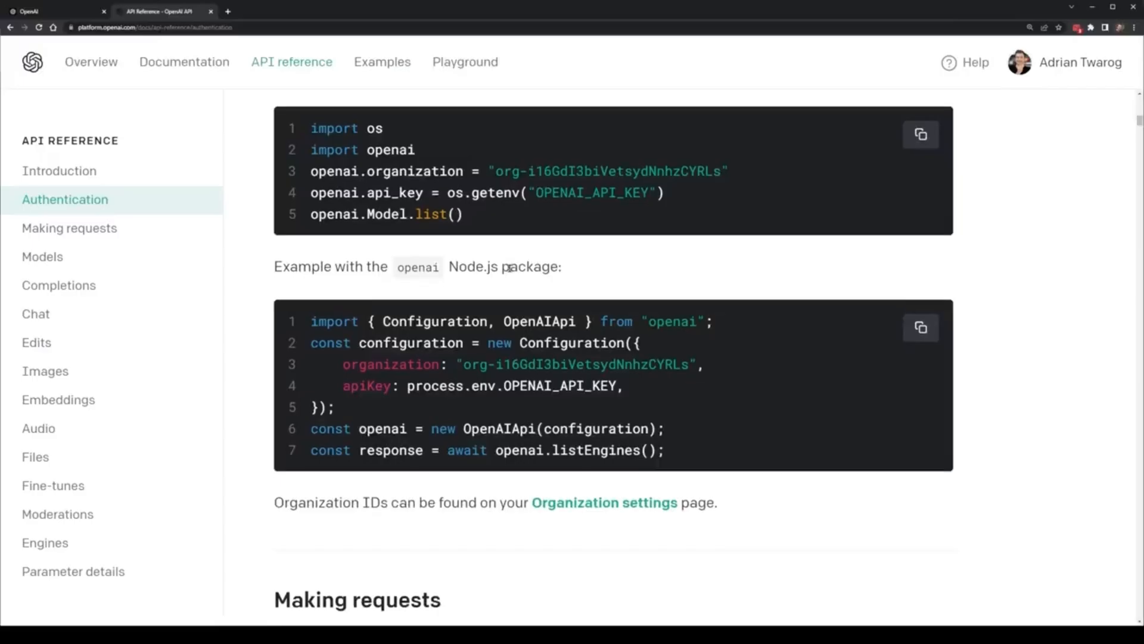
- Select the Node.js Configuration example and the Create completion example code
drag(311, 322, 664, 451)
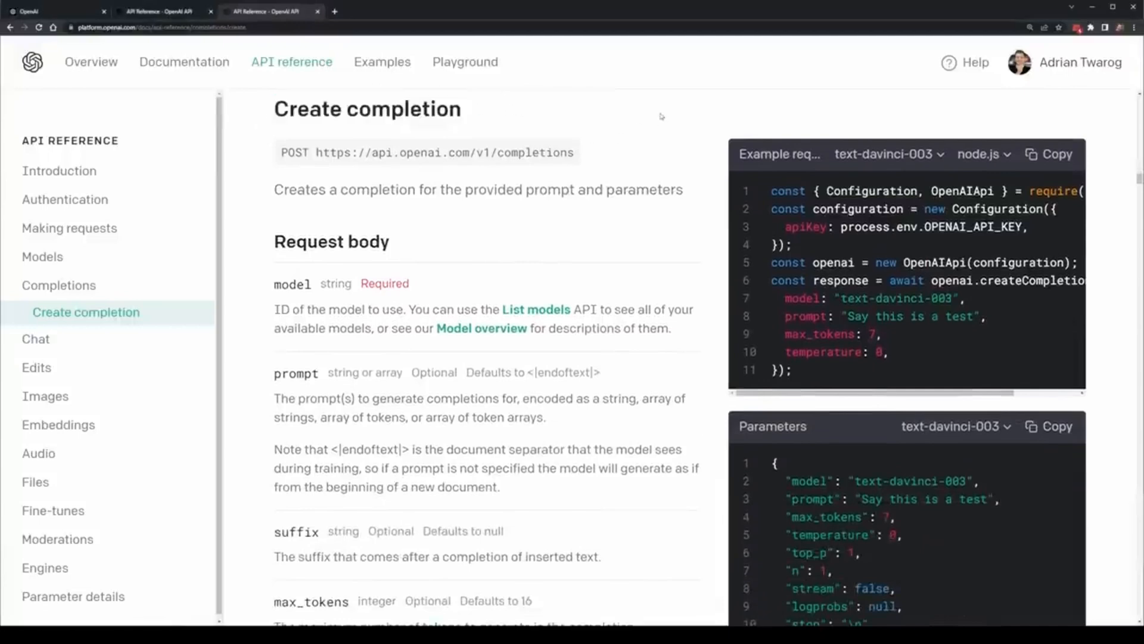
drag(770, 280, 792, 372)
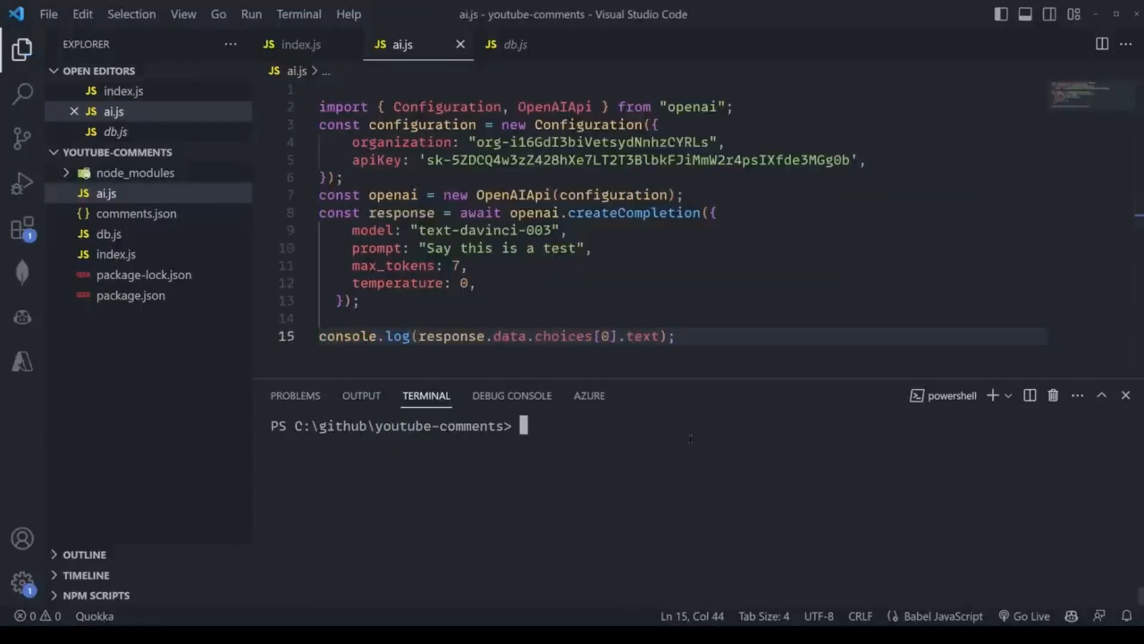
- Run node .\ai.js in the terminal, printing 'This is indeed a test'
text(node)
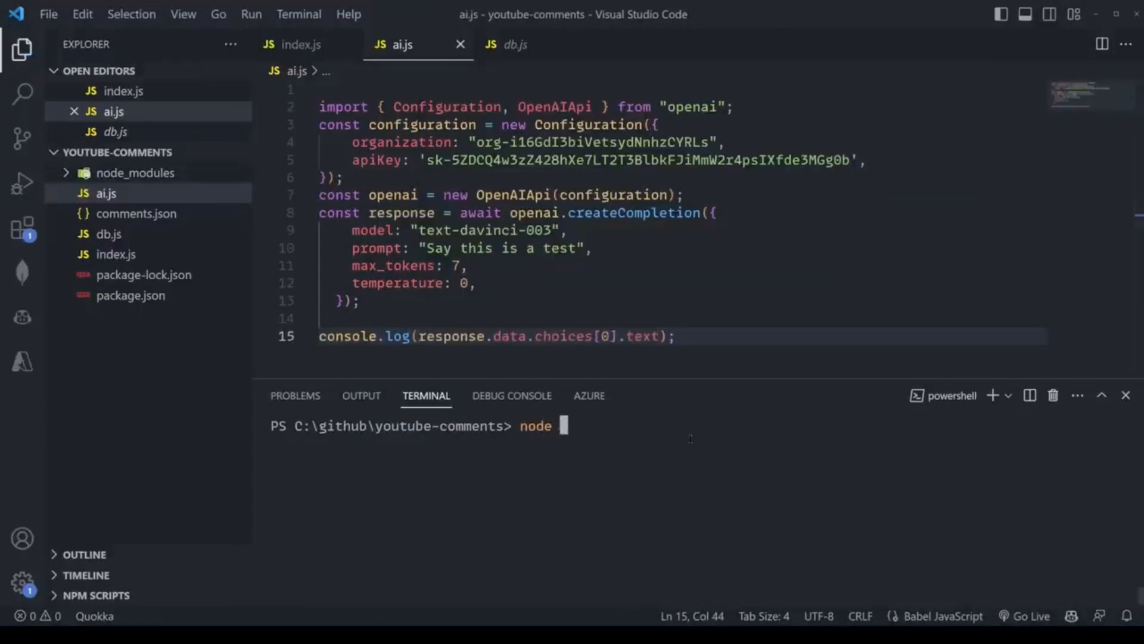
text(.\ai.js)
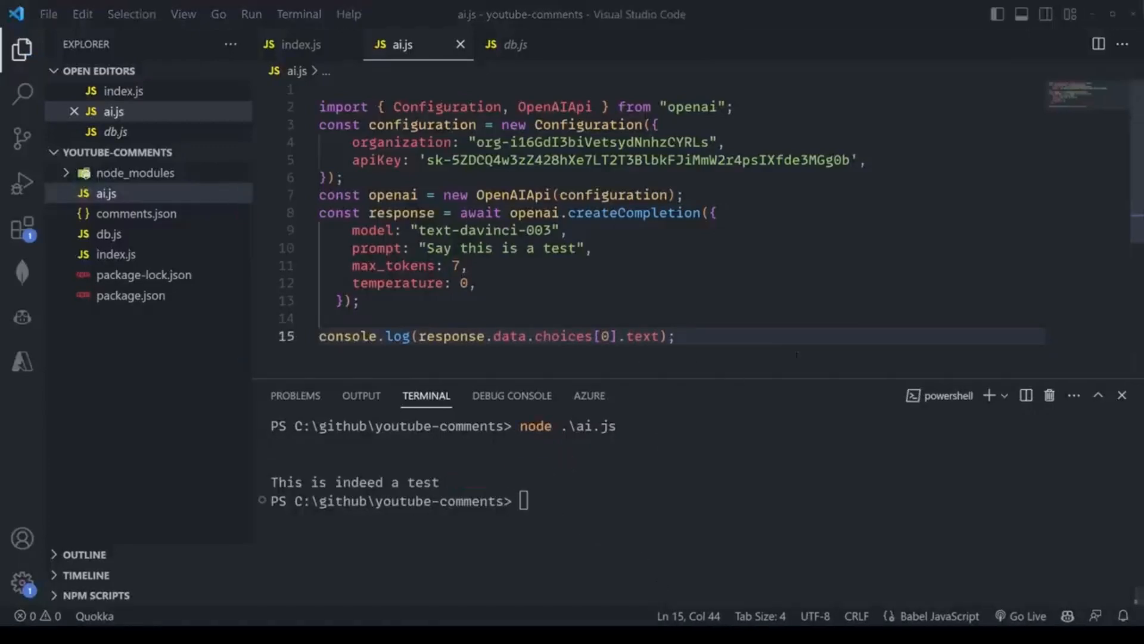
key(ctrl+a)
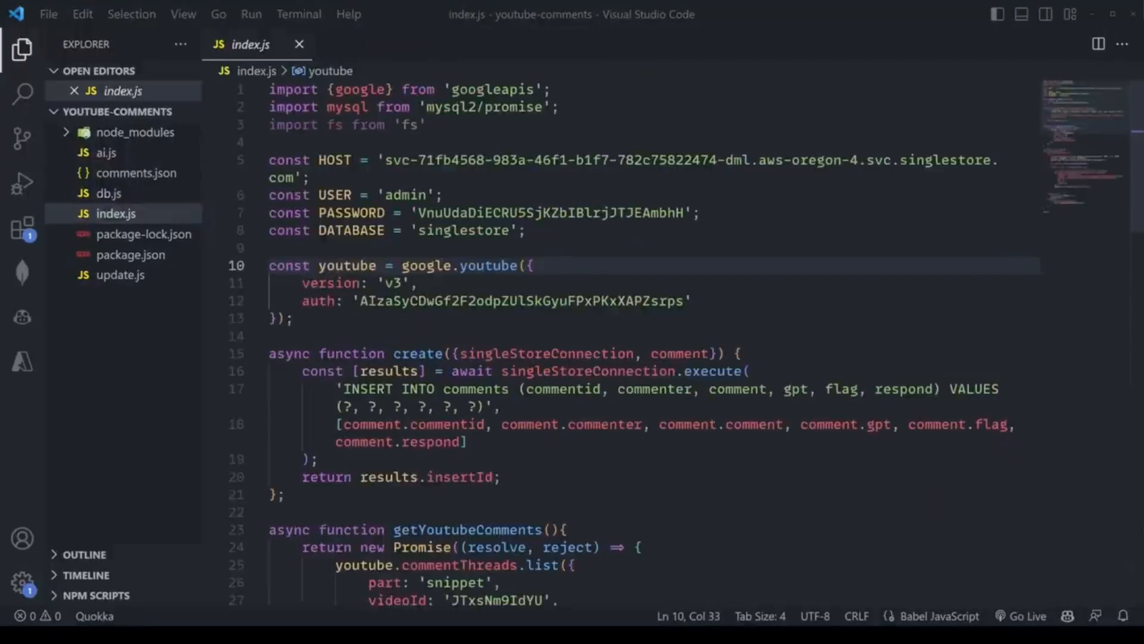
- In db.js, rename main to updateDatabaseUsingGPT and delete the sample create() insert block
click(299, 44)
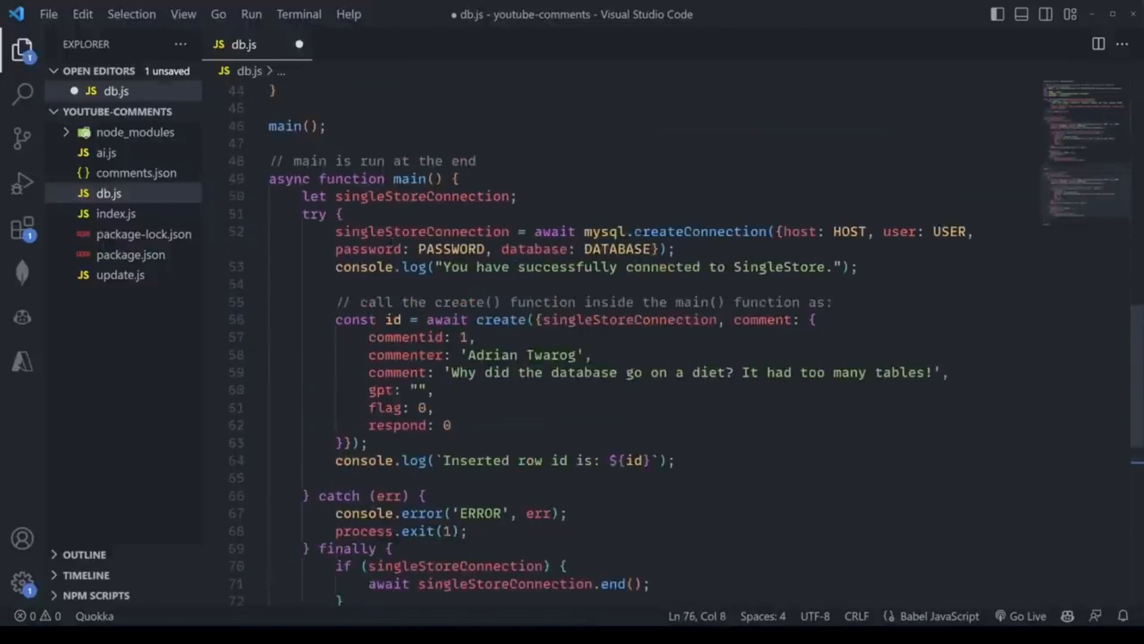
double_click(410, 178)
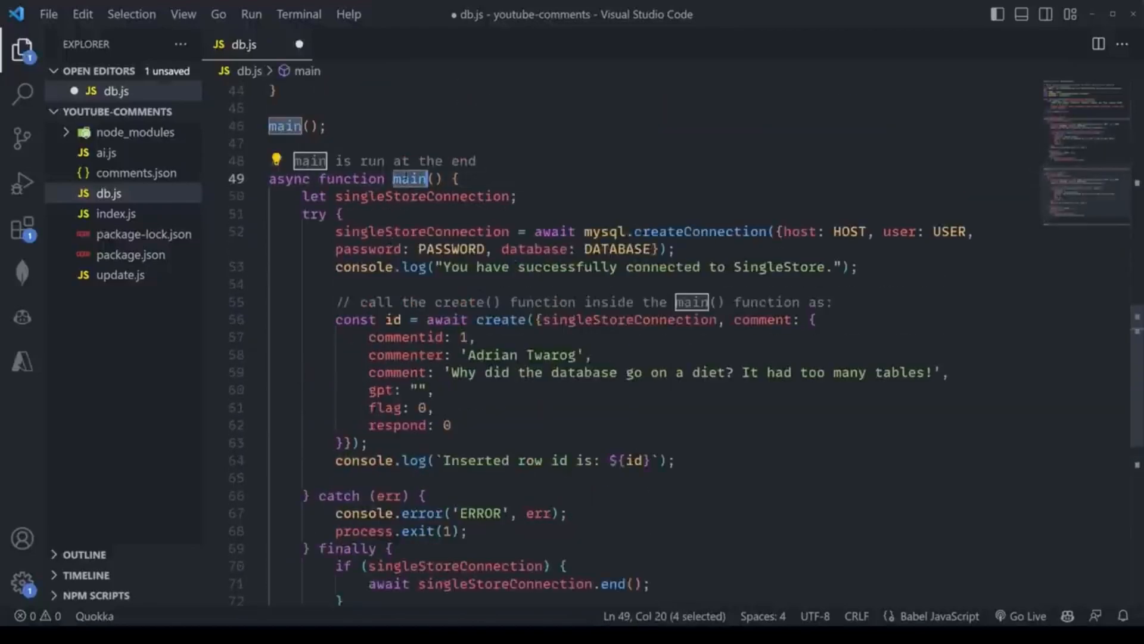
text(updateDatabaseUsingGPT)
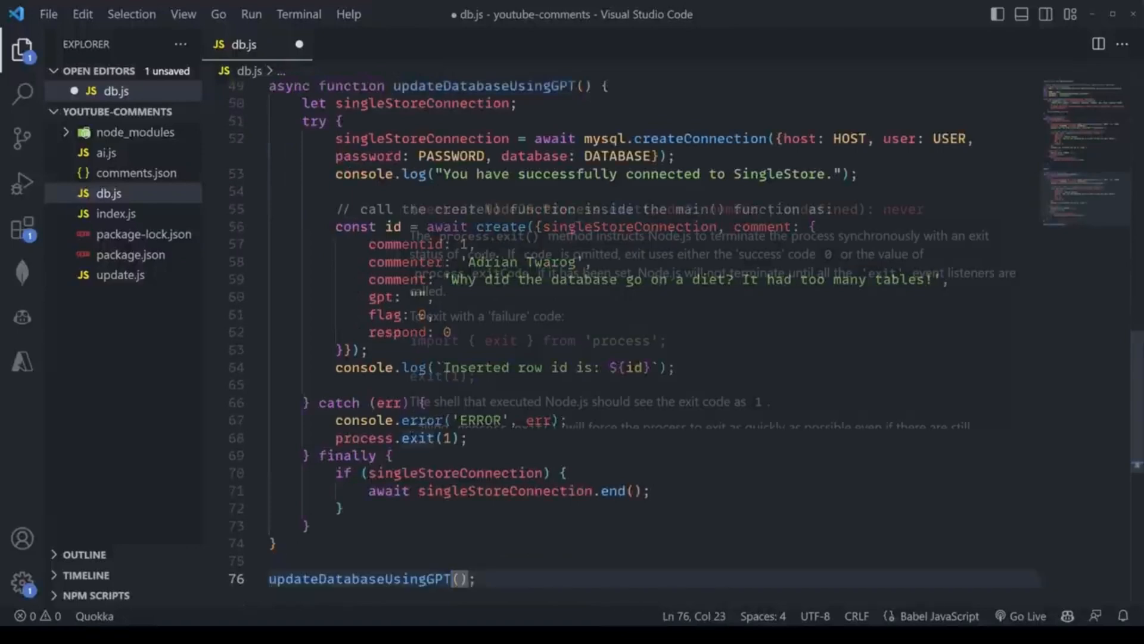
drag(335, 209, 434, 314)
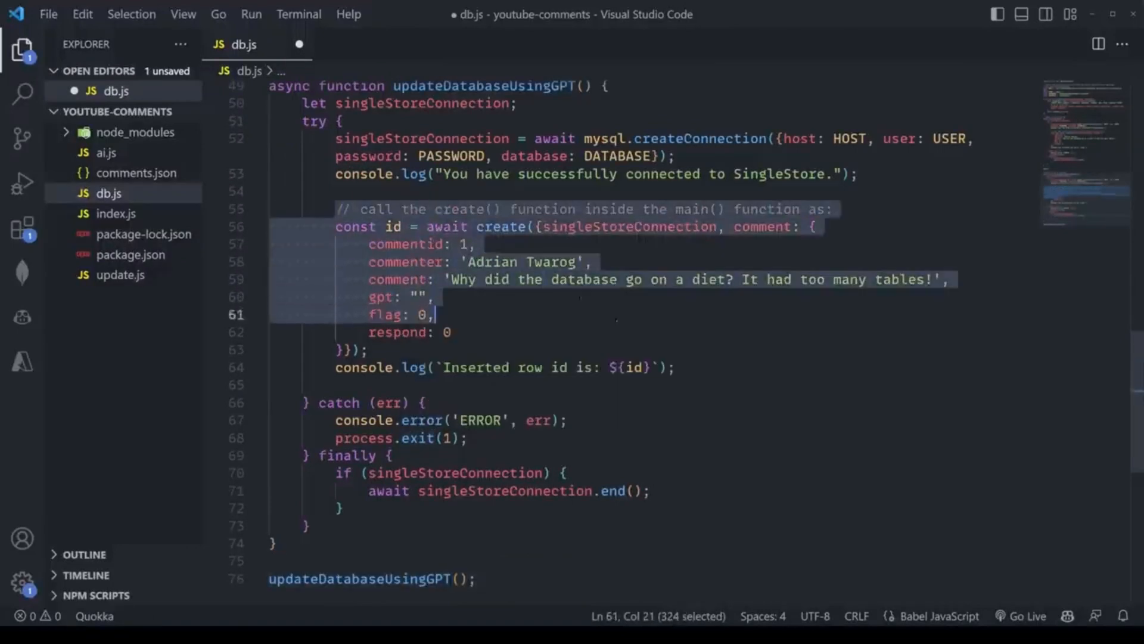
key(Delete)
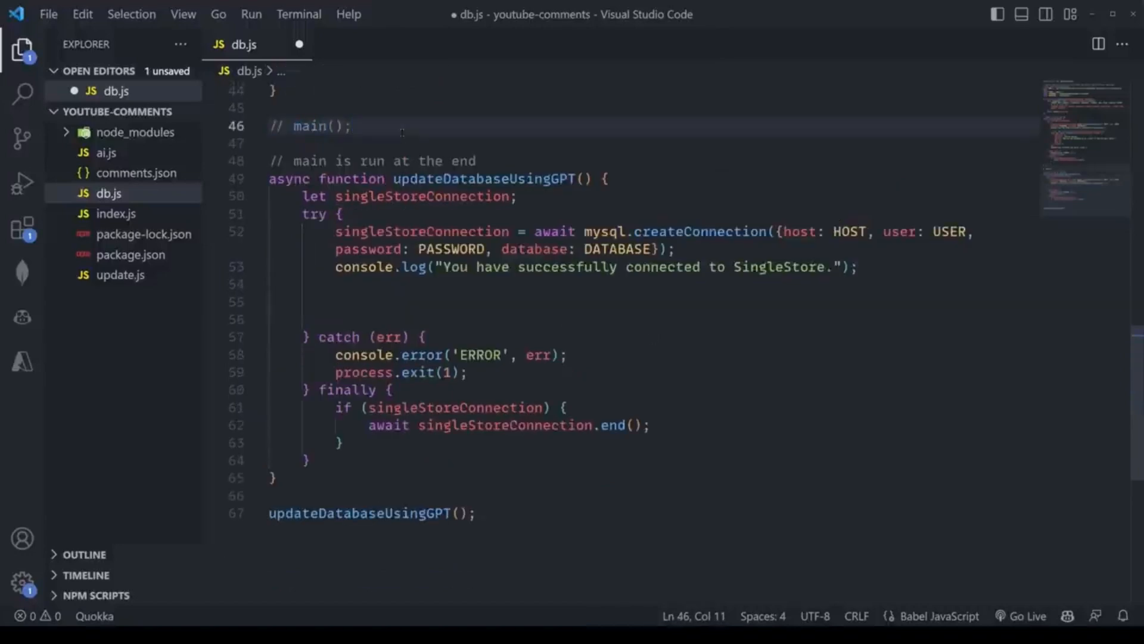
click(106, 173)
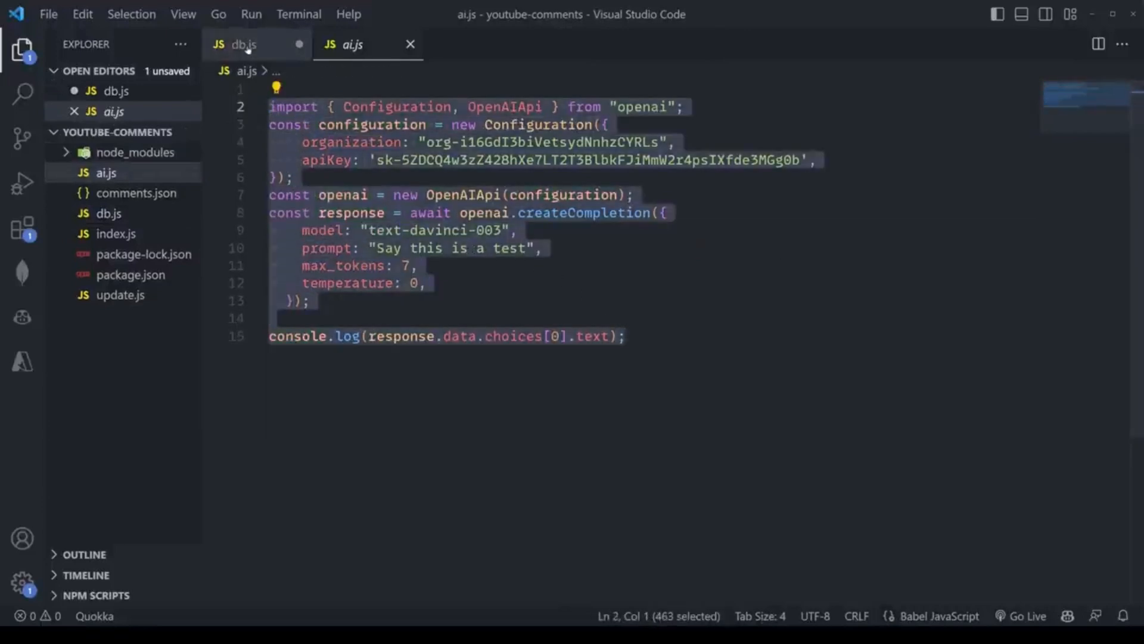
- Return to db.js and review the pasted OpenAI client setup, readN function and completion call
click(244, 45)
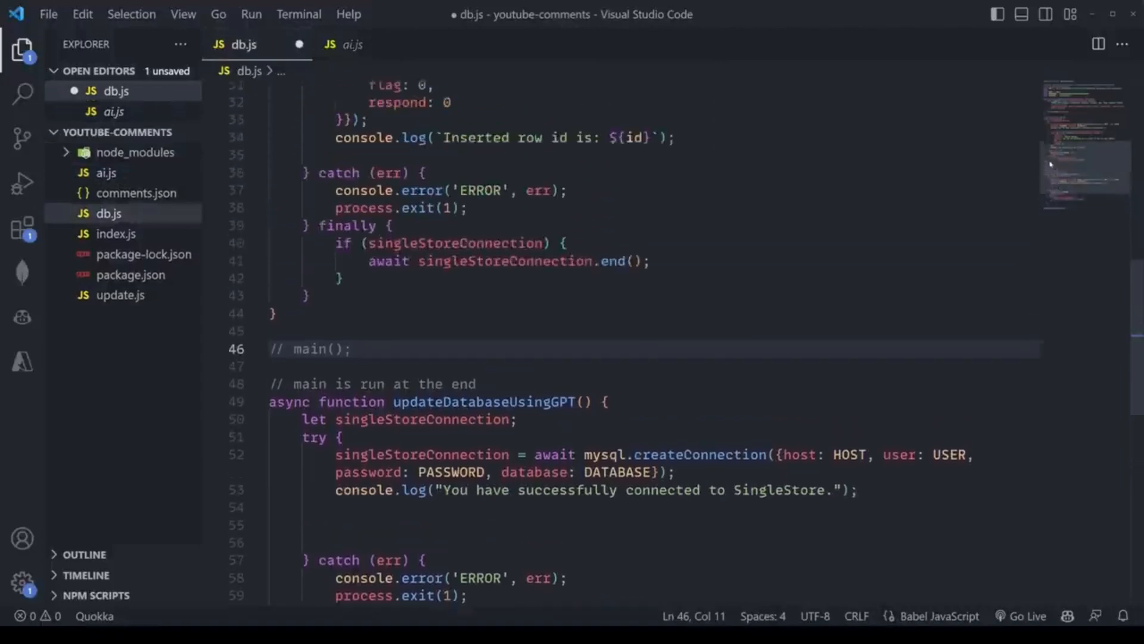
scroll(up, 3)
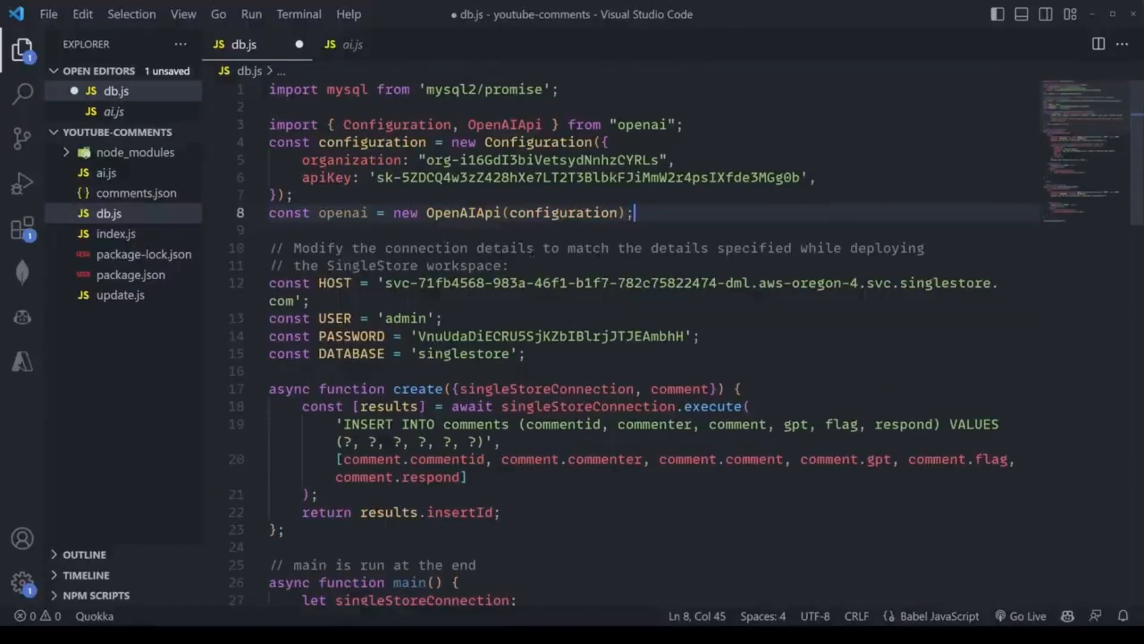
scroll(down, 3)
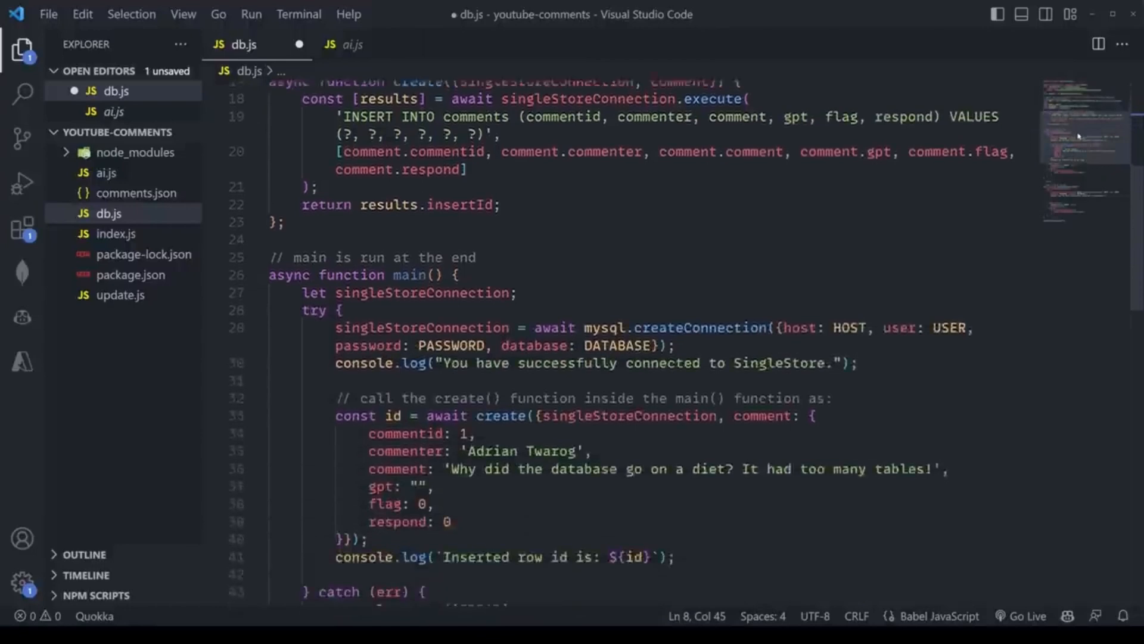
scroll(down, 3)
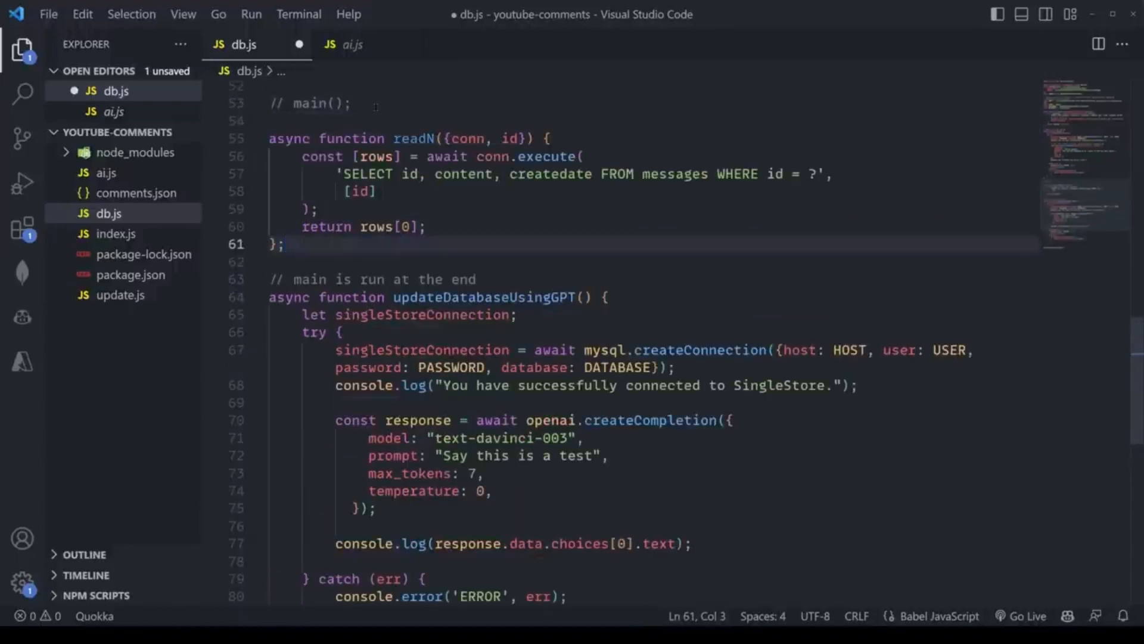
mouse_move(413, 138)
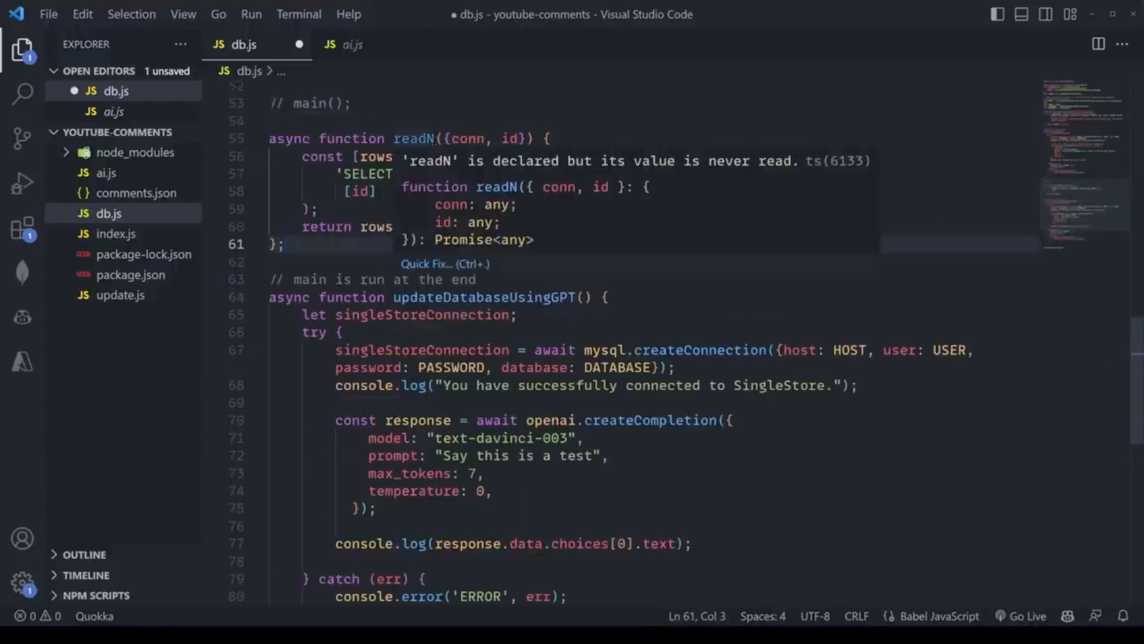
- Change readN's query to SELECT * FROM comments, taking singleStoreConnection as its parameter
double_click(413, 139)
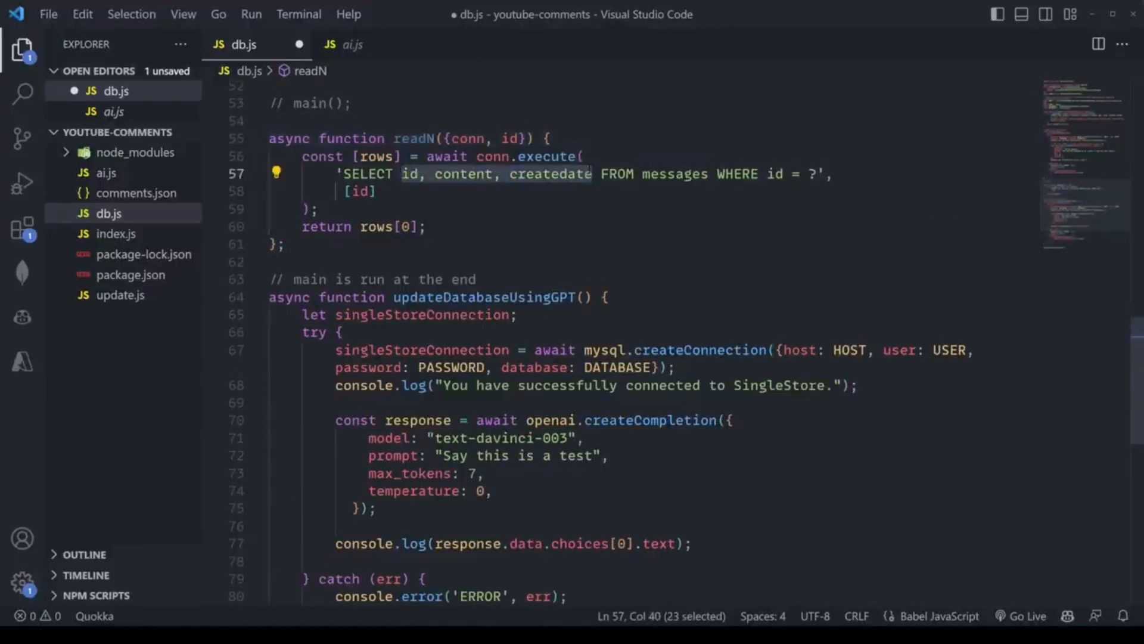
text(*)
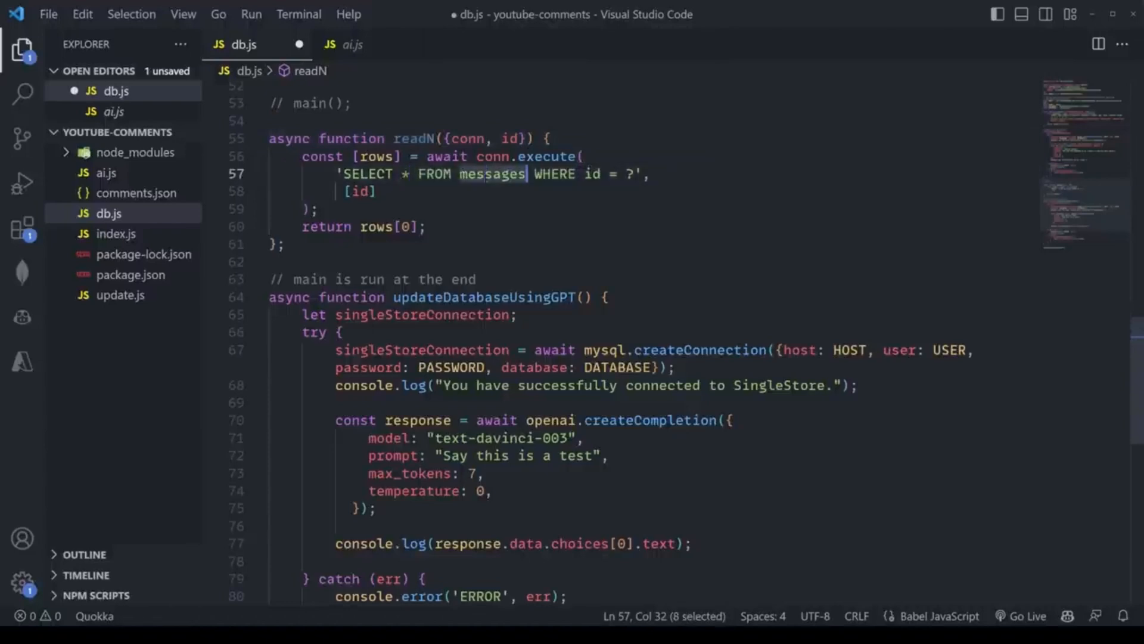
text(comments)
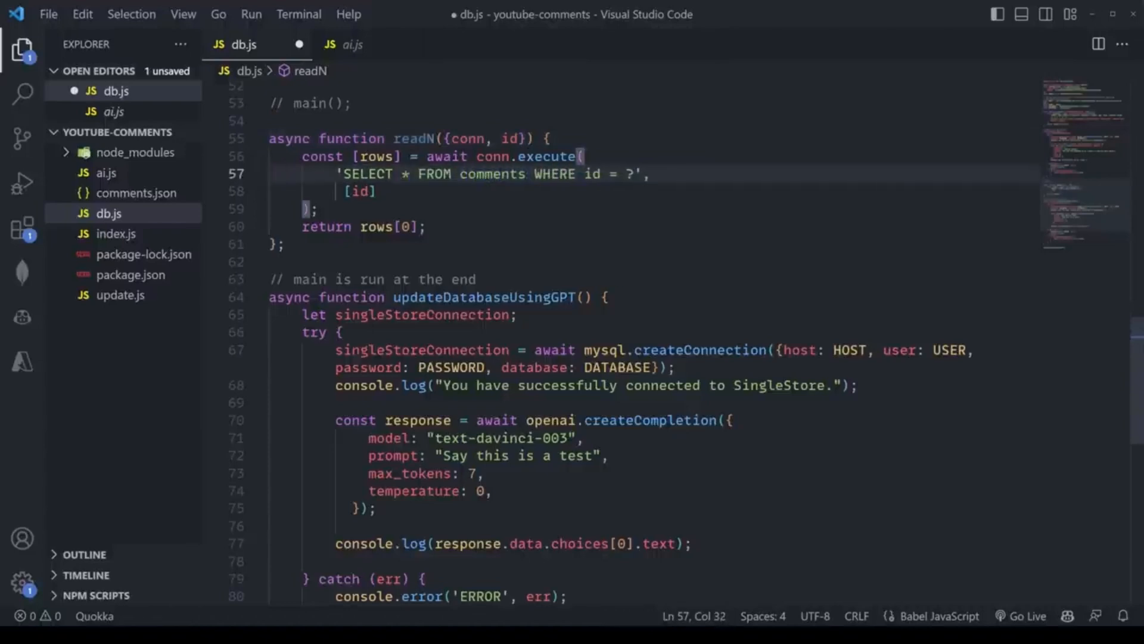
key(Backspace)
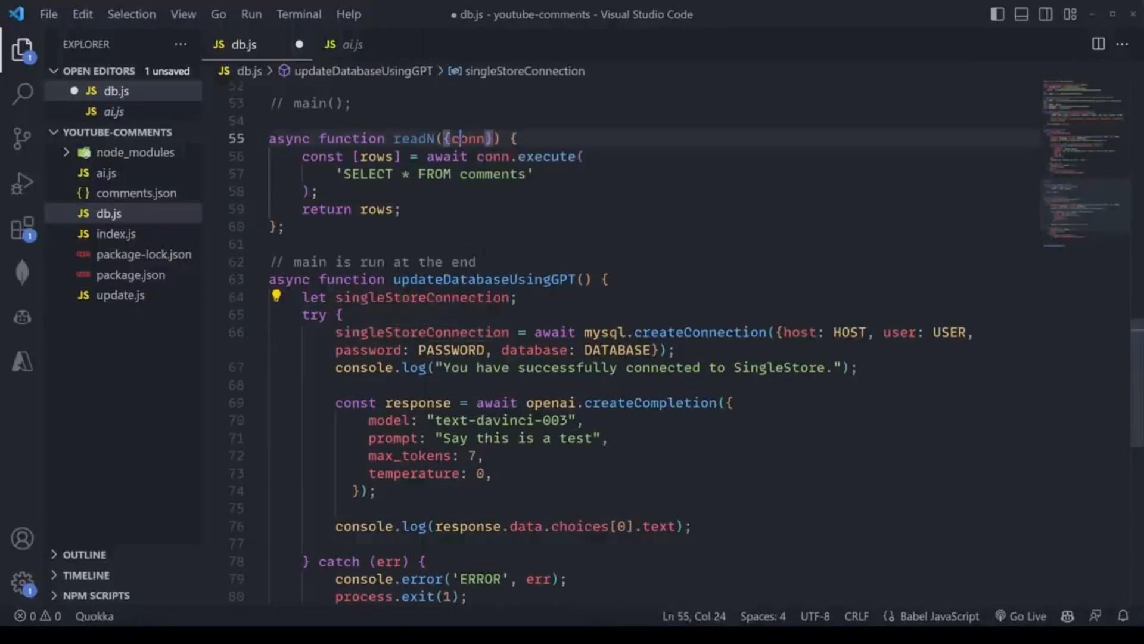
text(singleStoreConnection)
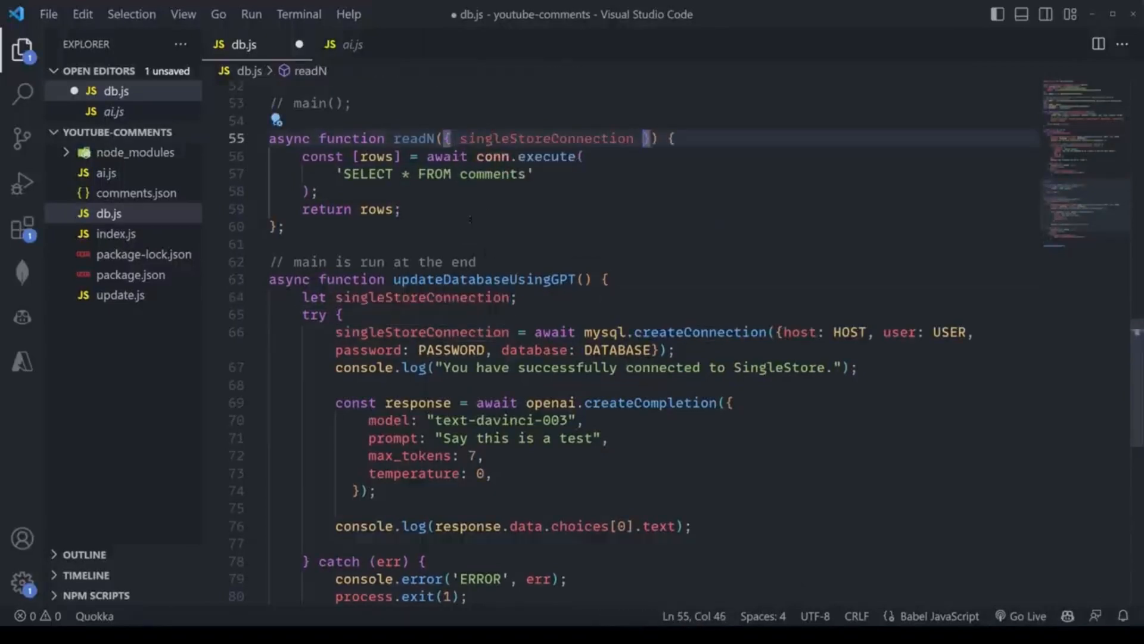
- After the connection log, await readN({ singleStoreConnection }) and begin a loop over comments
click(857, 367)
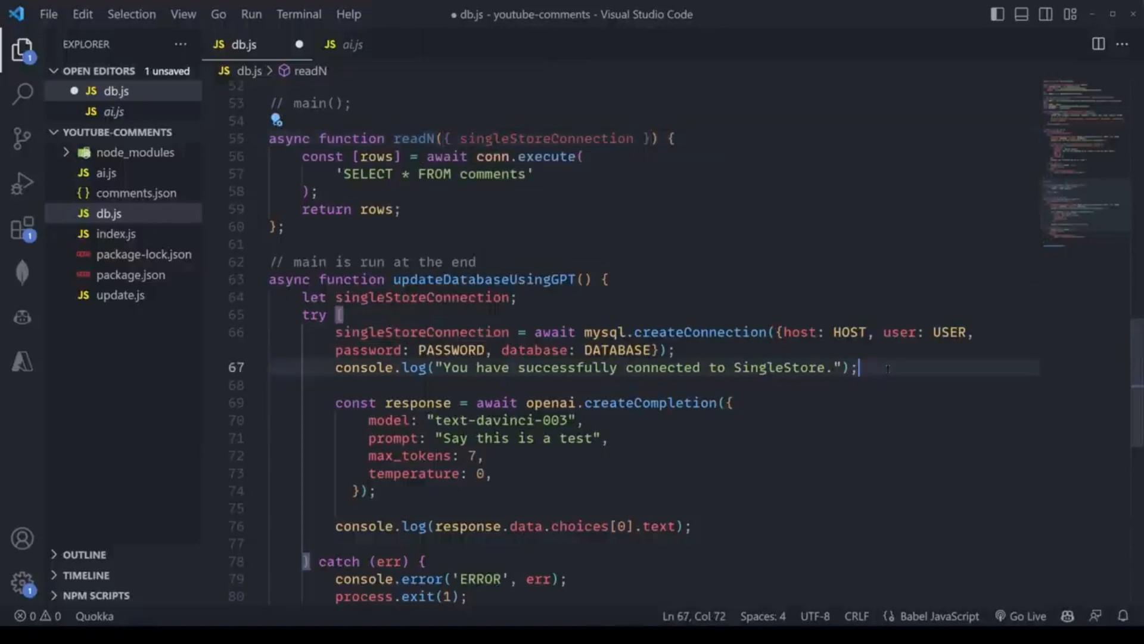
text(const comments =)
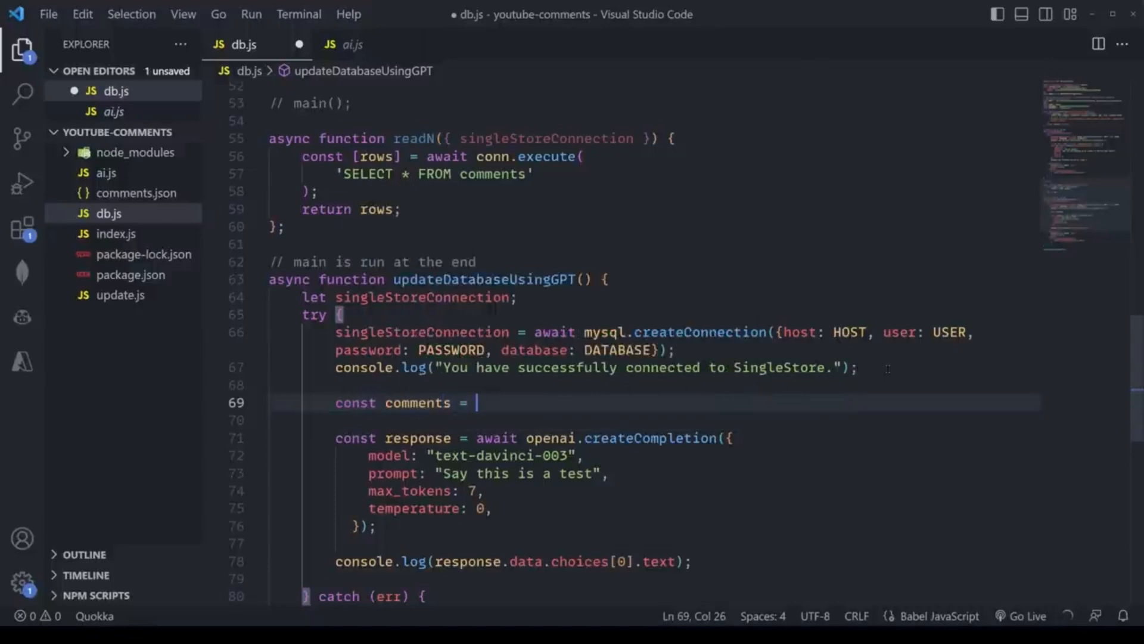
text(await readN({ singleStoreConnection });)
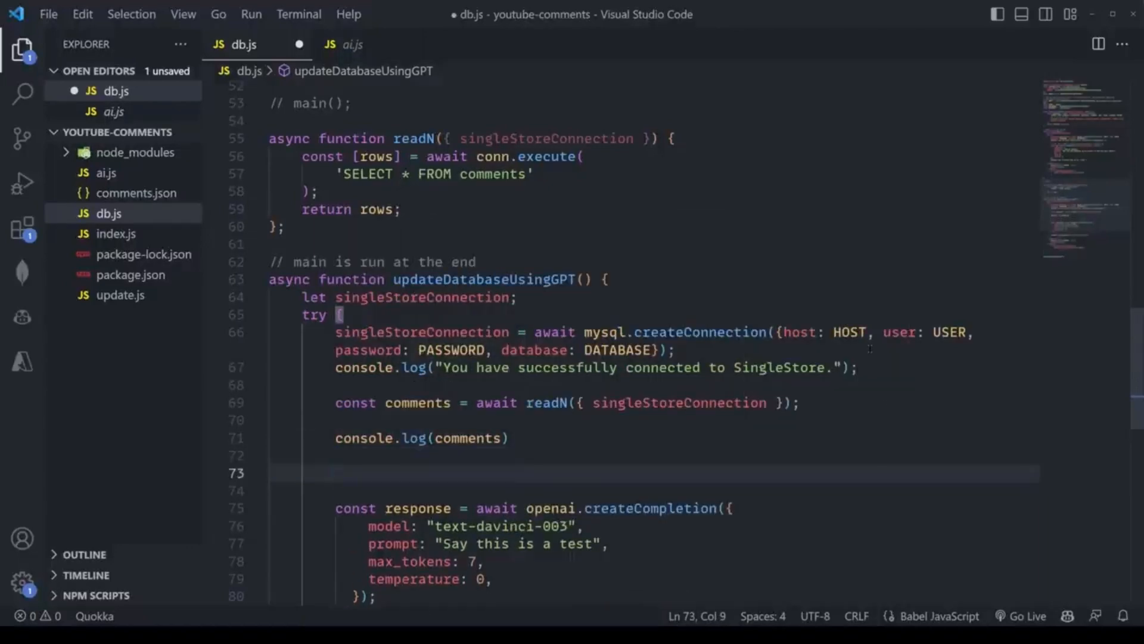
text(for(var i = 0; i < comments.length; i++) {)
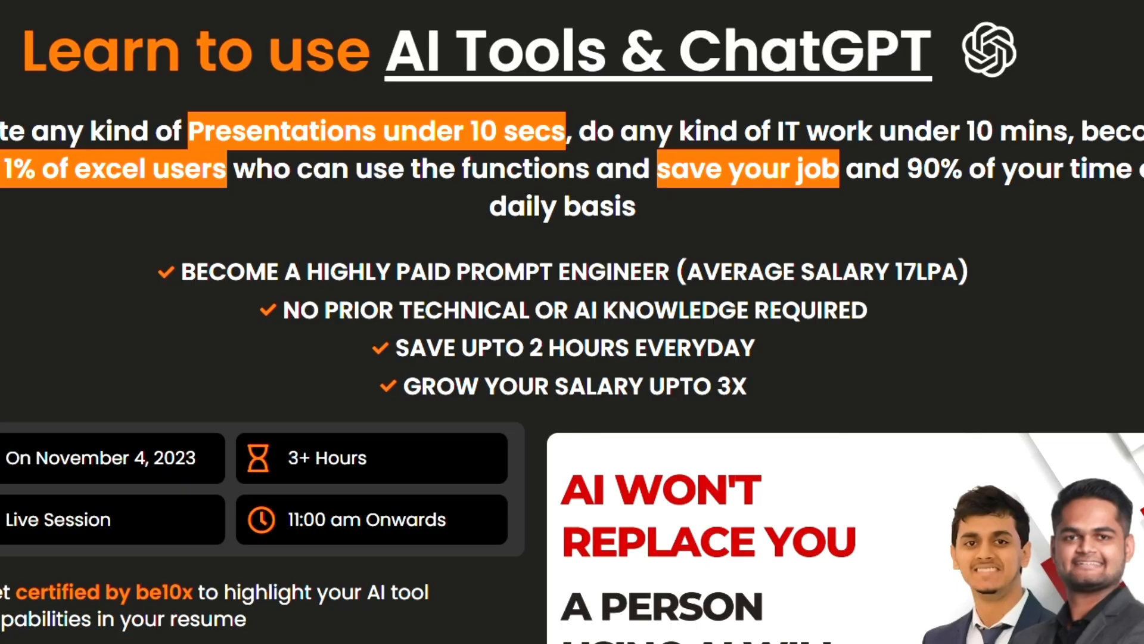
mouse_move(429, 102)
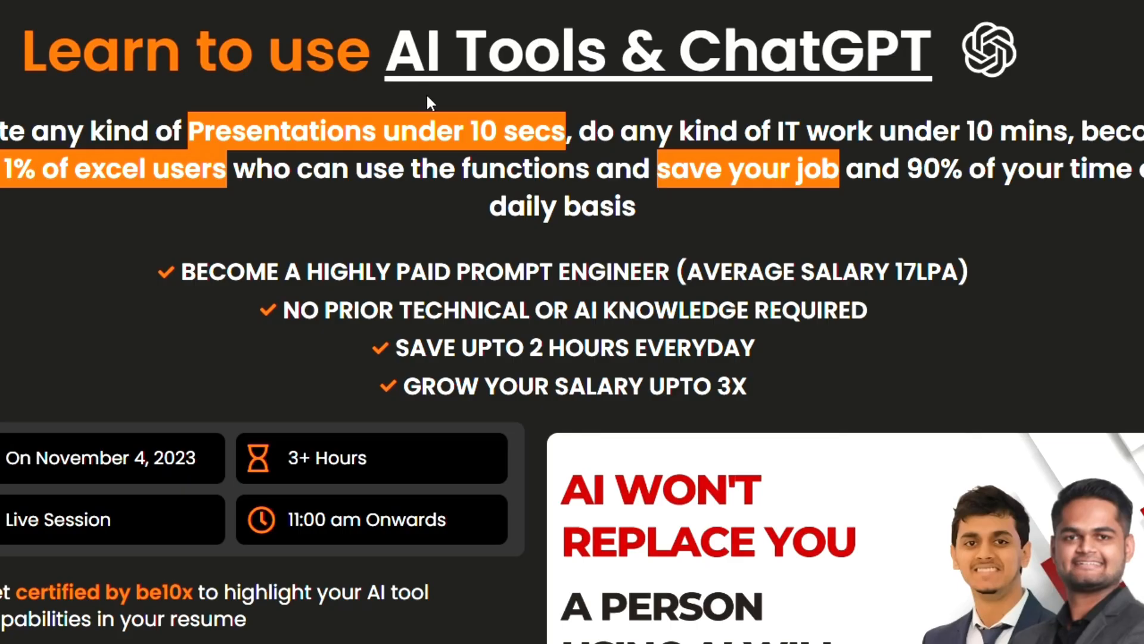